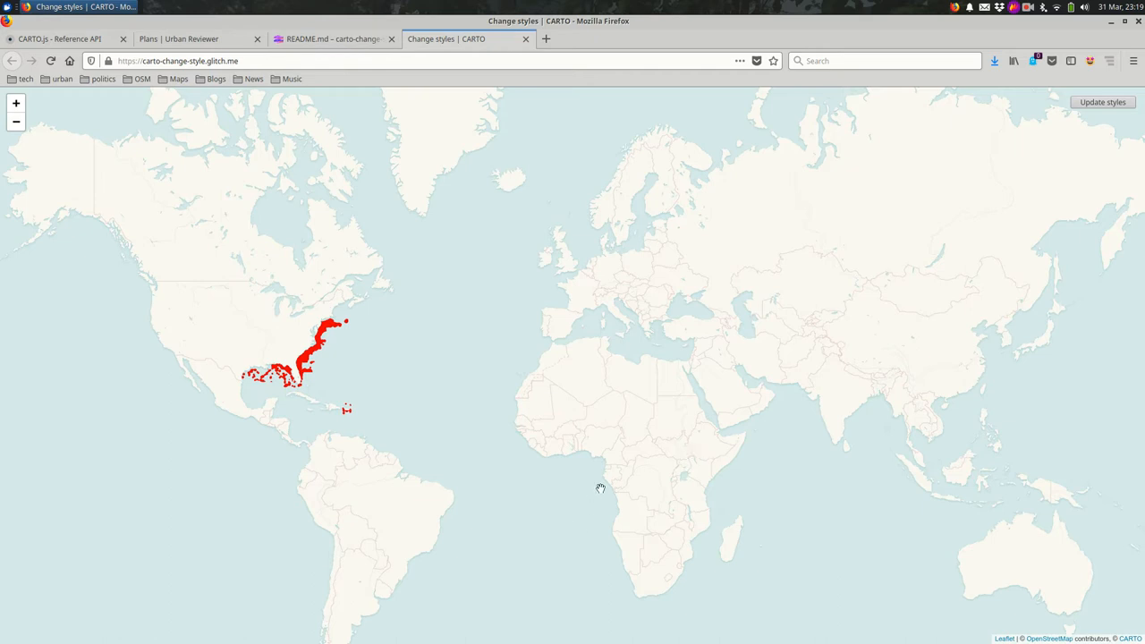
mouse_move(1109, 104)
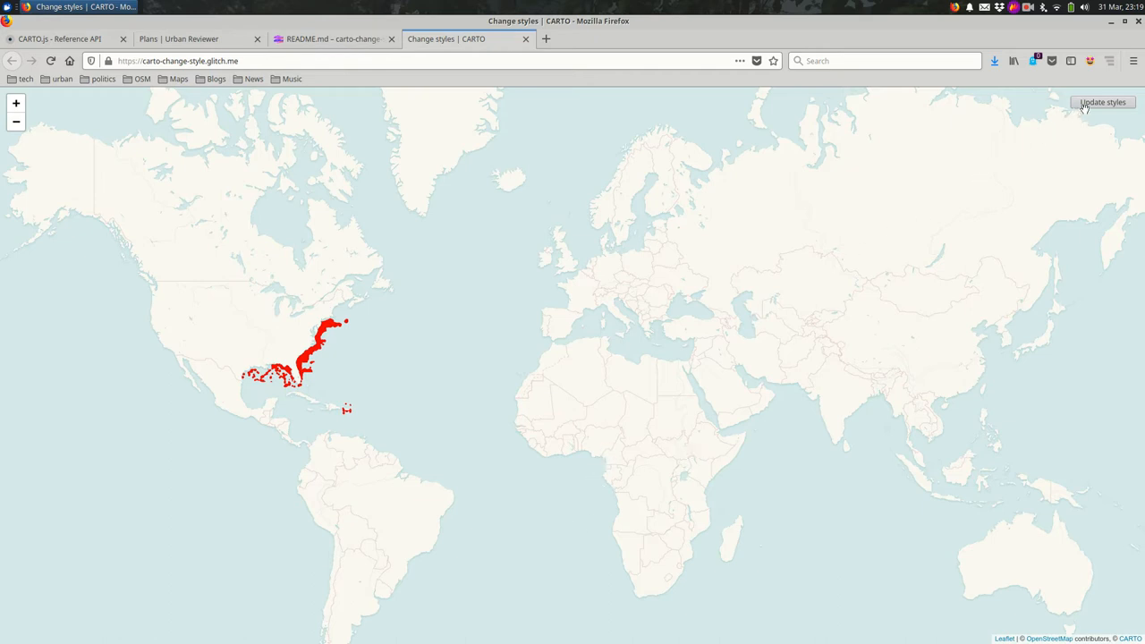
Try the demo's blue-and-green recolour button a few times, then reload to reset the map
click(1106, 102)
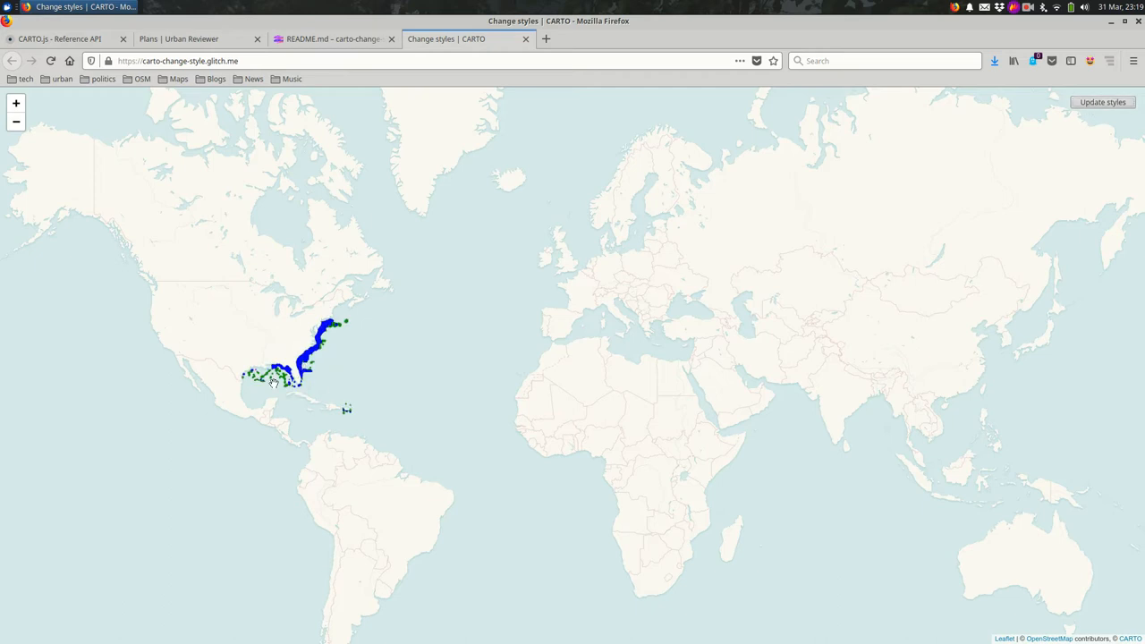
click(1102, 102)
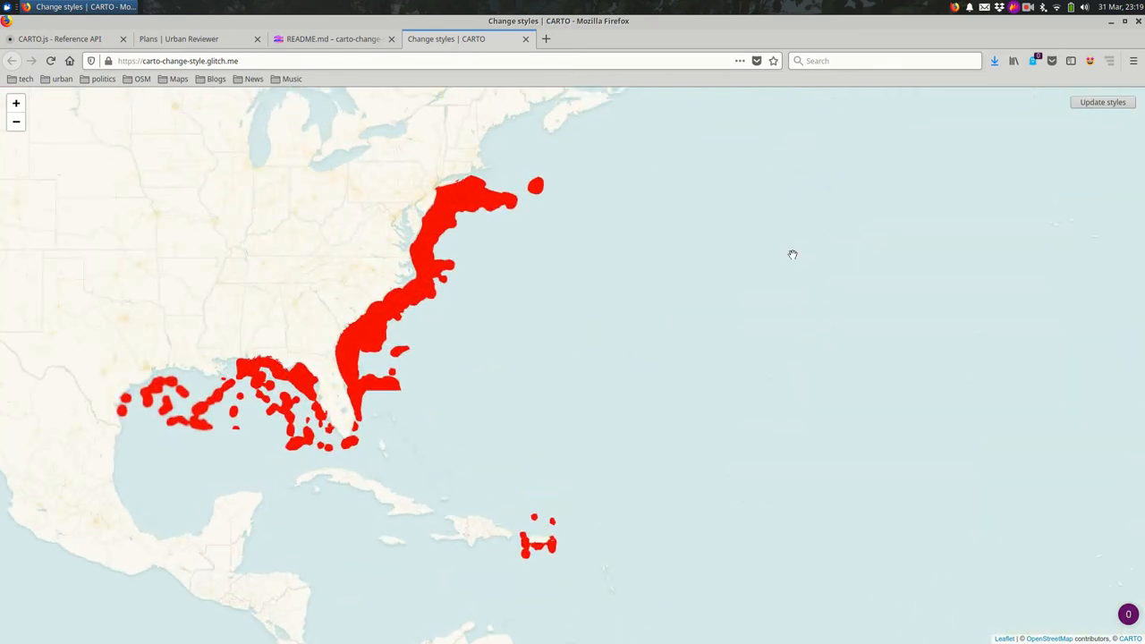
click(1102, 102)
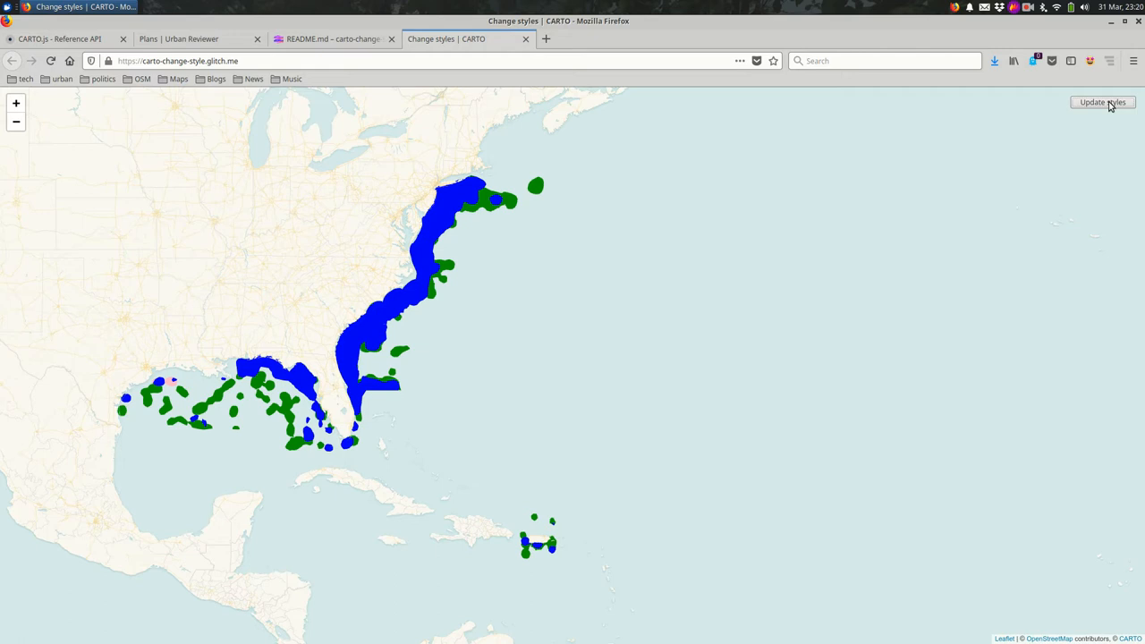
mouse_move(1081, 75)
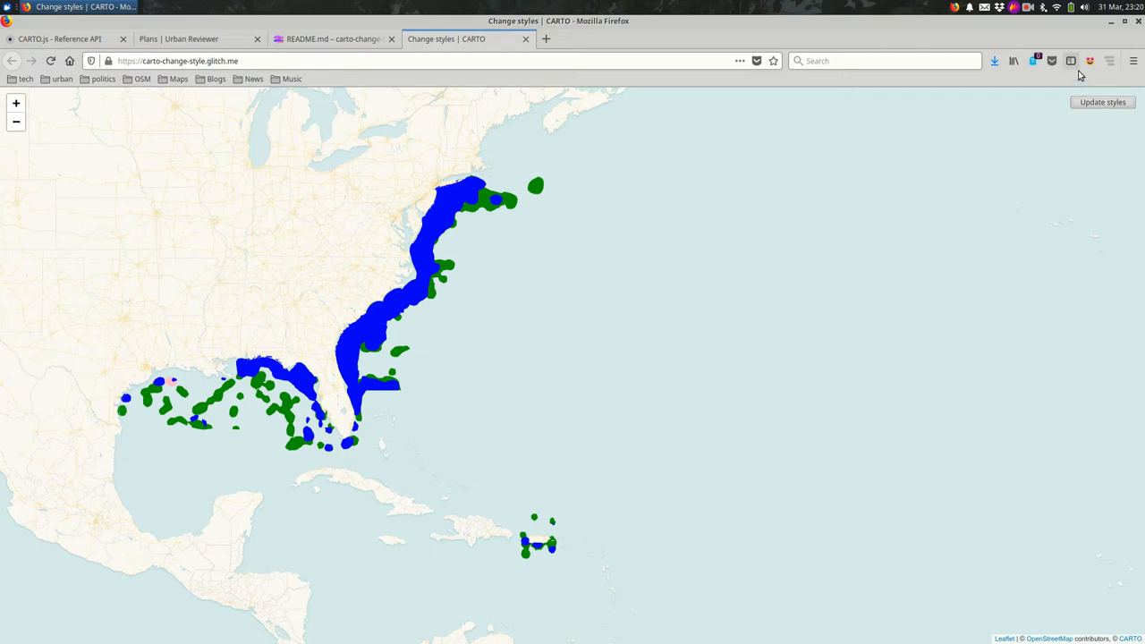
click(326, 61)
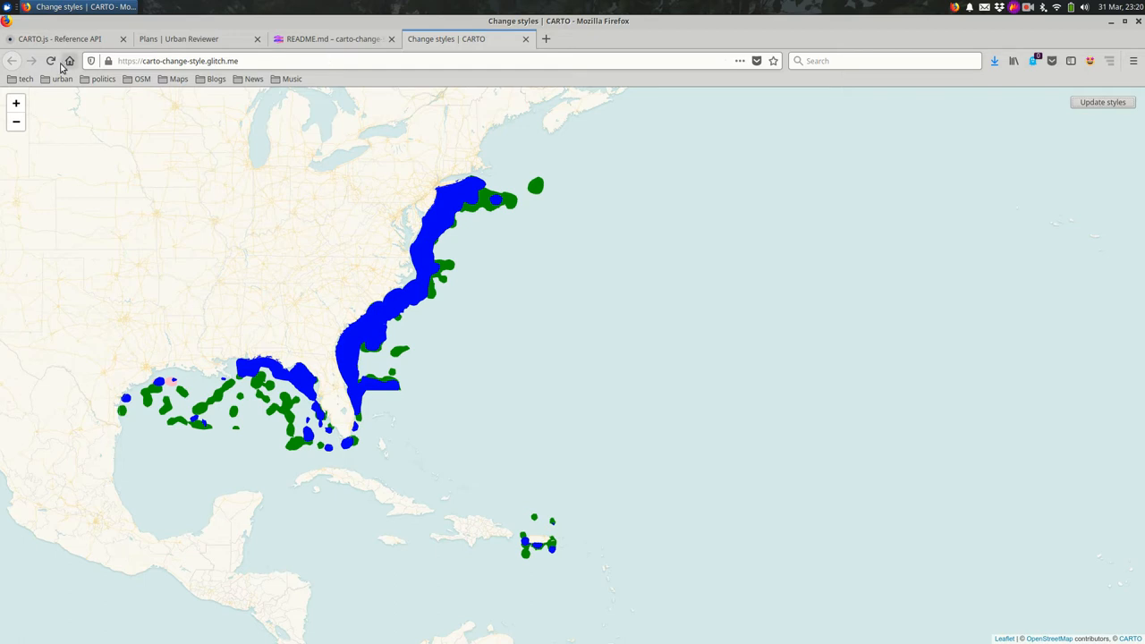
click(47, 61)
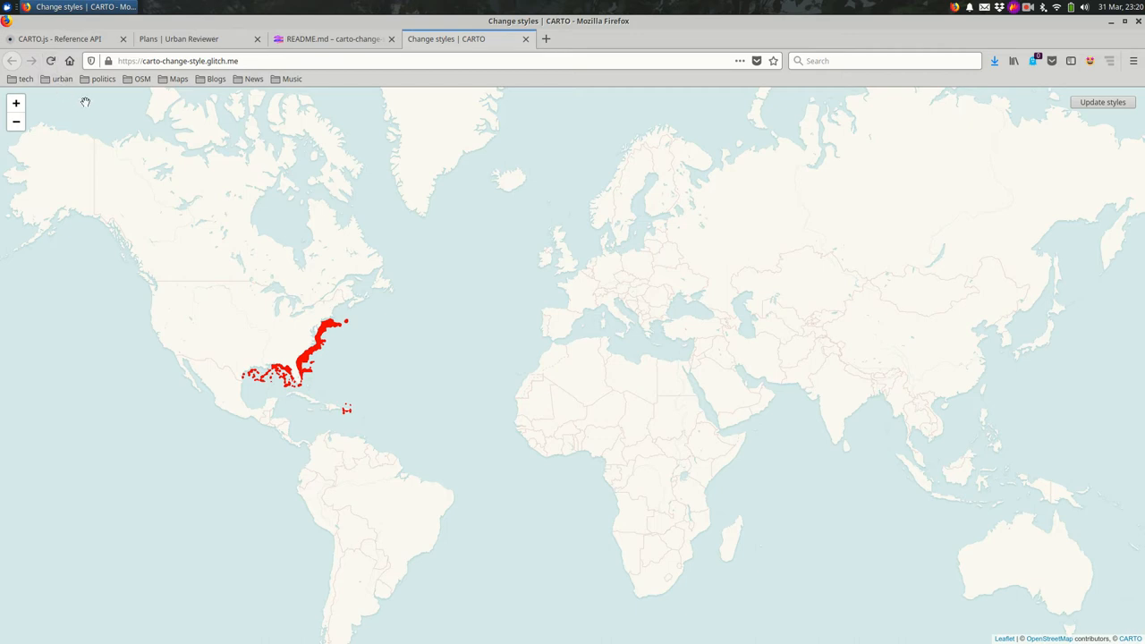
mouse_move(82, 114)
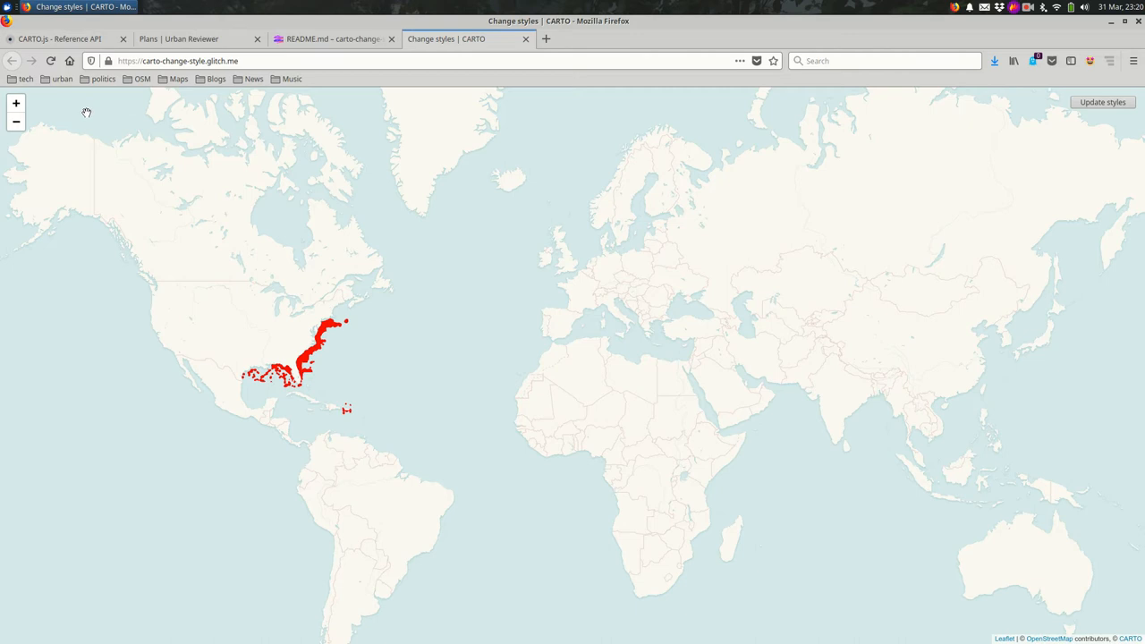
In Urban Reviewer, close the Brooklyn Navy Yard panel and switch the basemap to satellite imagery
click(188, 40)
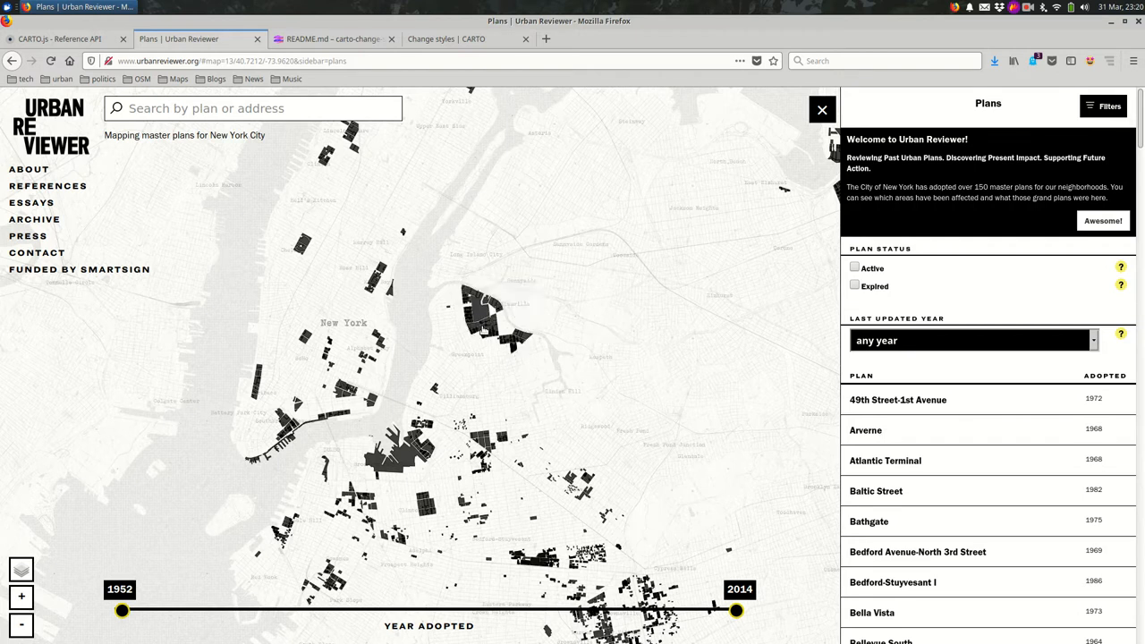
mouse_move(576, 387)
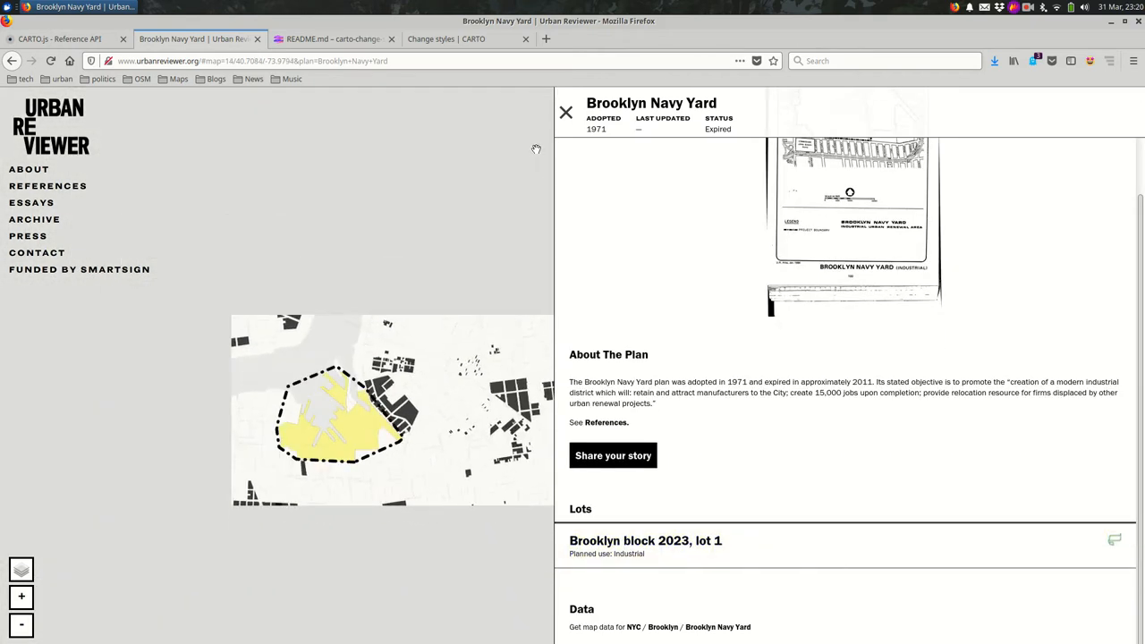
click(566, 111)
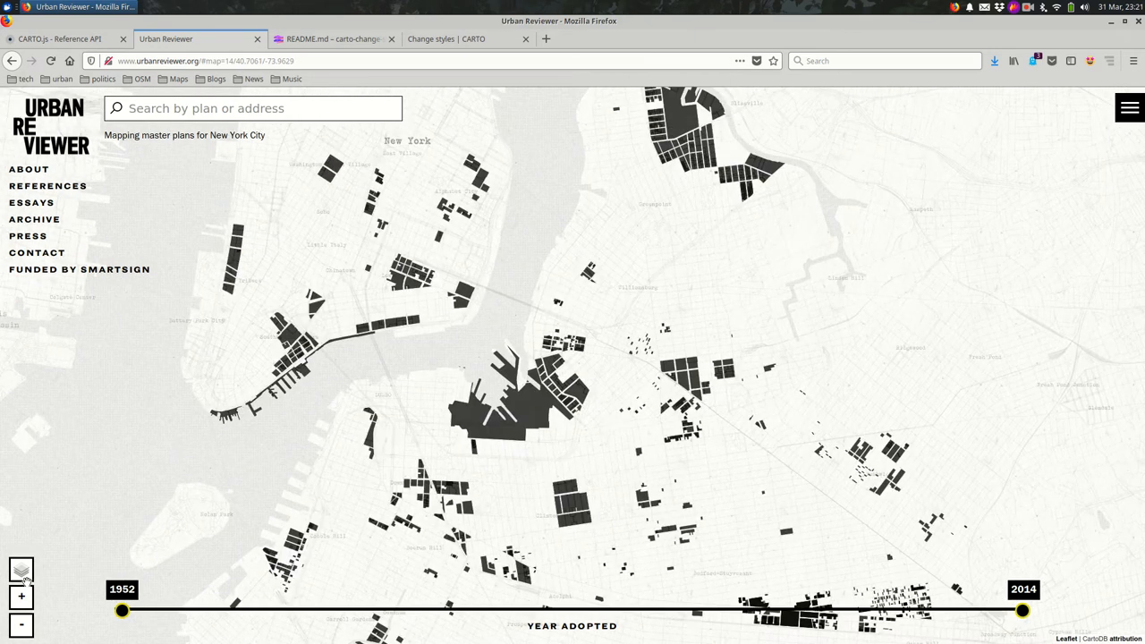
click(18, 569)
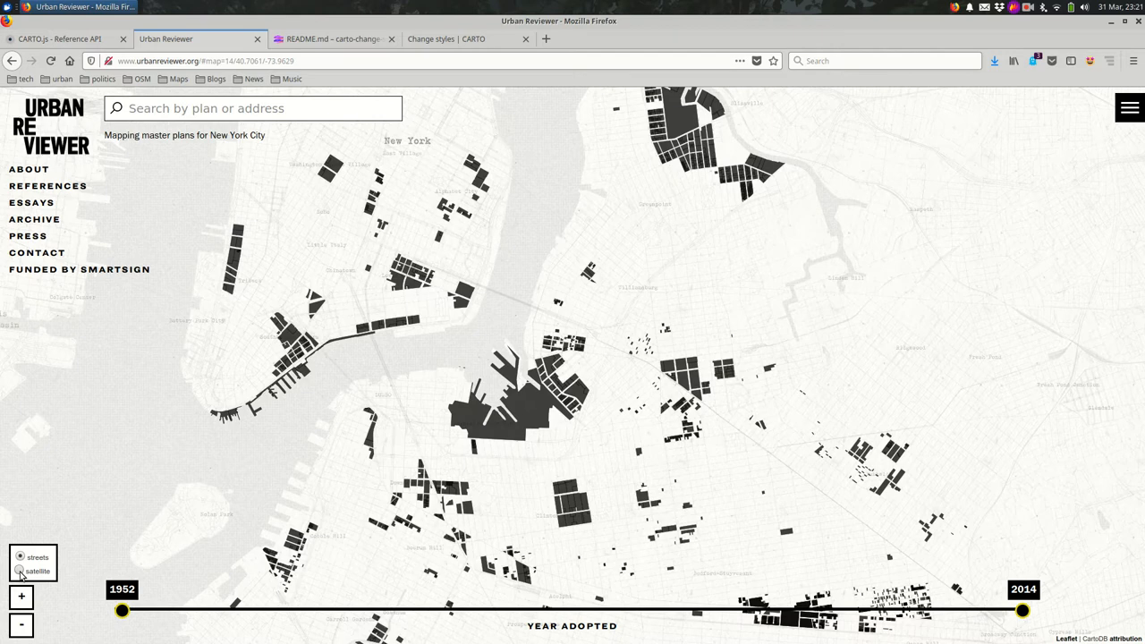
click(18, 573)
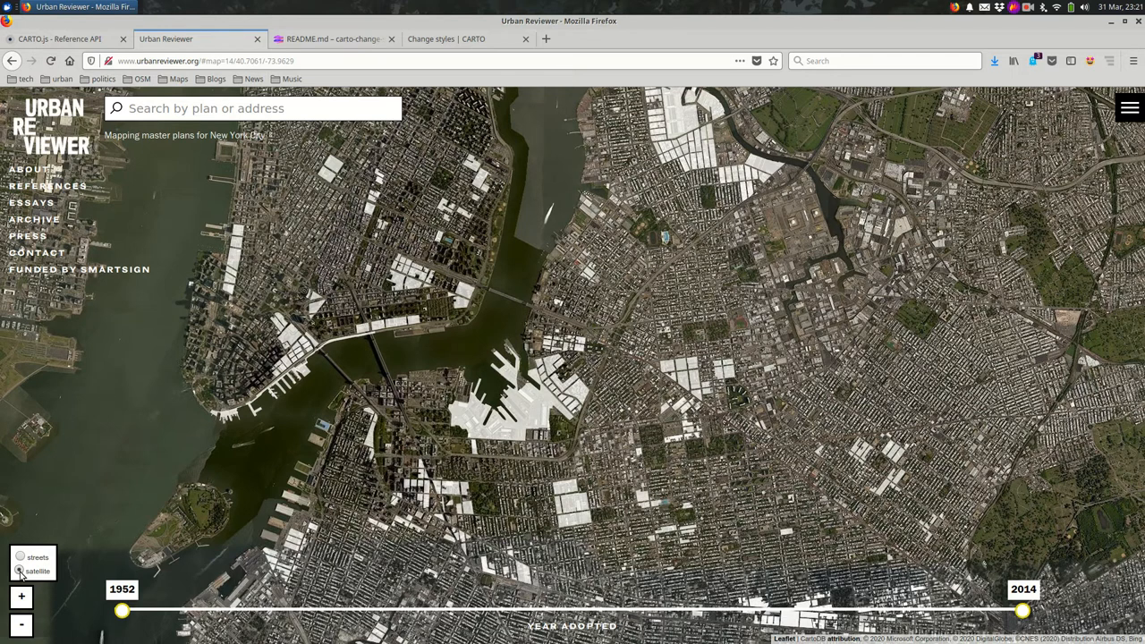
click(18, 558)
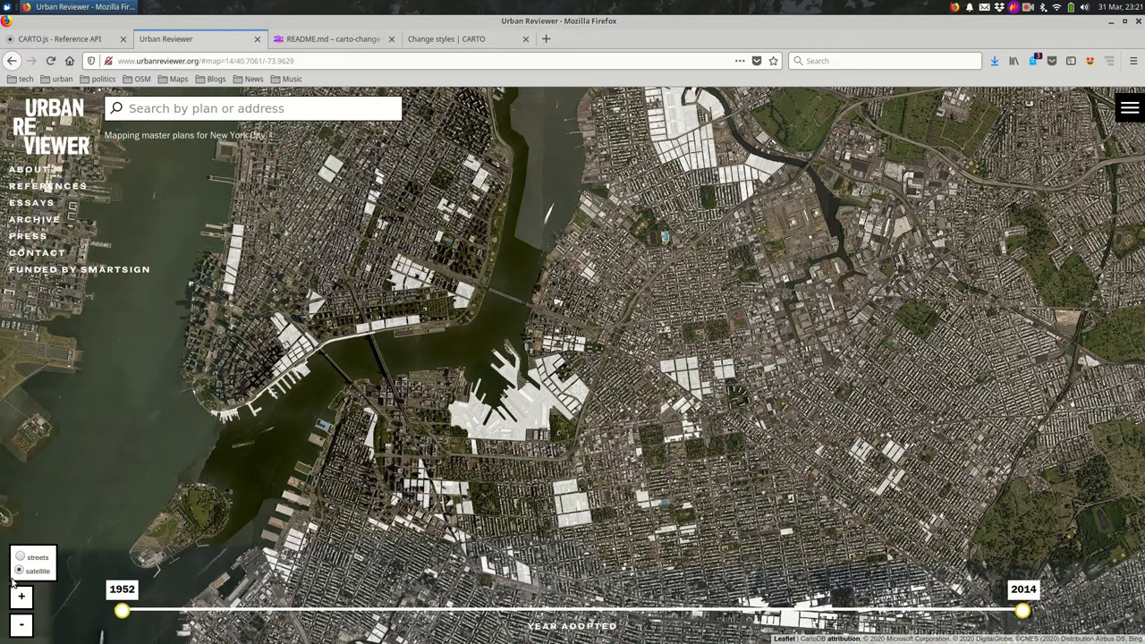
Return to the Change styles demo, then view the Single layer demo map with red coastal polygons
click(458, 39)
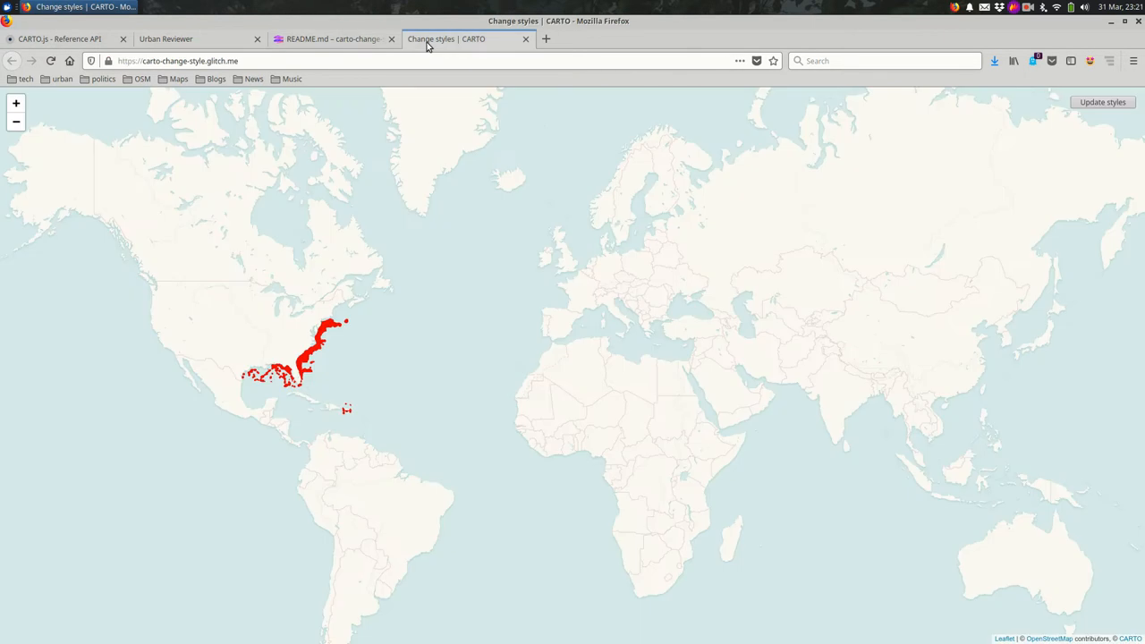
mouse_move(428, 268)
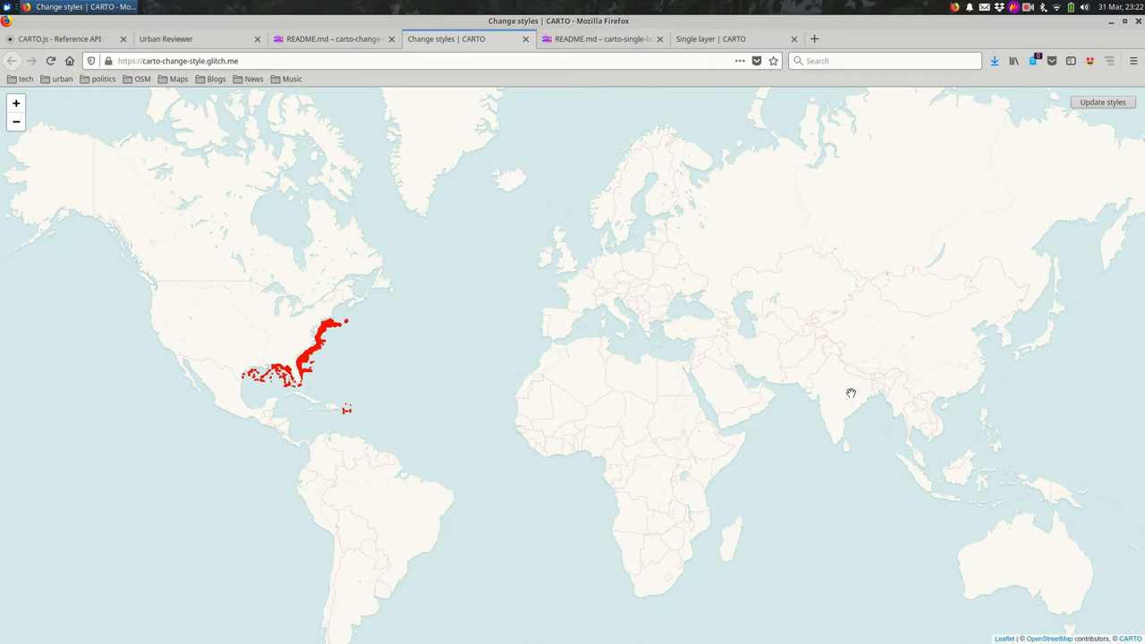
click(720, 40)
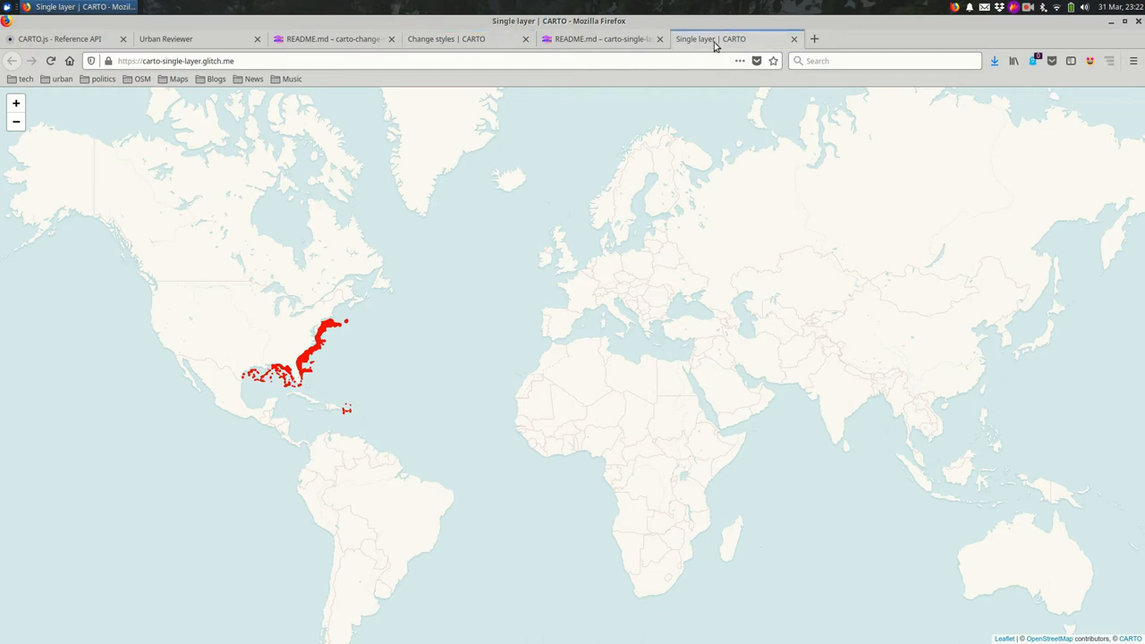
mouse_move(693, 88)
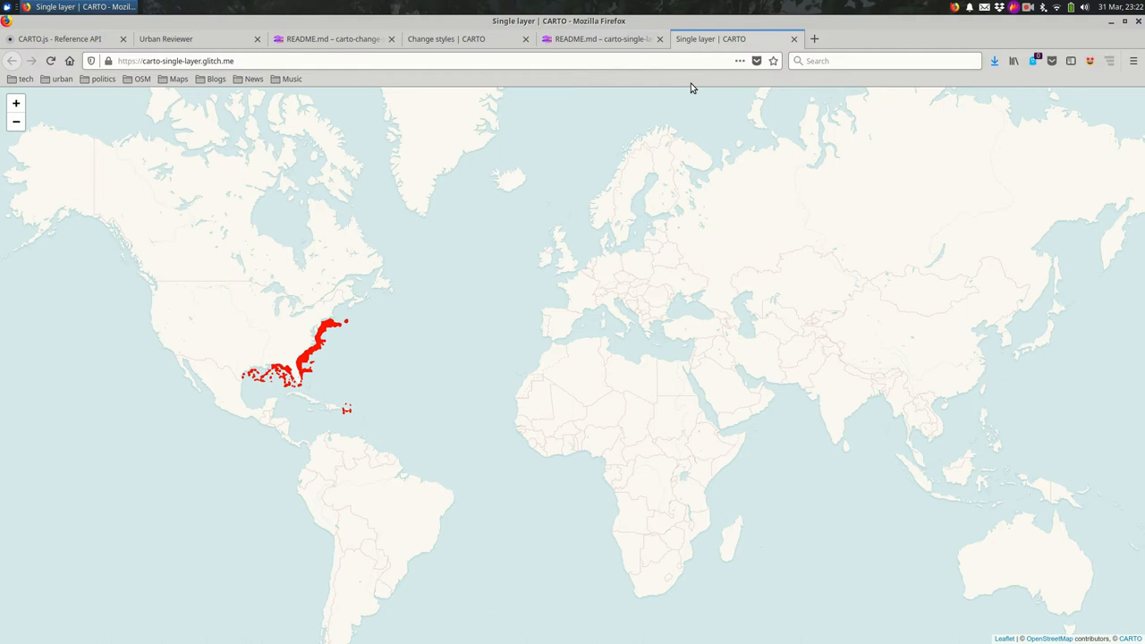
mouse_move(594, 20)
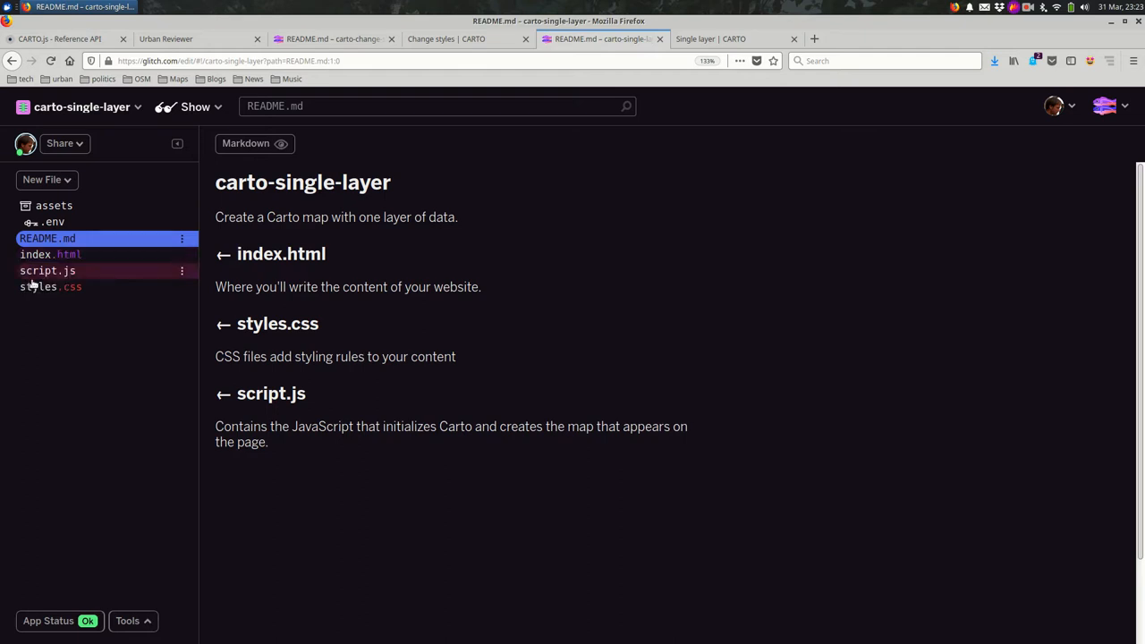
Review index.html and script.js, selecting the style variable, then return to the Single layer map
click(50, 254)
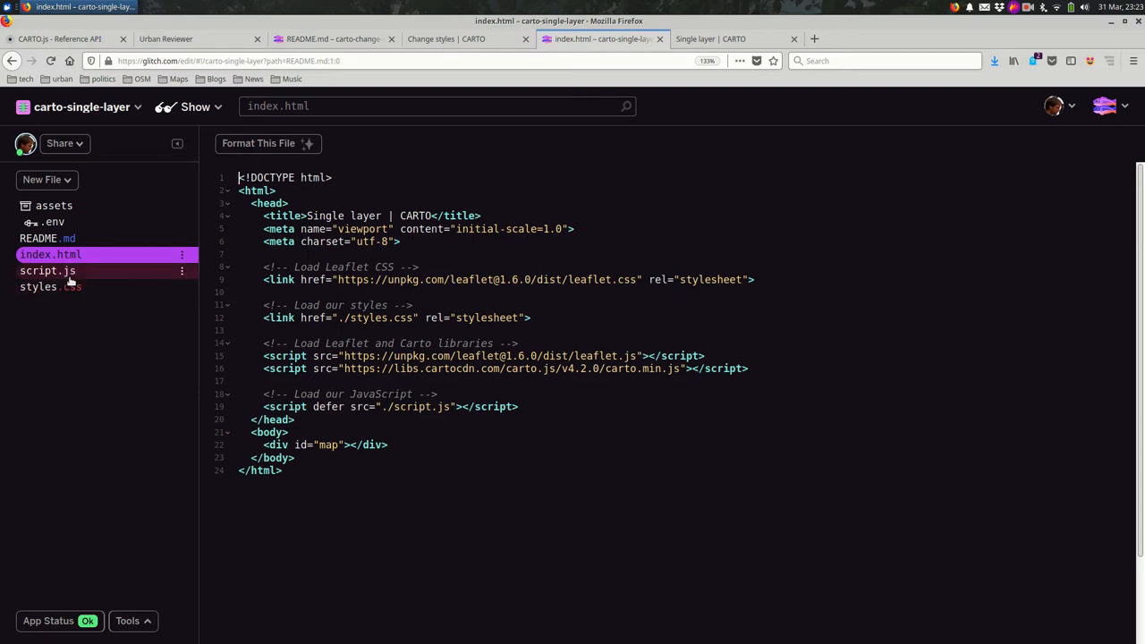
click(47, 270)
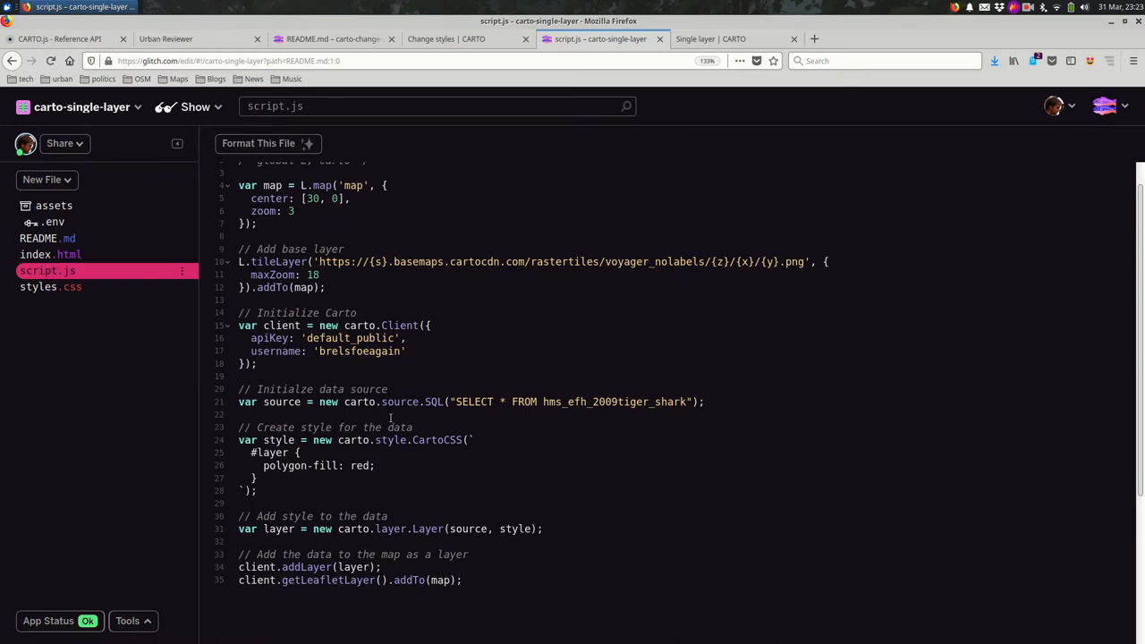
scroll(down, 3)
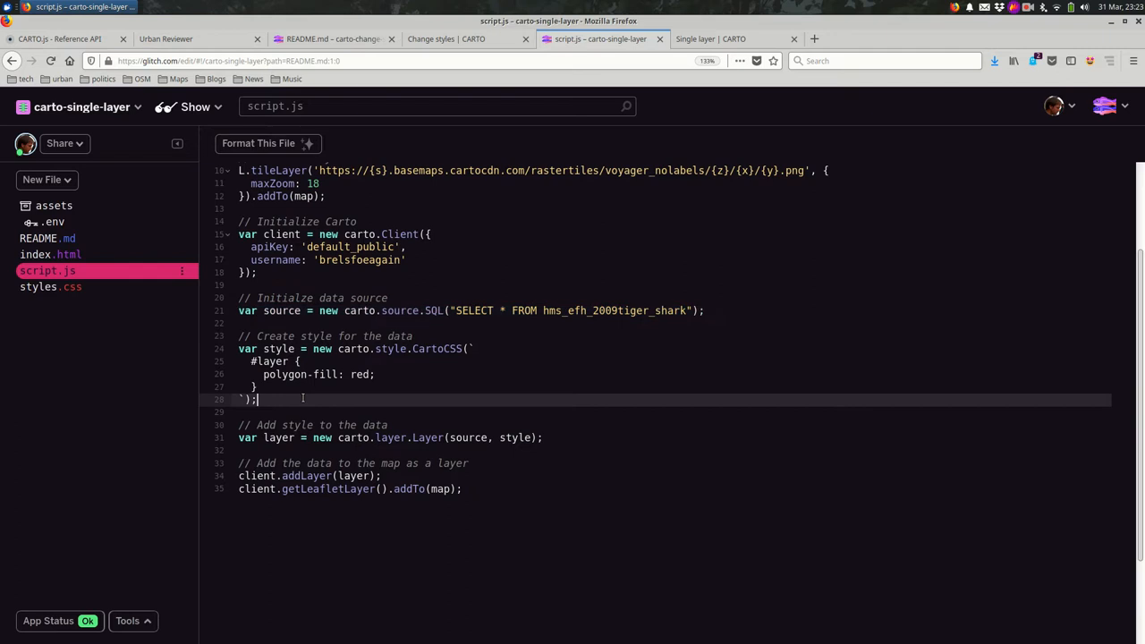
drag(240, 336, 256, 399)
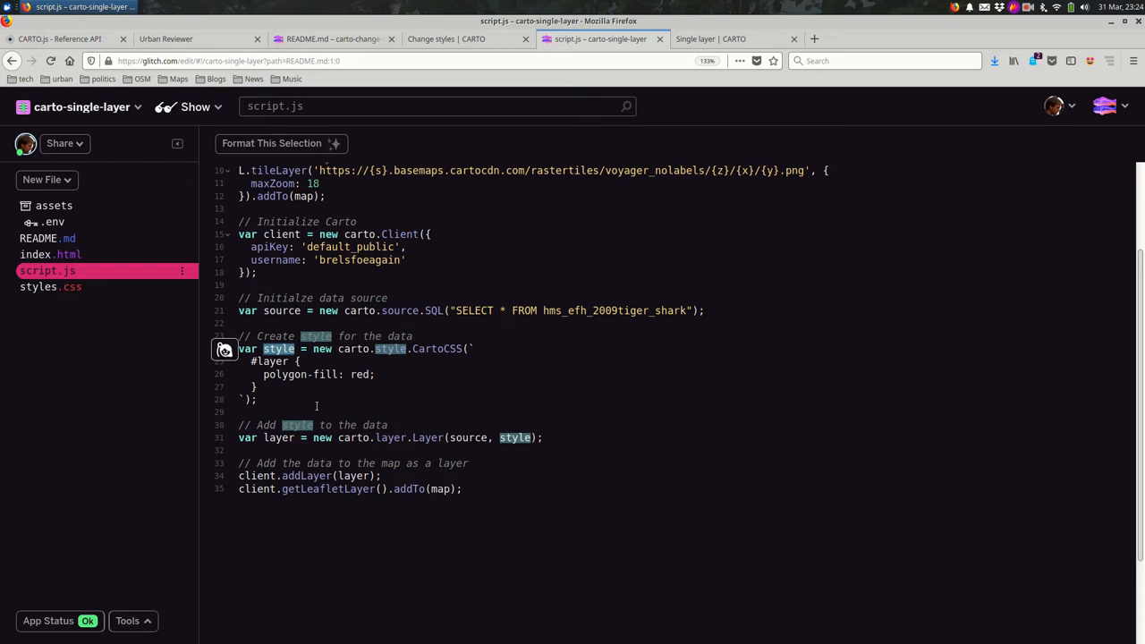
mouse_move(513, 257)
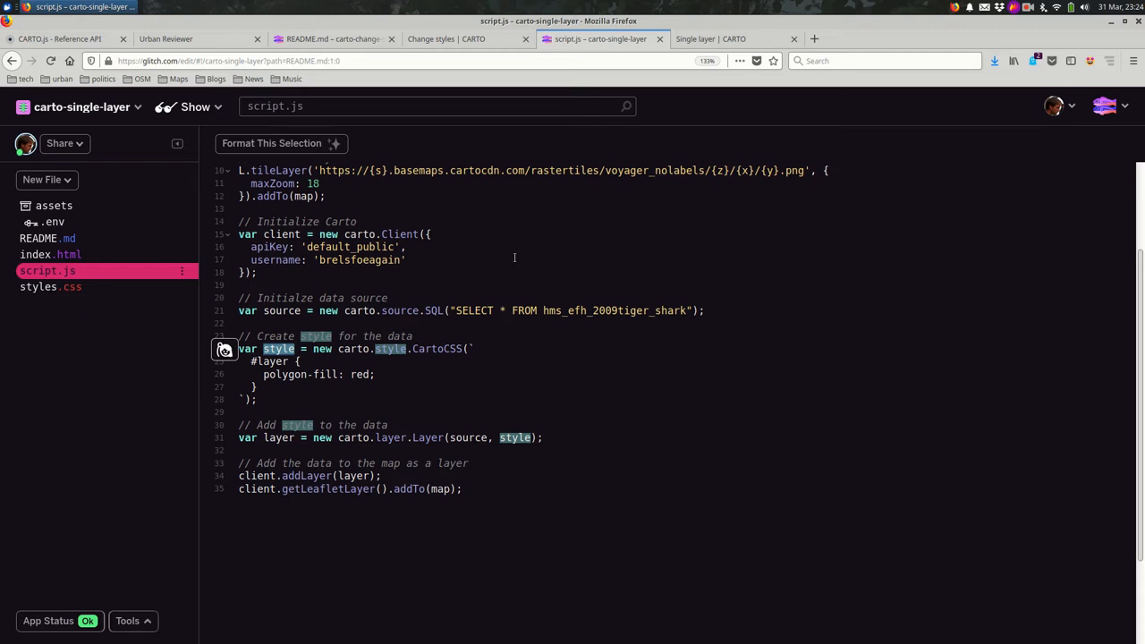
click(727, 40)
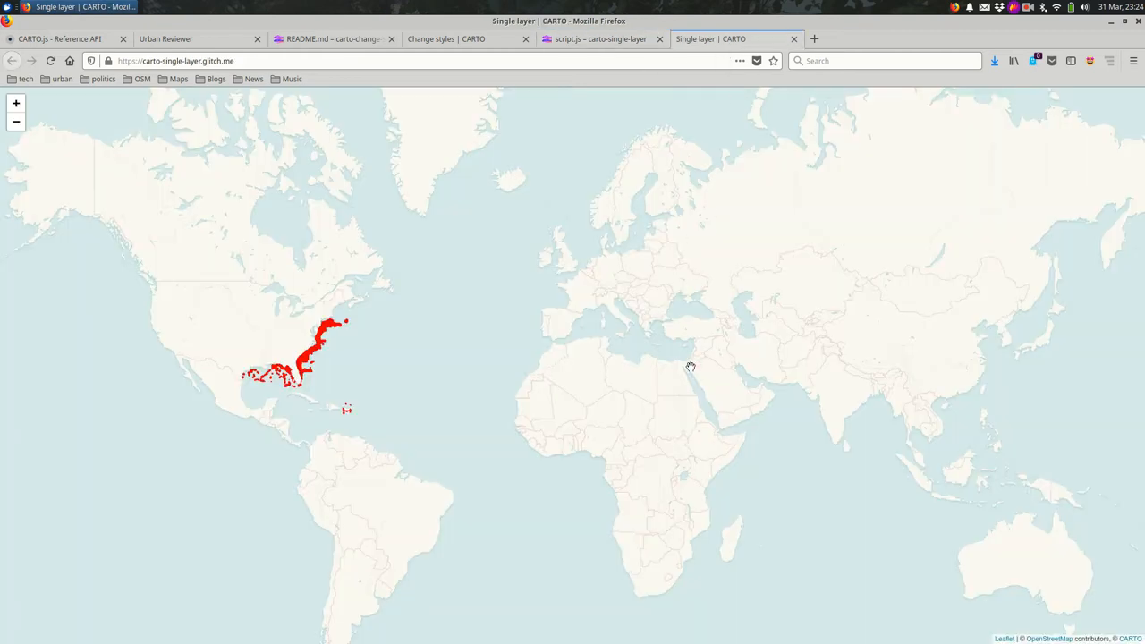
Inspect the live map in Developer Tools' console and check the style variable name in script.js
right_click(691, 368)
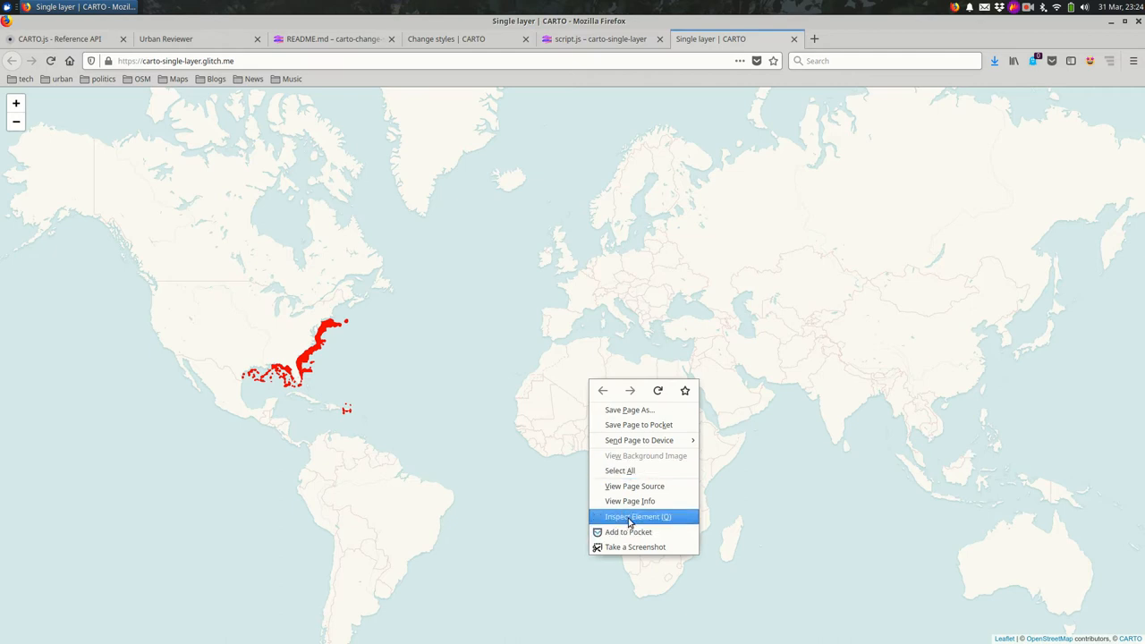
click(640, 515)
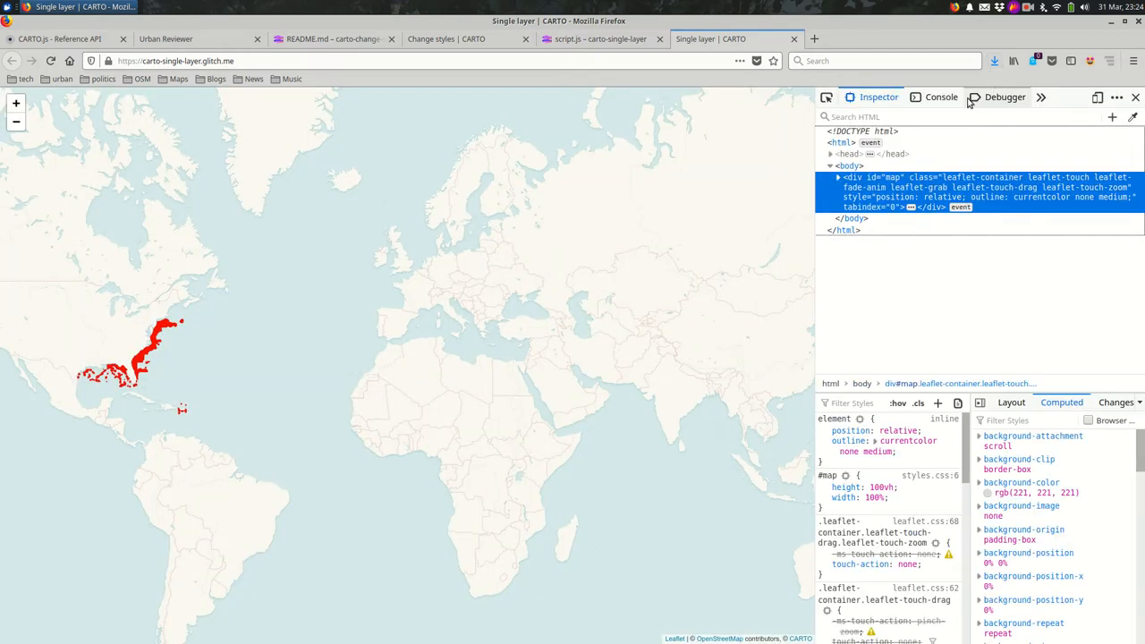
click(939, 97)
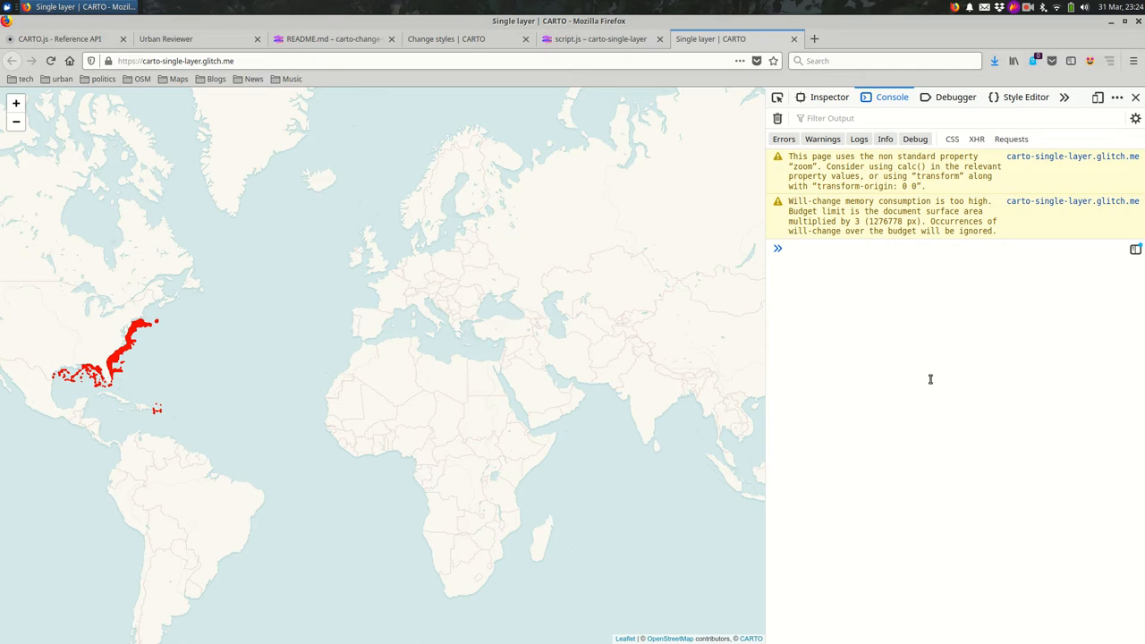
click(594, 39)
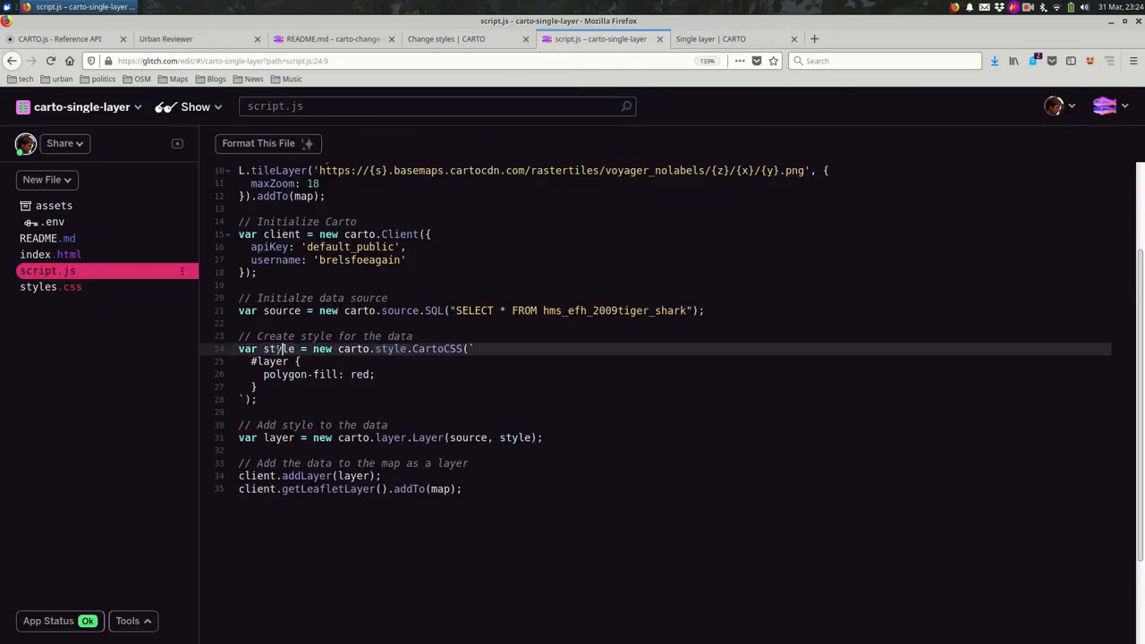
double_click(279, 349)
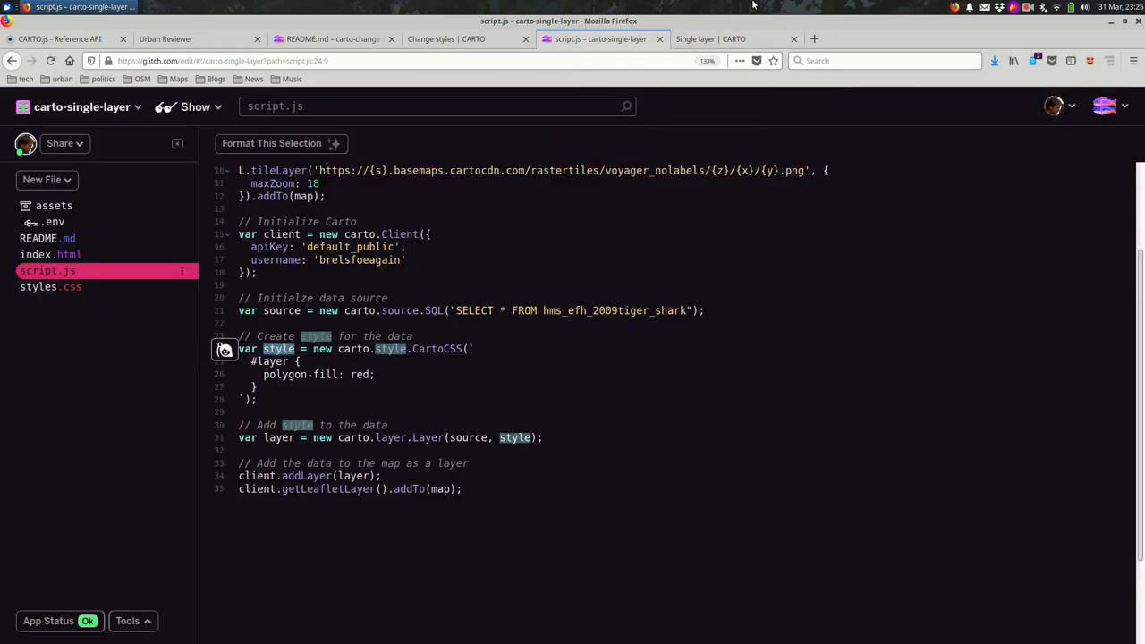
click(708, 40)
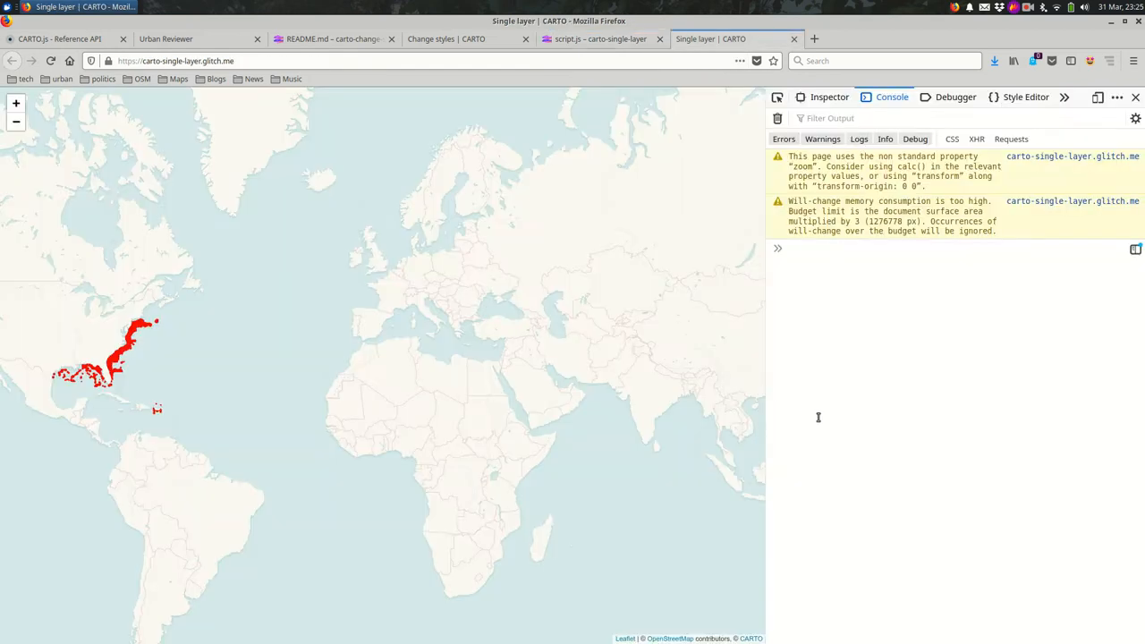
Begin the console expression style.setContent from autocomplete, then head to the CARTO.js reference
text(style)
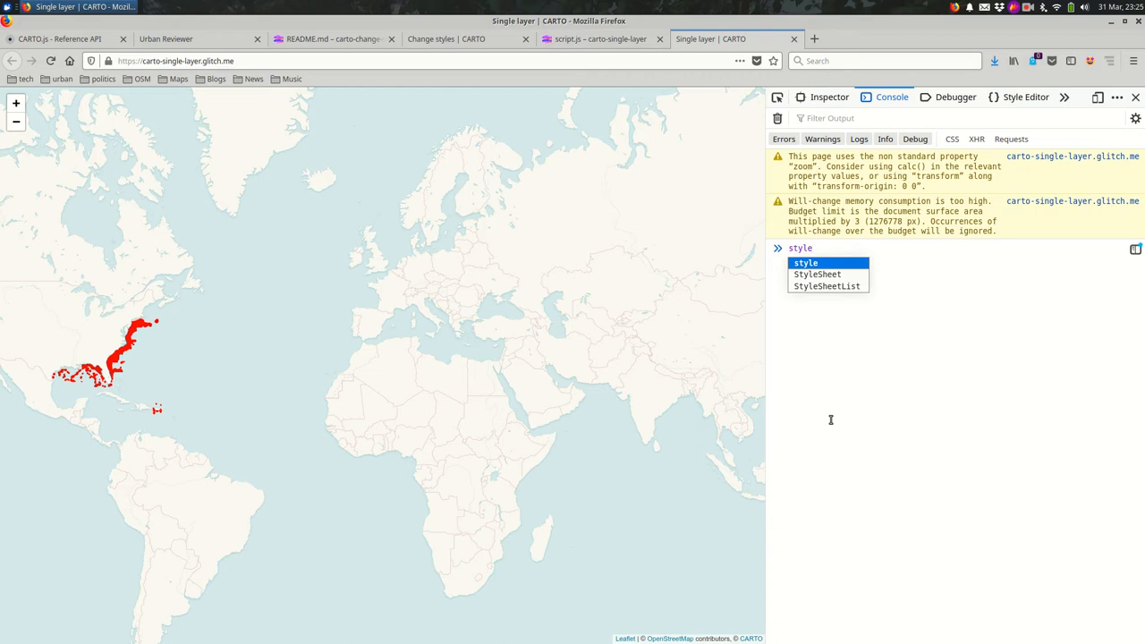
text(.)
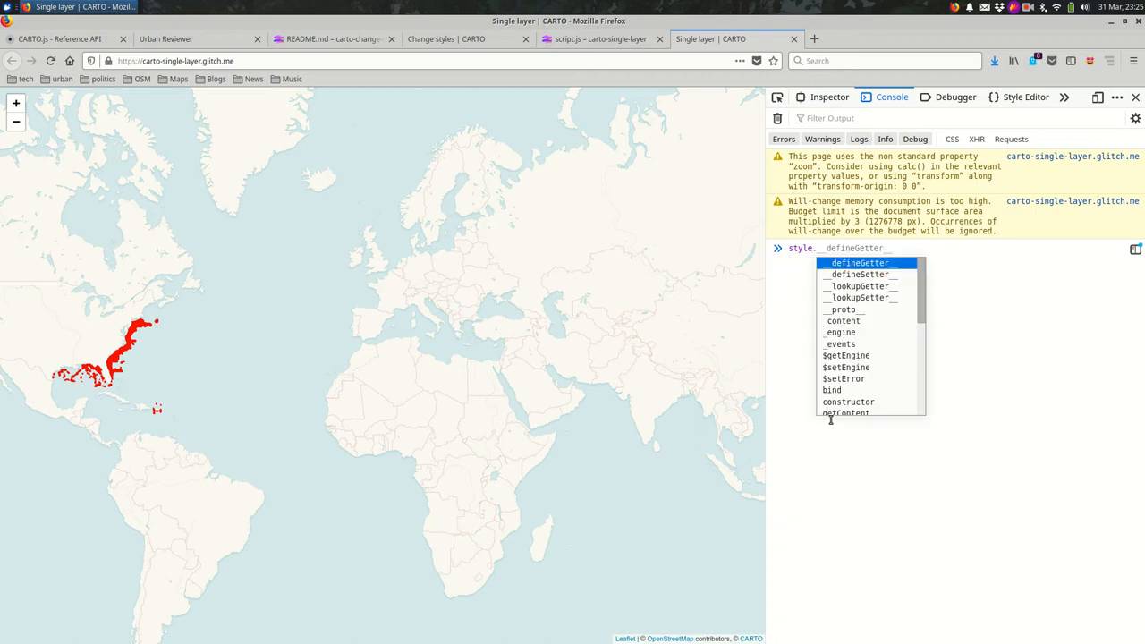
mouse_move(923, 302)
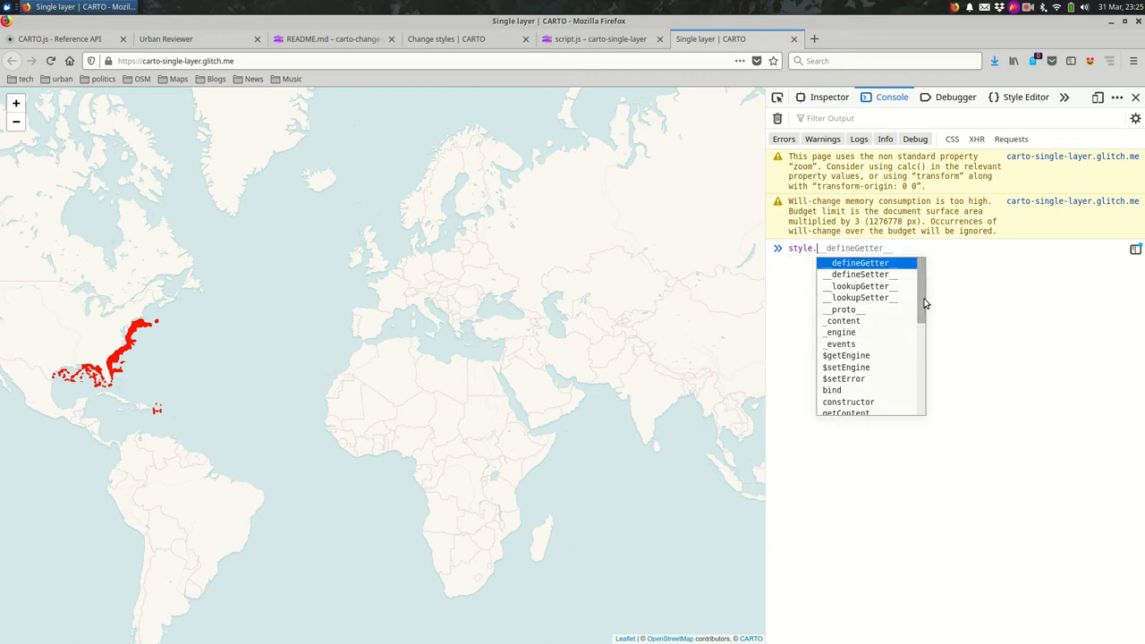
scroll(down, 3)
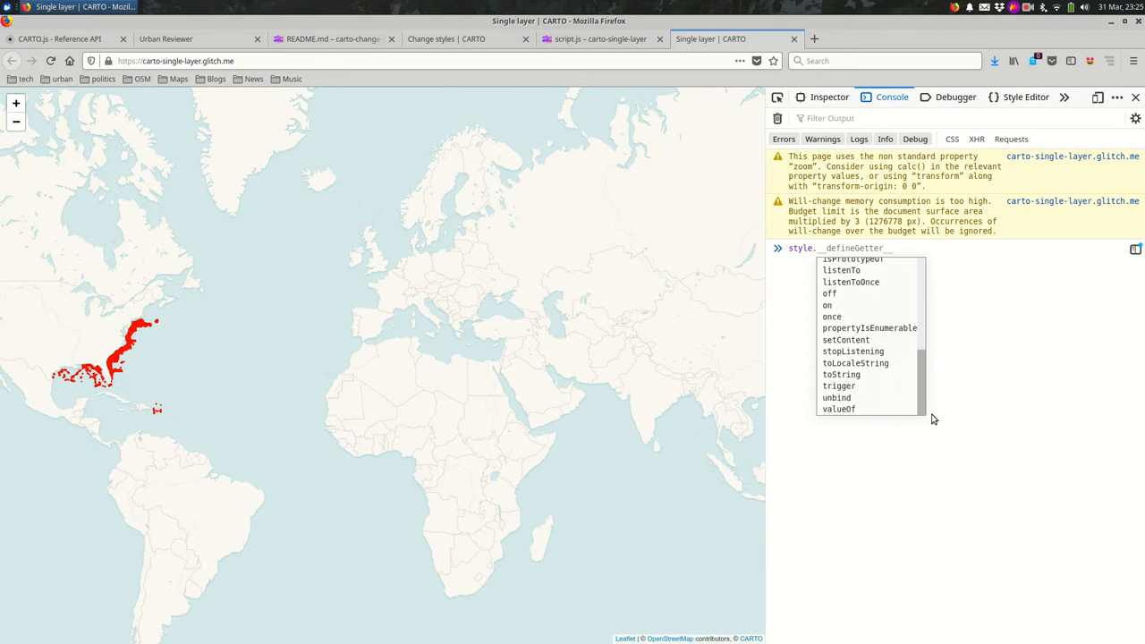
mouse_move(957, 451)
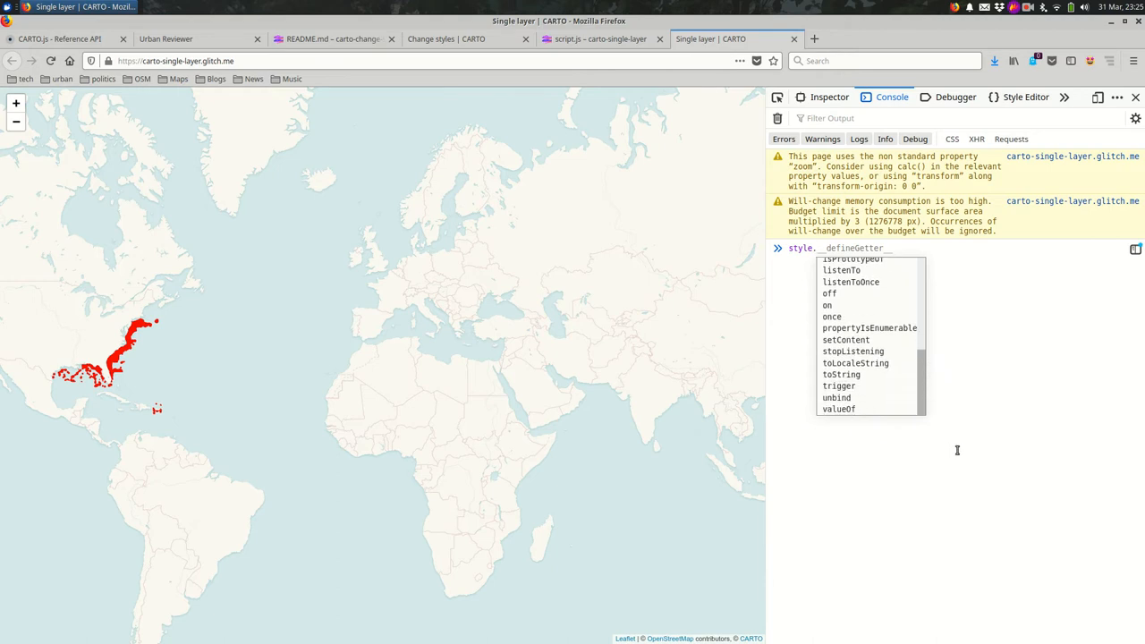
mouse_move(898, 340)
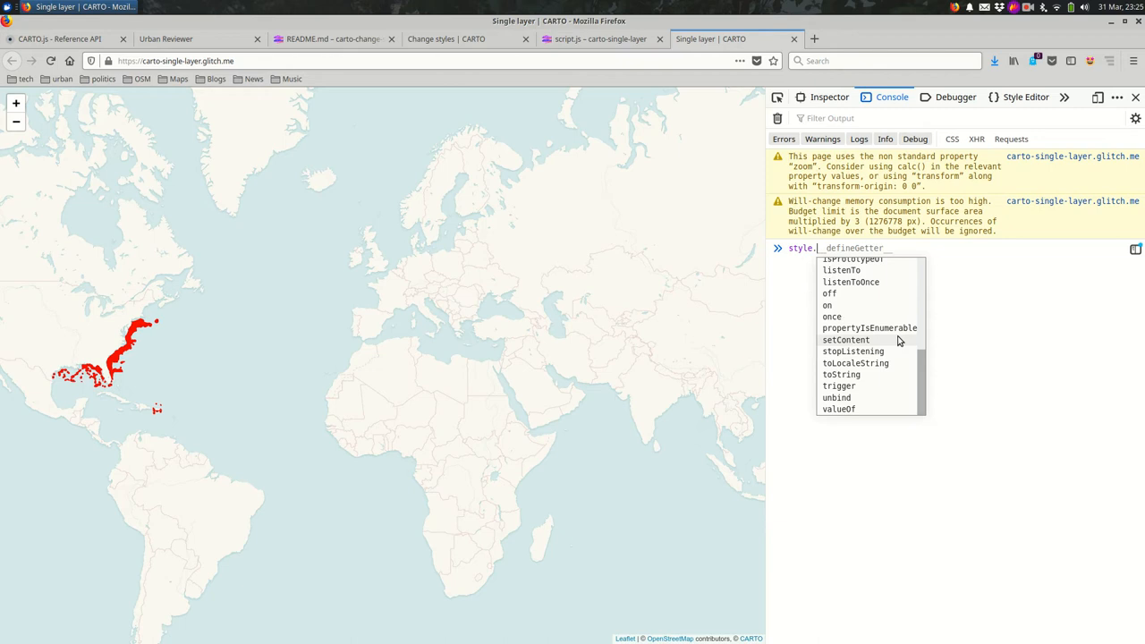
click(845, 340)
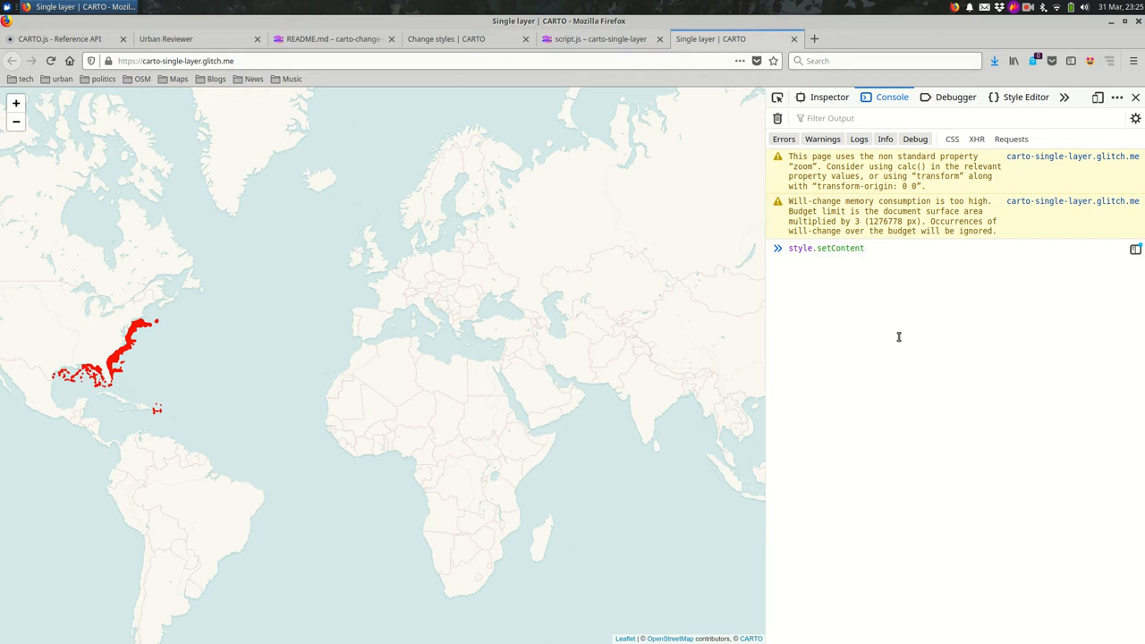
mouse_move(201, 145)
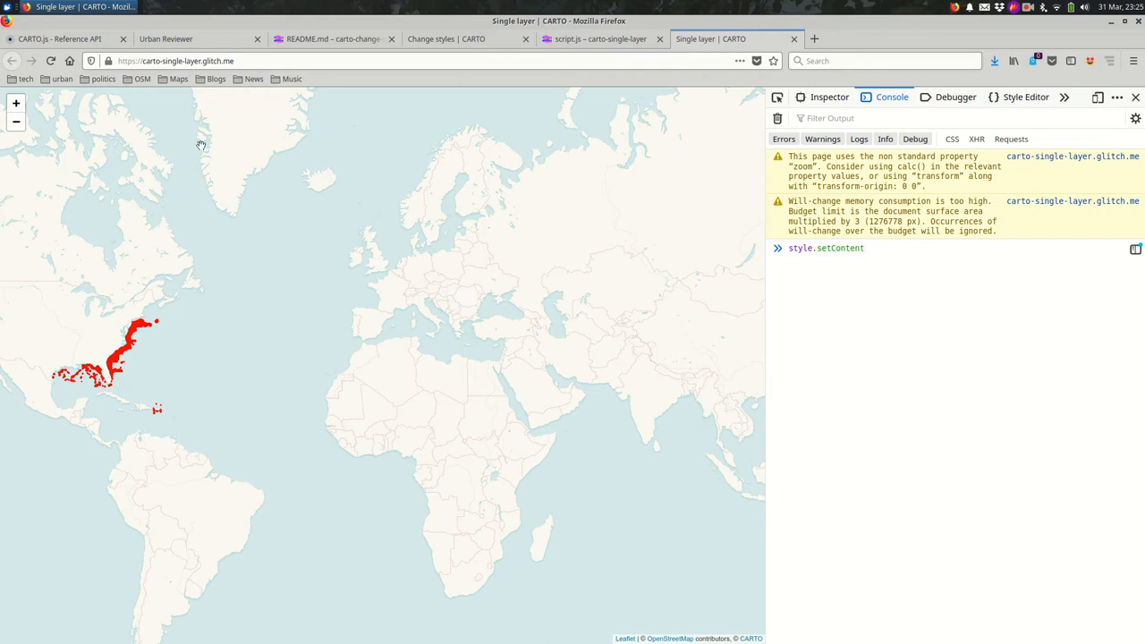
click(62, 39)
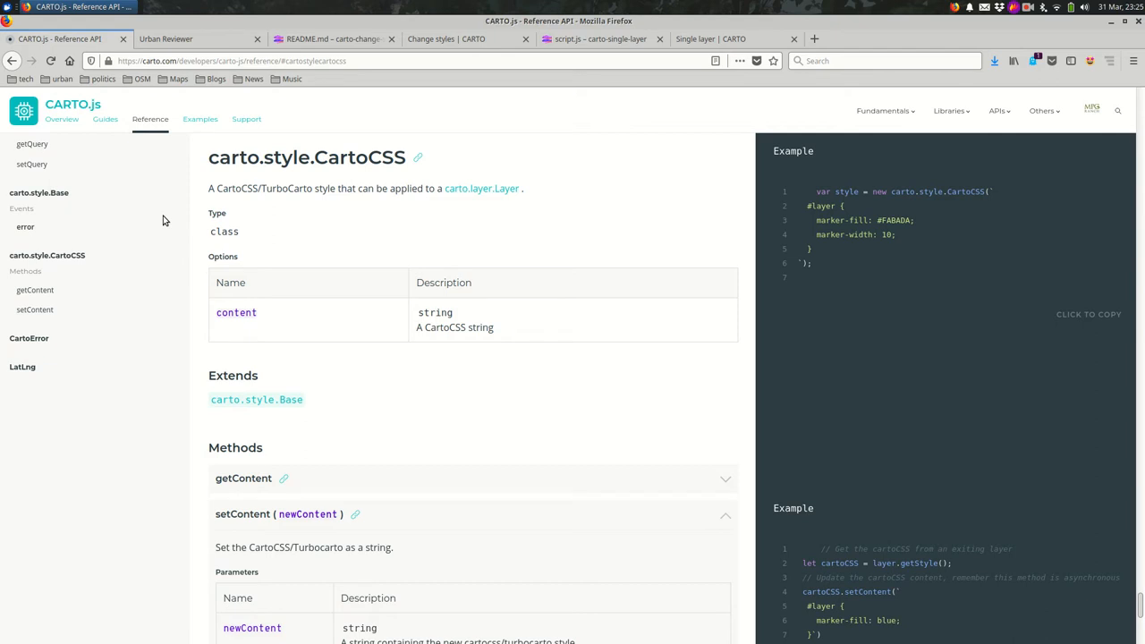
mouse_move(244, 150)
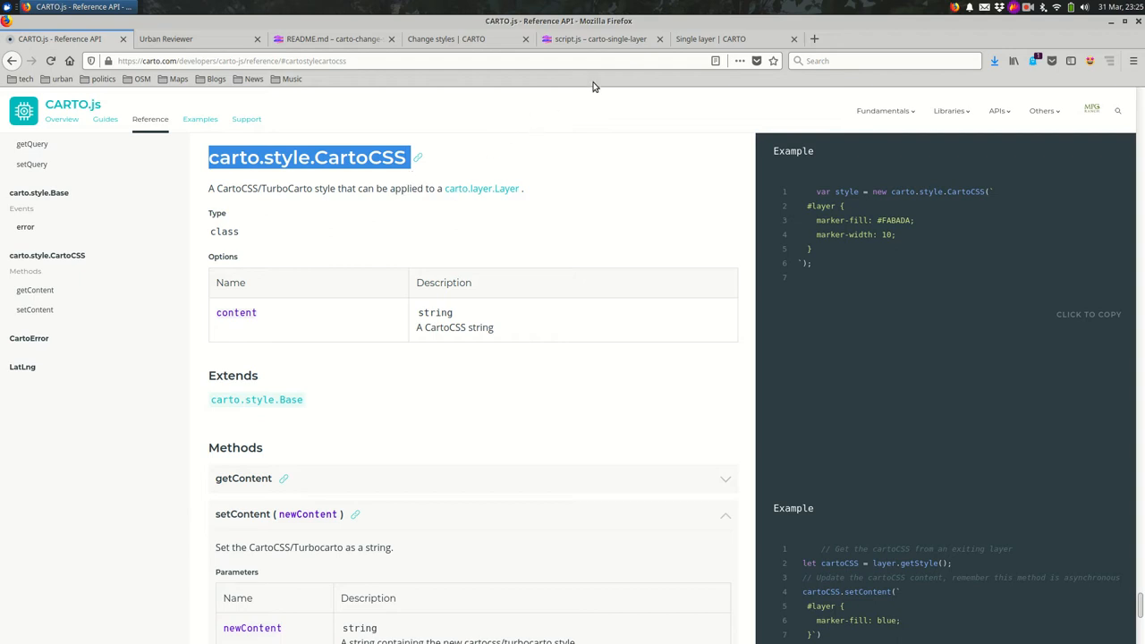
Compare script.js with the carto.style.CartoCSS reference and read the setContent(newContent) entry
click(601, 40)
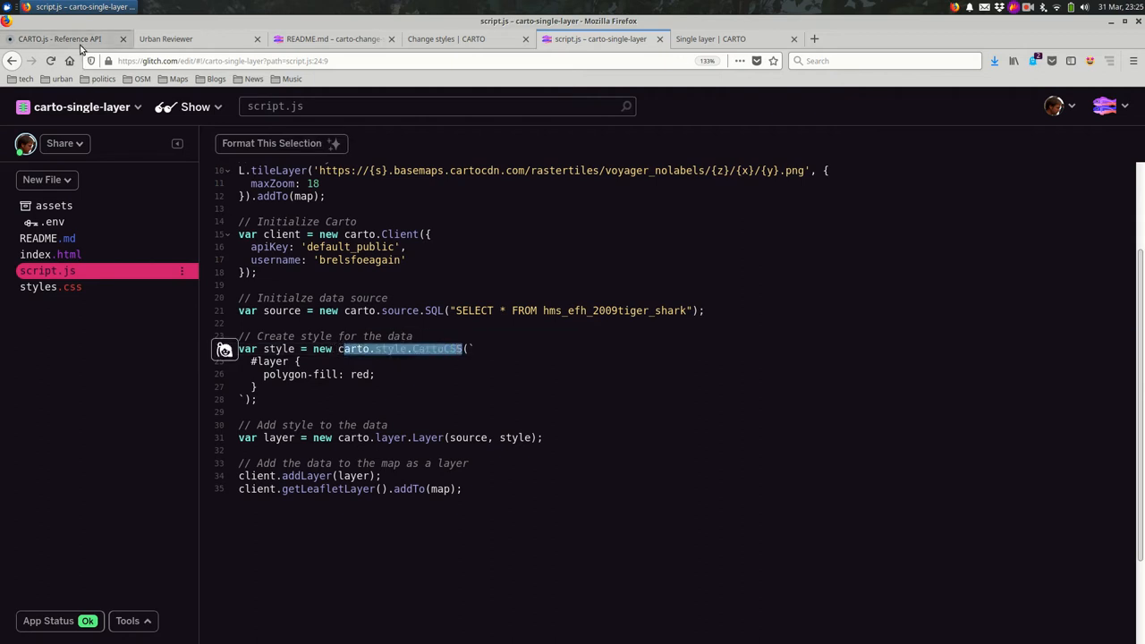
click(68, 40)
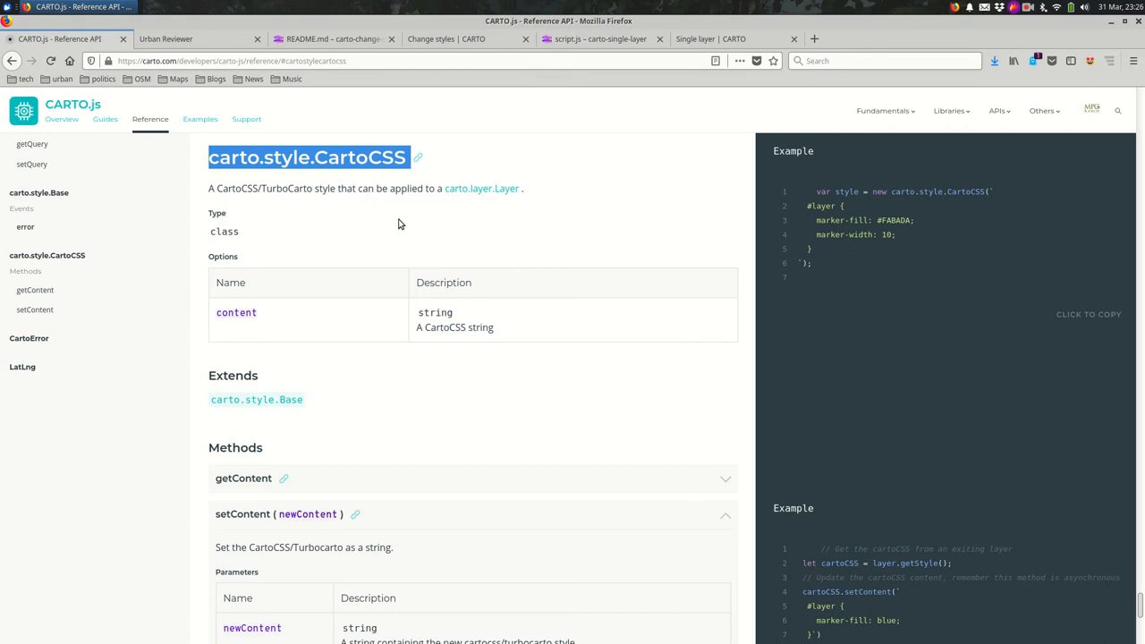
mouse_move(373, 282)
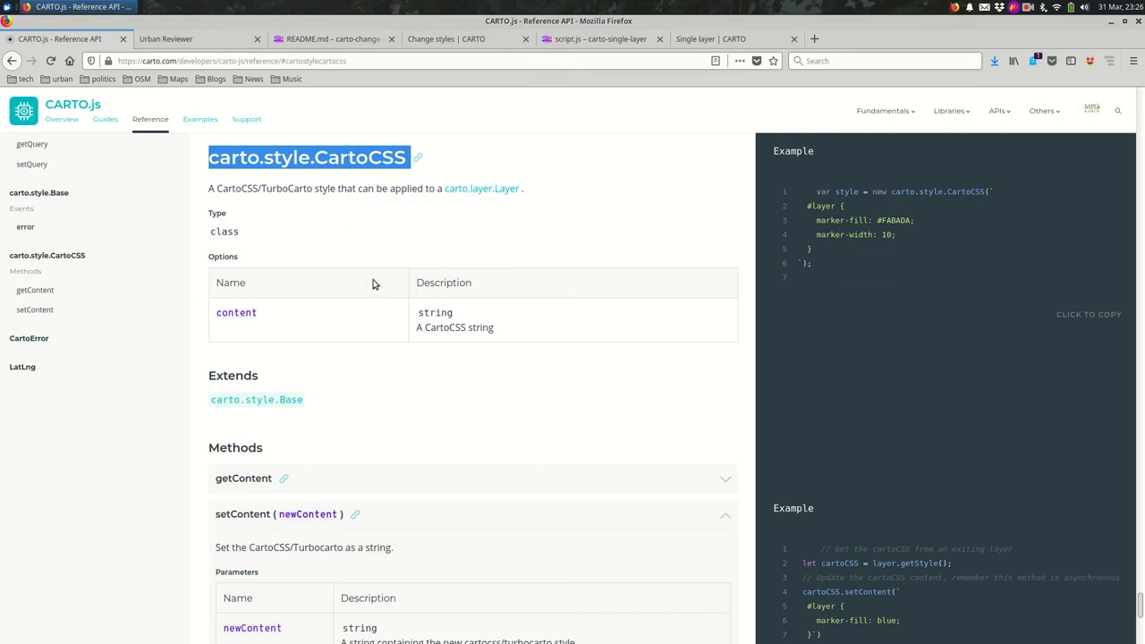
mouse_move(816, 258)
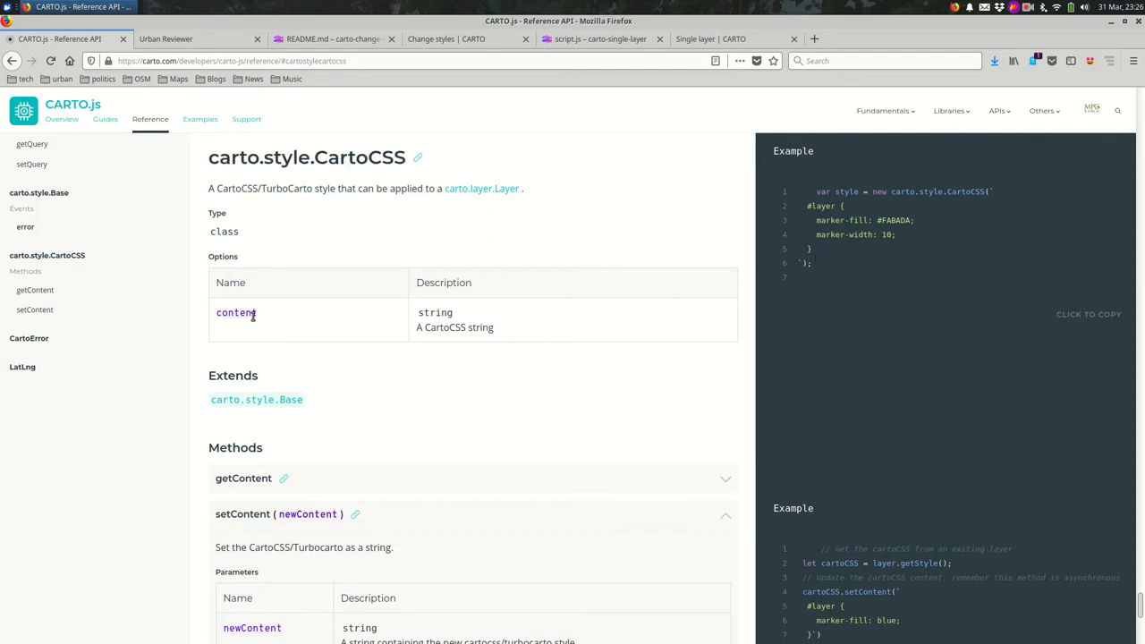
double_click(236, 312)
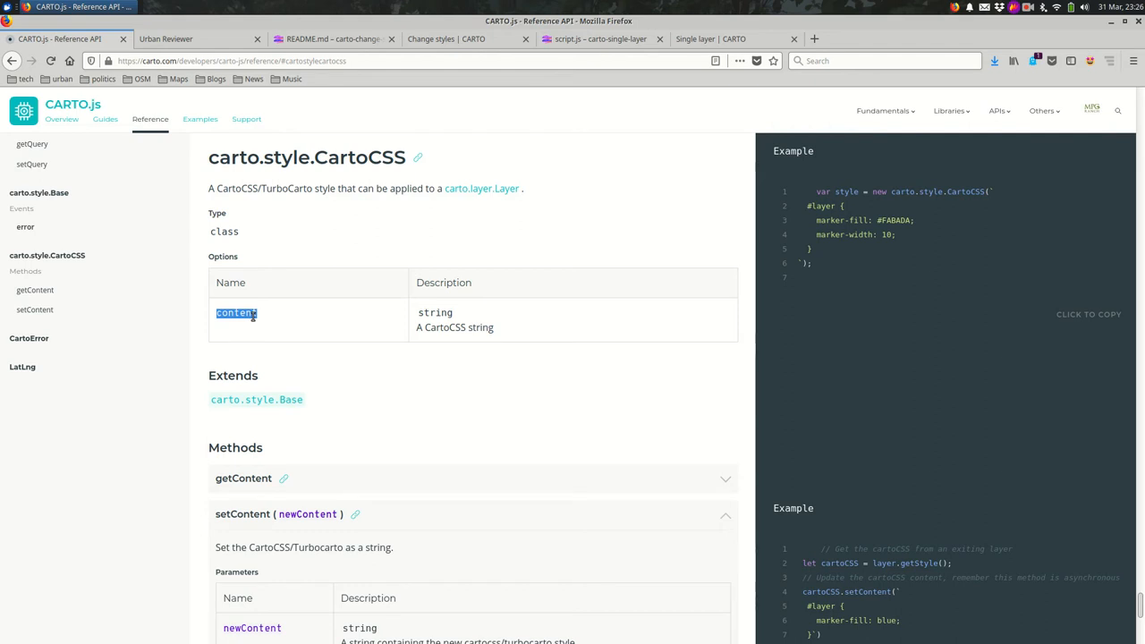
scroll(down, 3)
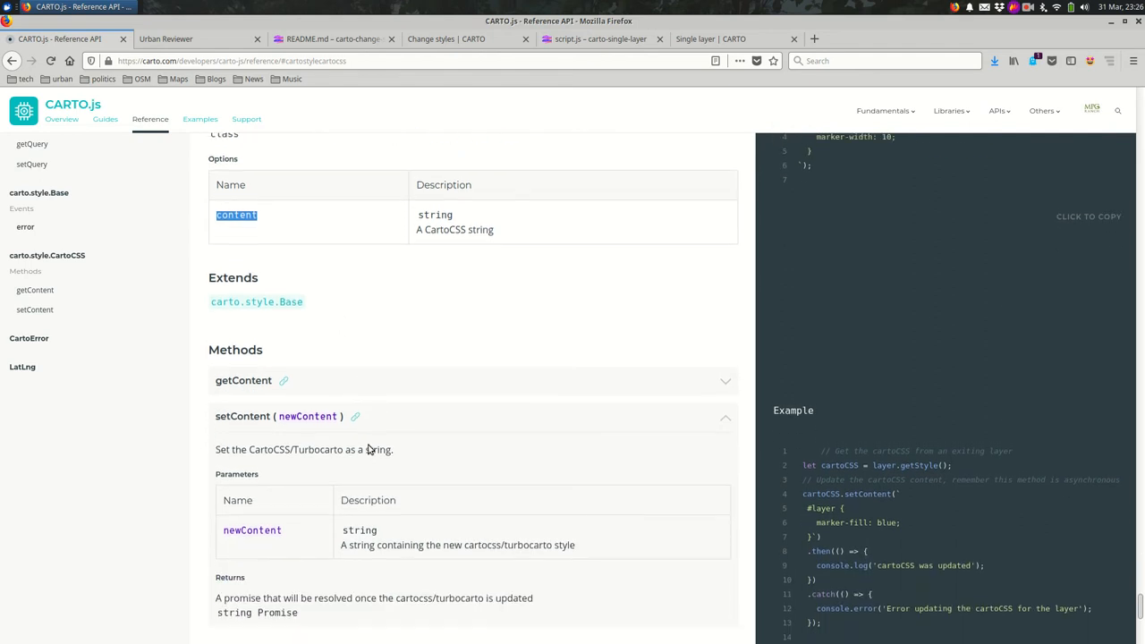
scroll(down, 3)
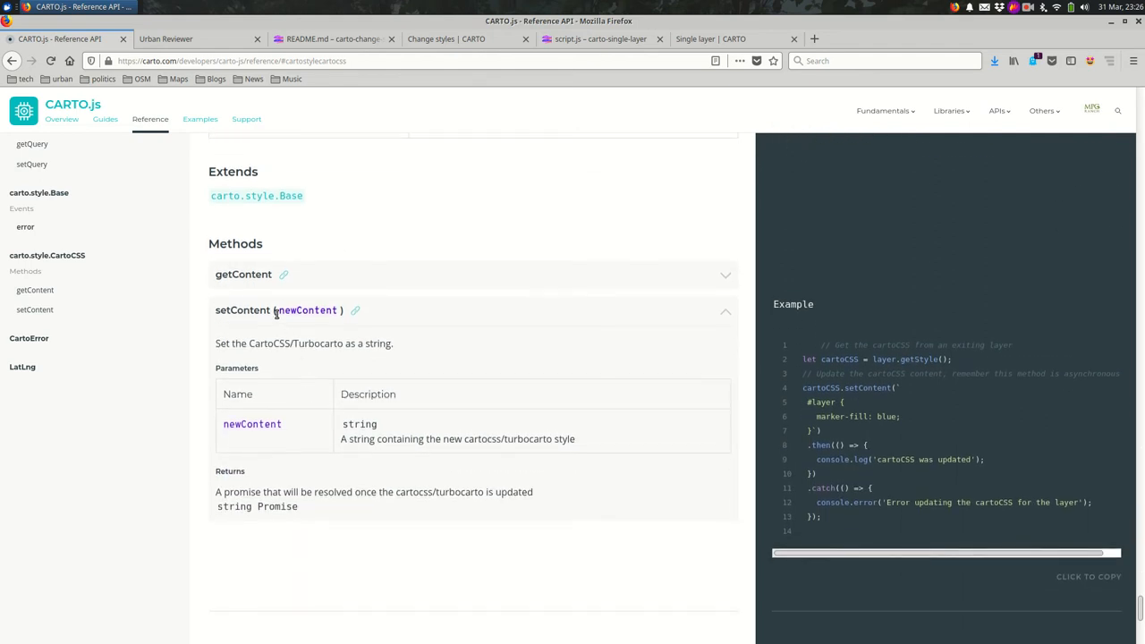
mouse_move(241, 322)
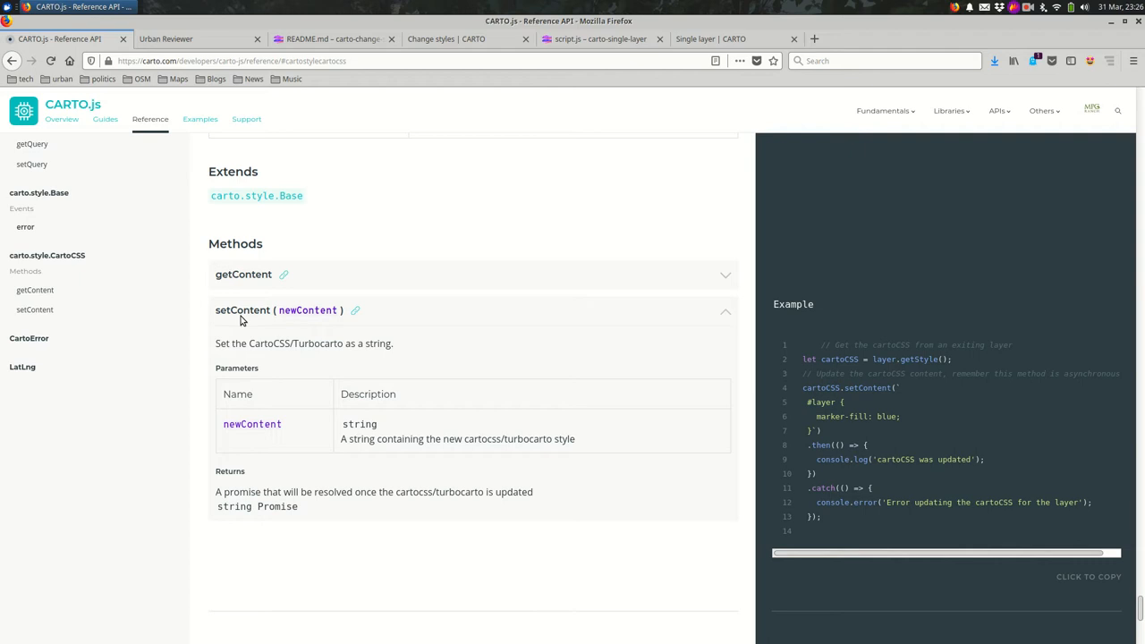
mouse_move(297, 320)
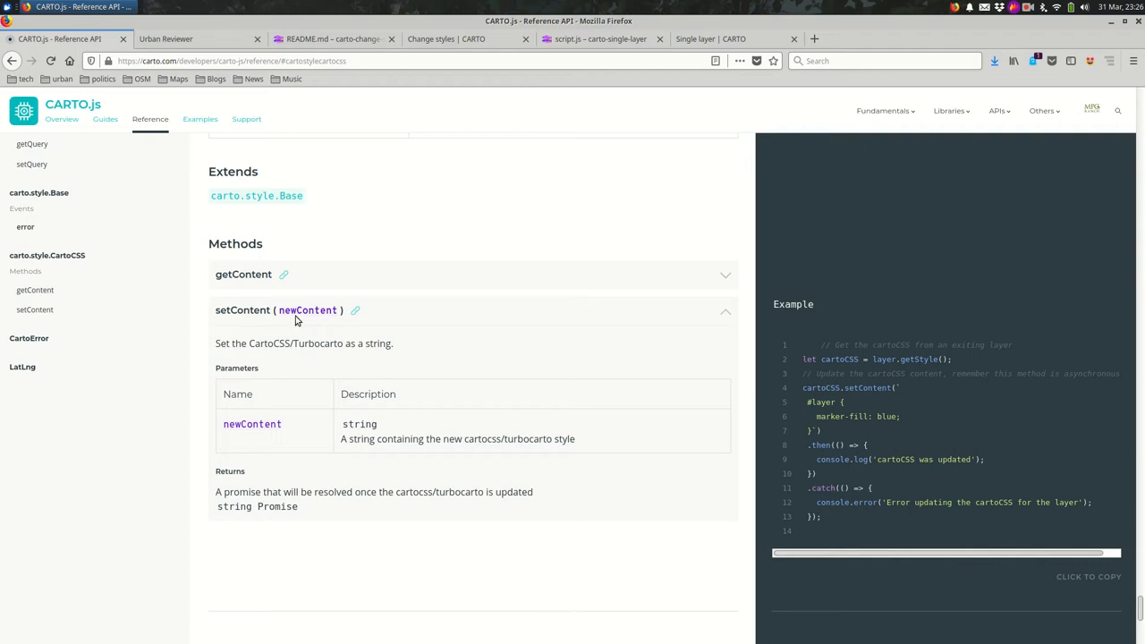
mouse_move(410, 376)
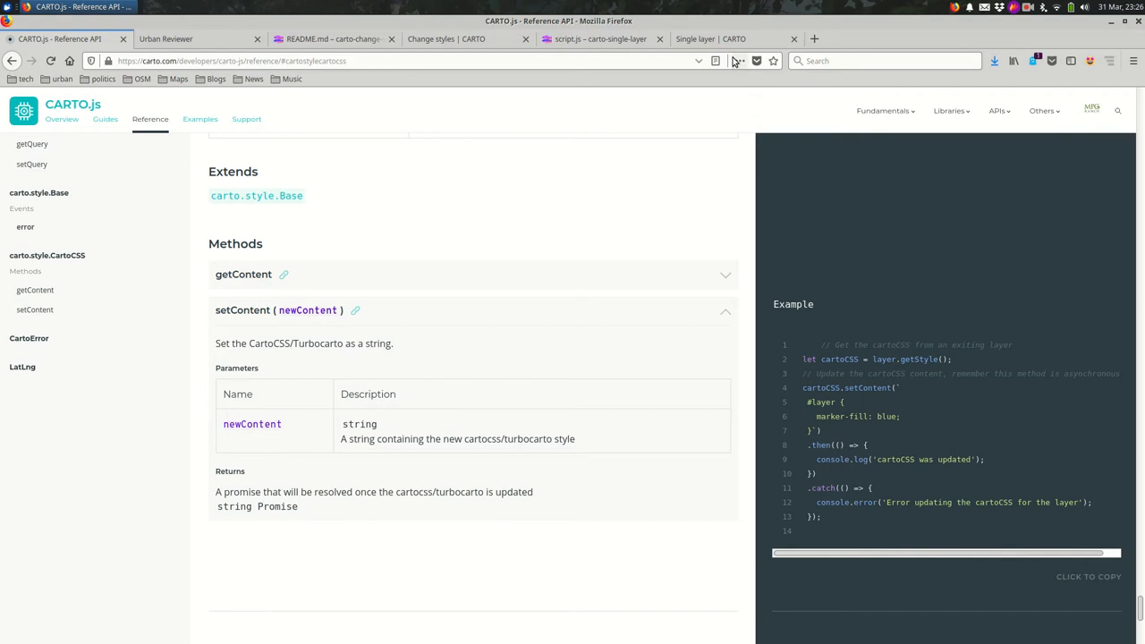
click(711, 40)
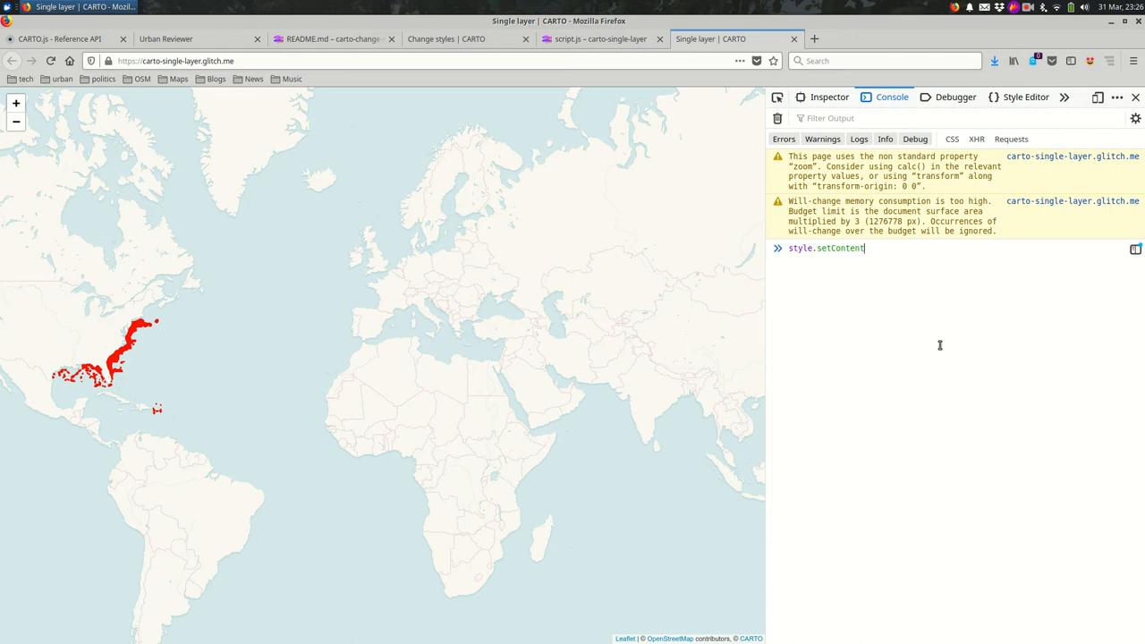
Run style.setContent with #layer CartoCSS polygon-fill: green and a 0.5 fill value from the console
text(()
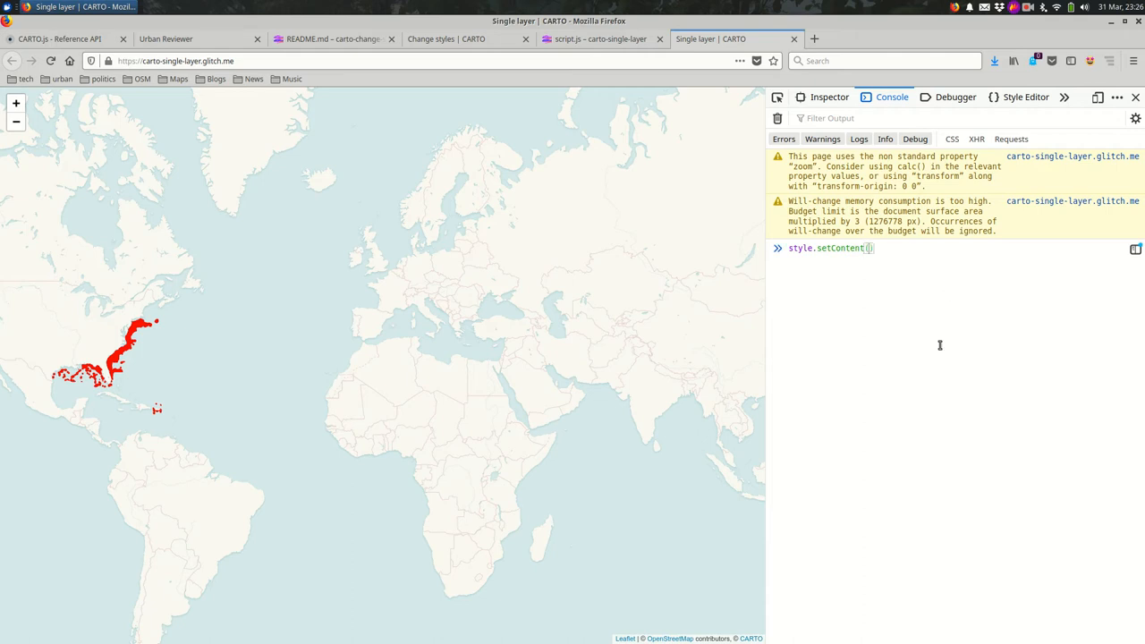
text(``)
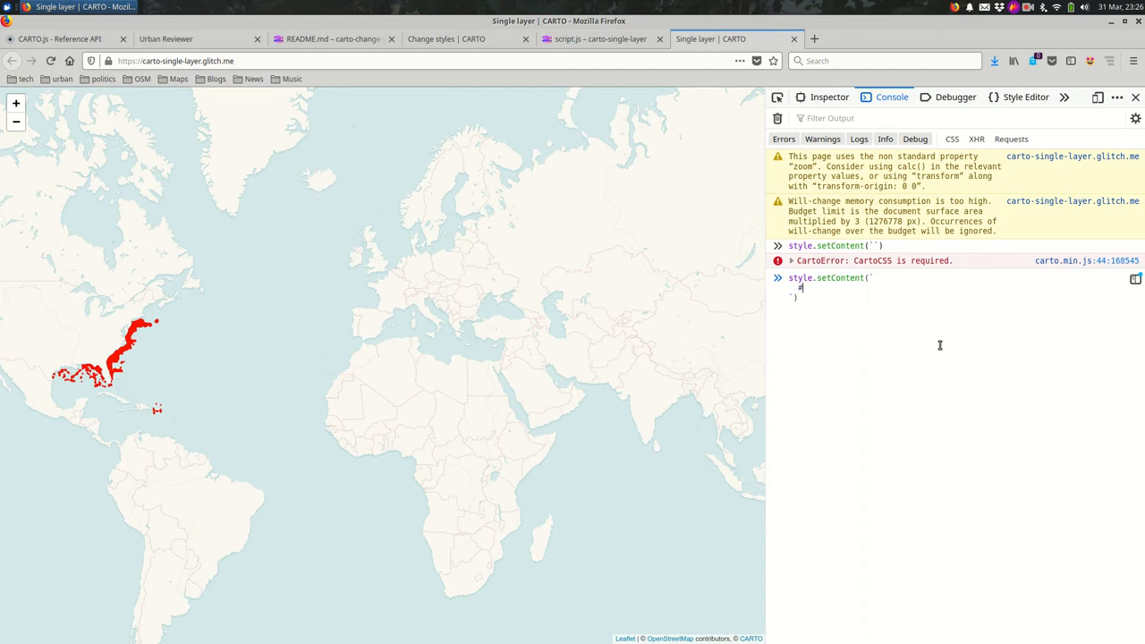
text(layer {)
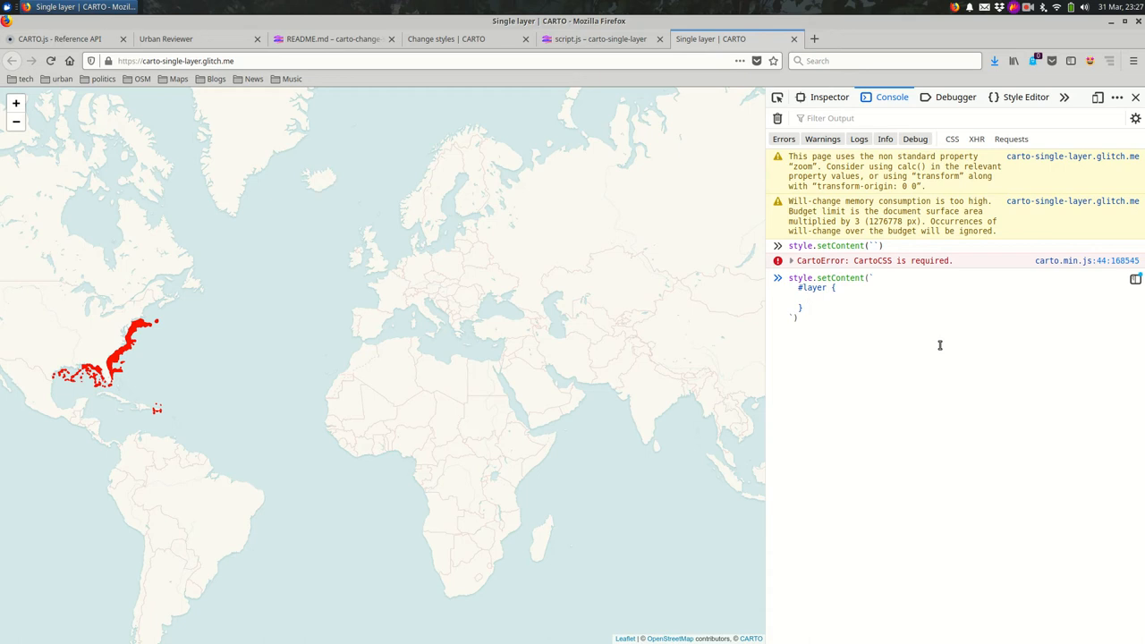
text(pol)
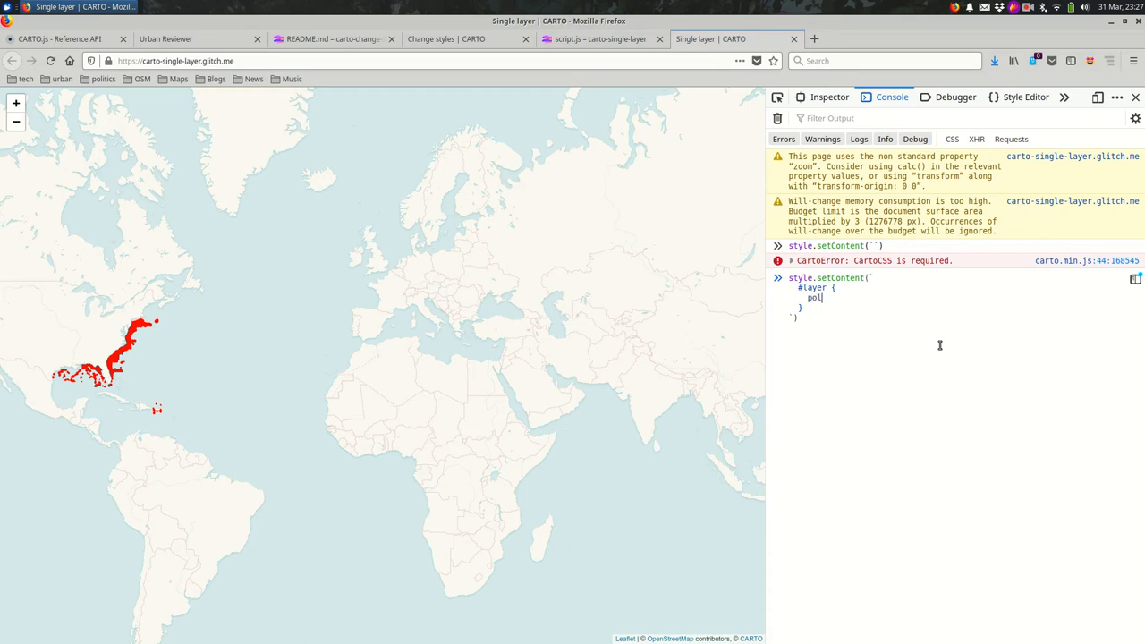
text(y)
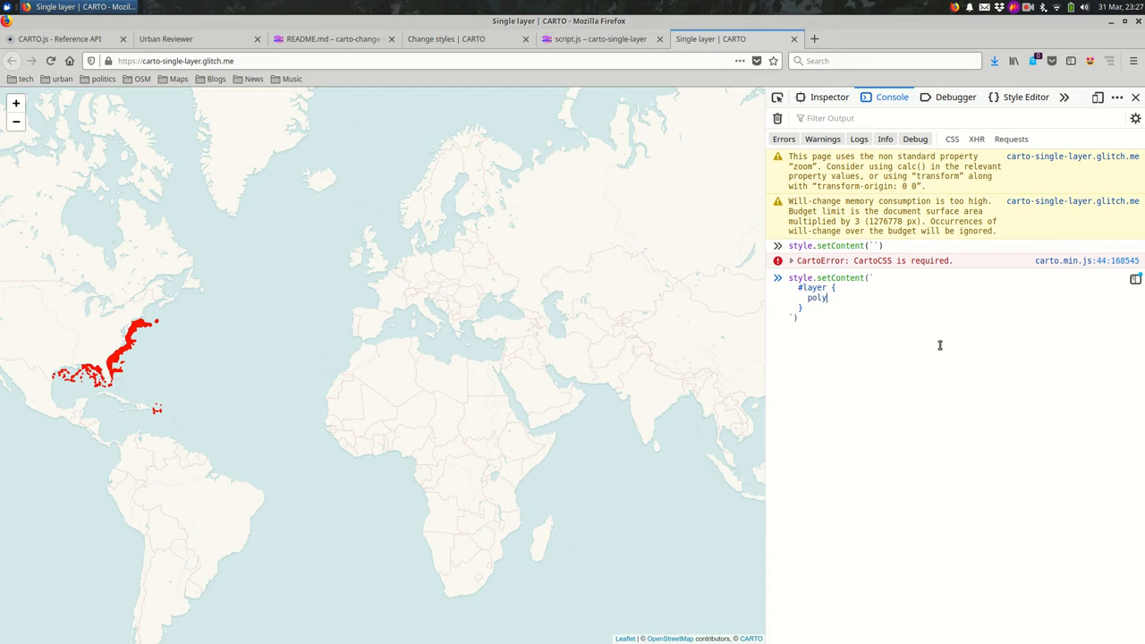
text(gon-fill:)
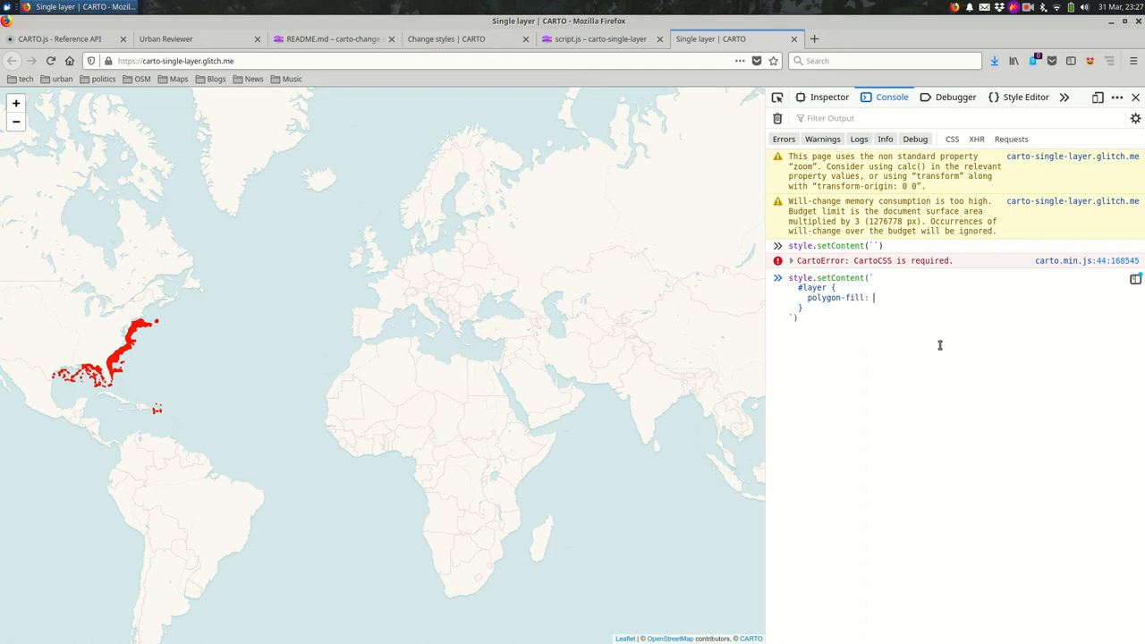
text(green;)
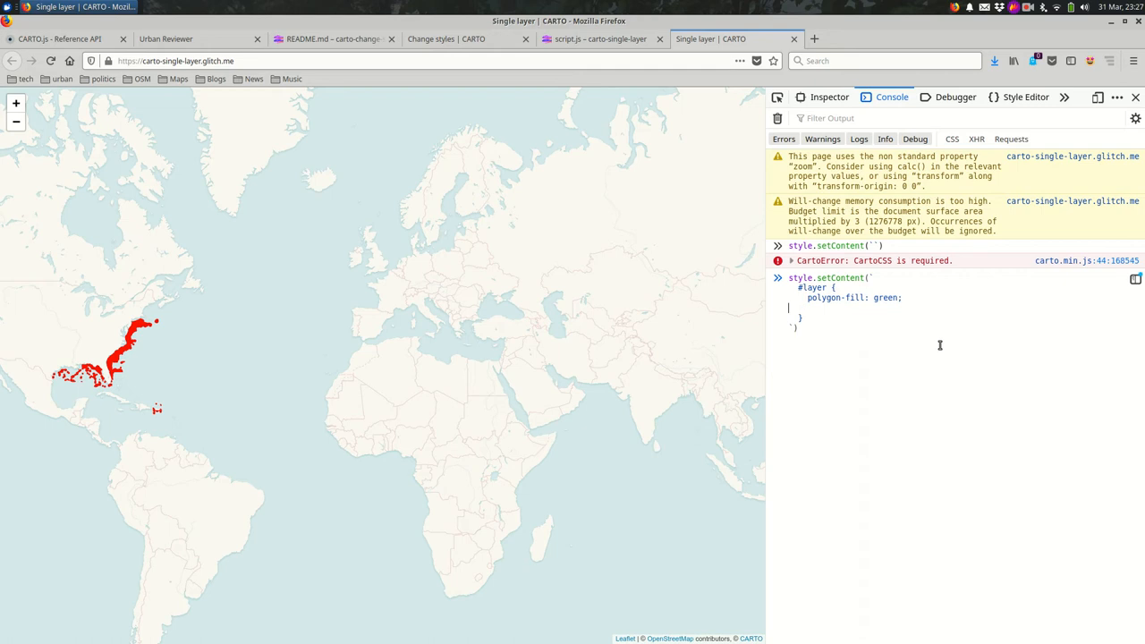
text(polygon-fill-opacity)
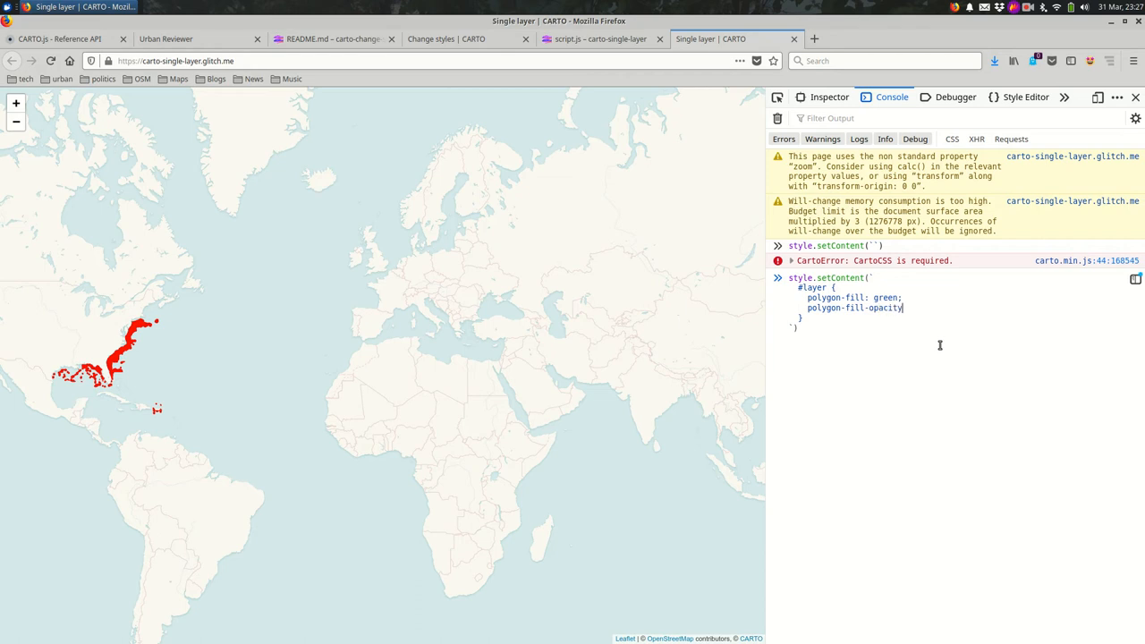
text(: 0)
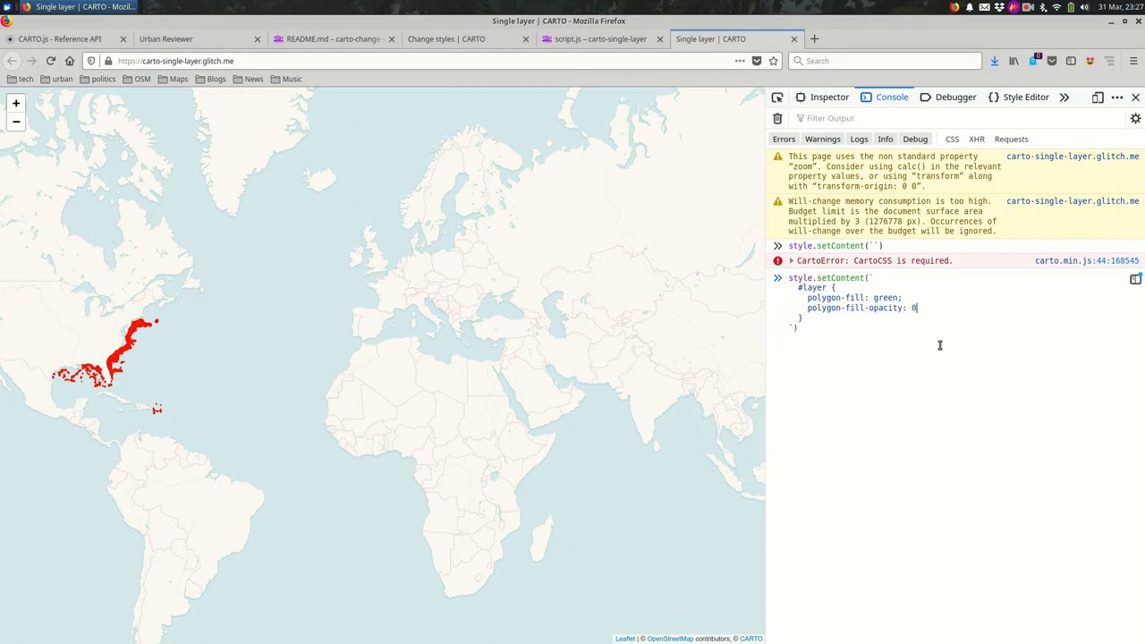
text(.5;)
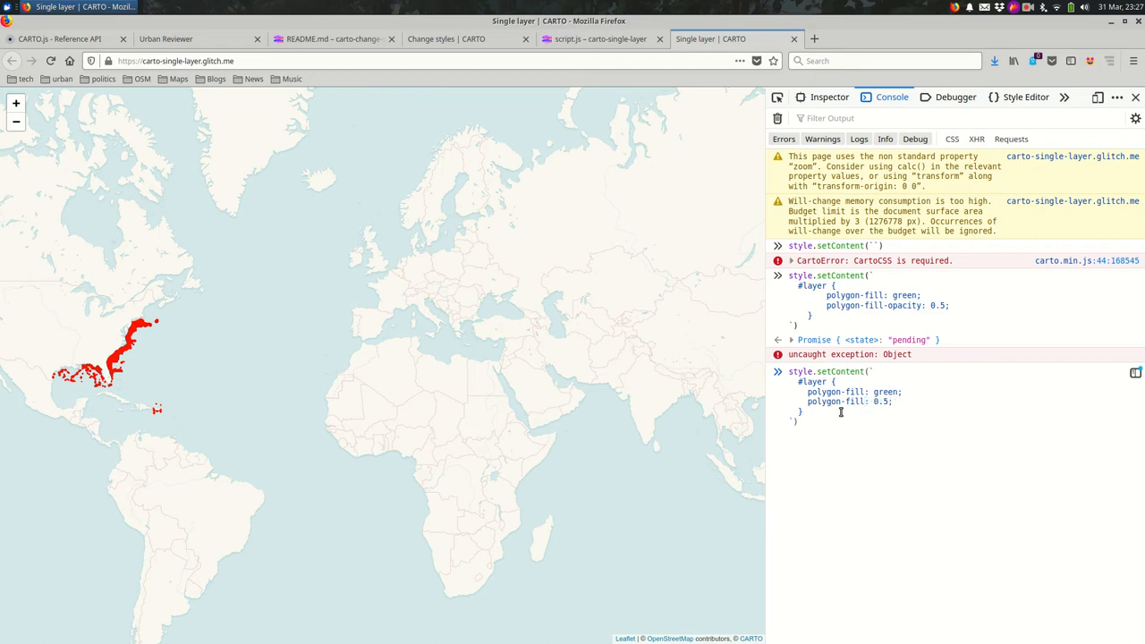
key(Enter)
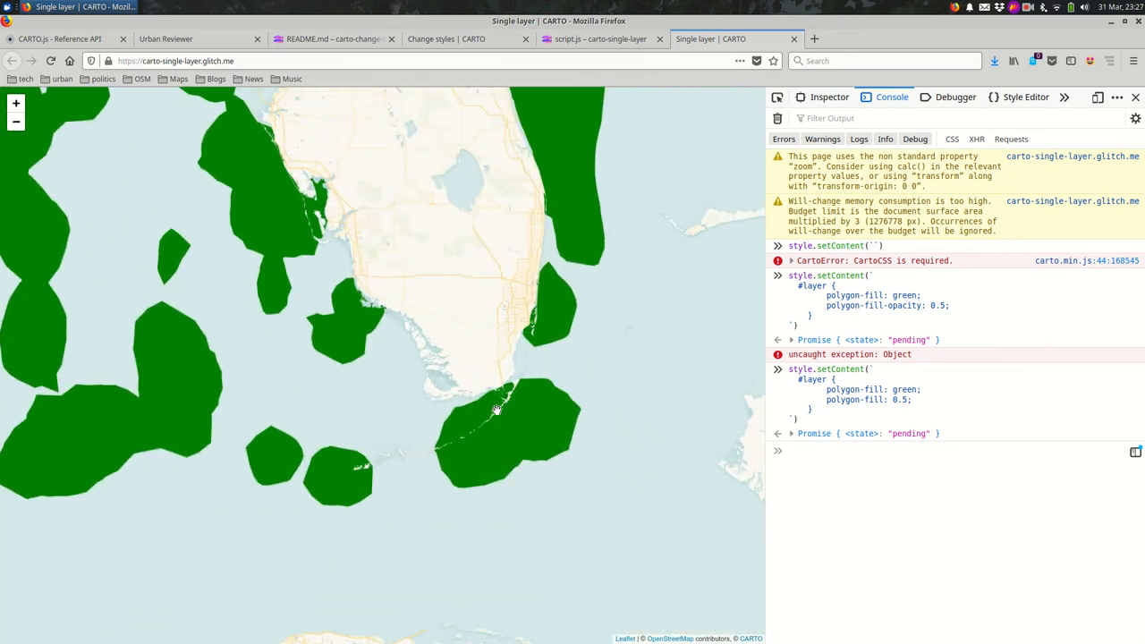
Correct the property to polygon-opacity: 0.5 and rerun so the green polygons turn semi-transparent
scroll(down, 3)
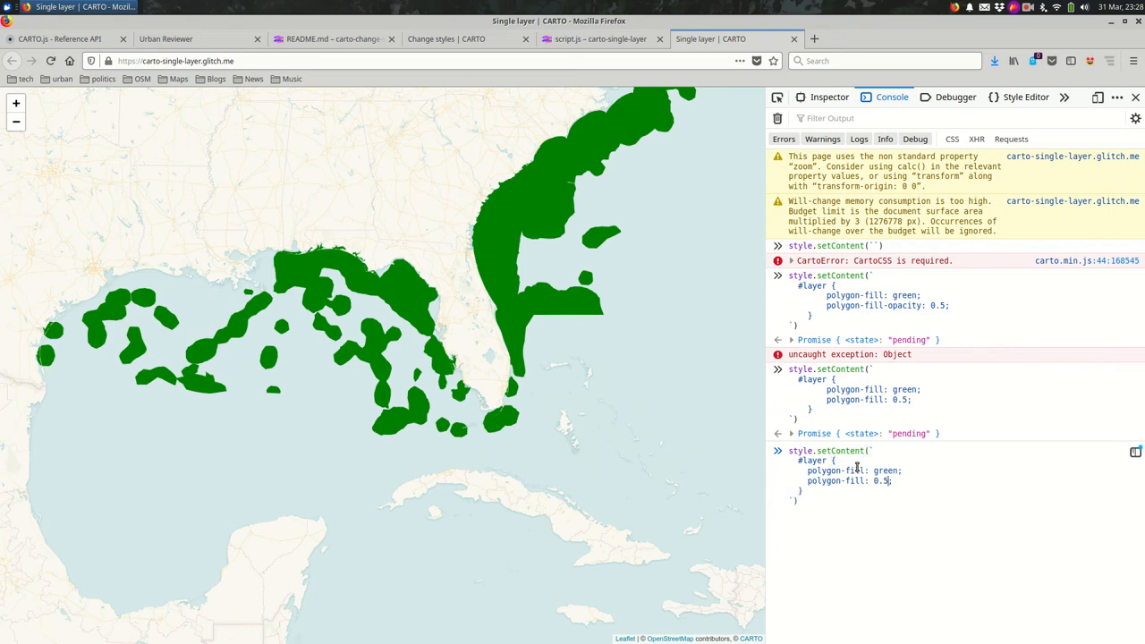
double_click(855, 481)
text(opacity)
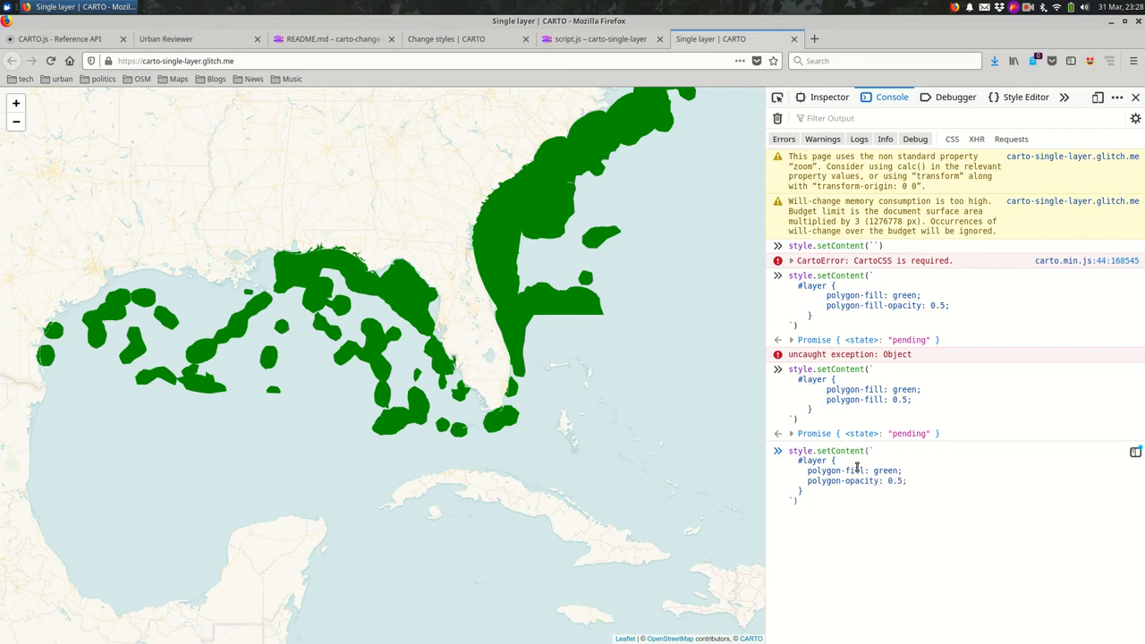
key(Enter)
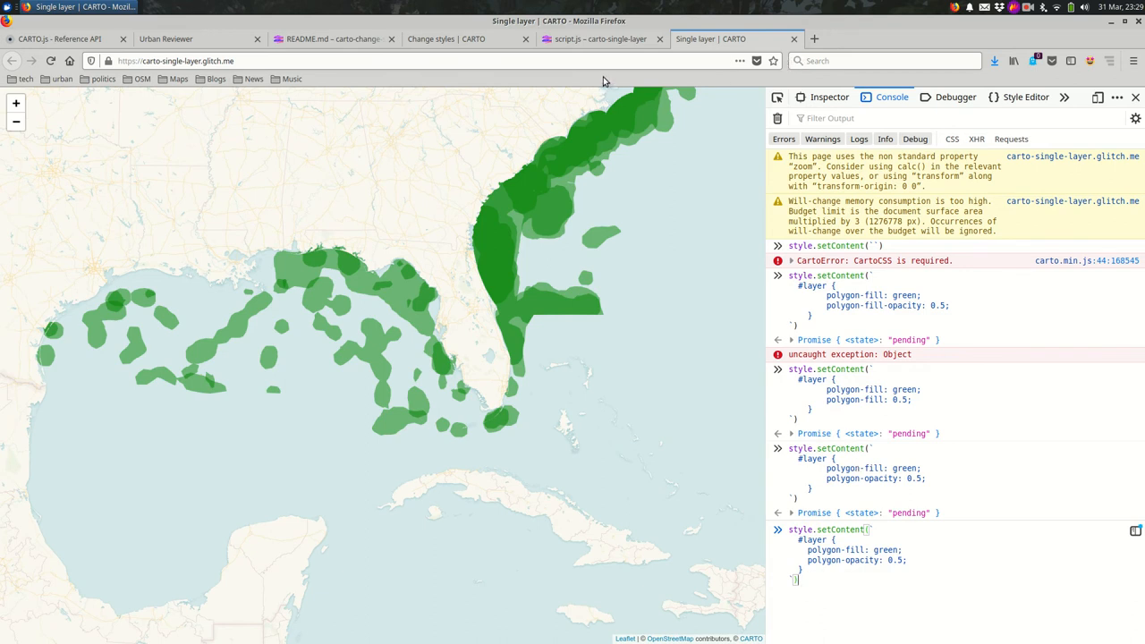
In index.html, add a <div class="overlay"> after the map div
click(594, 39)
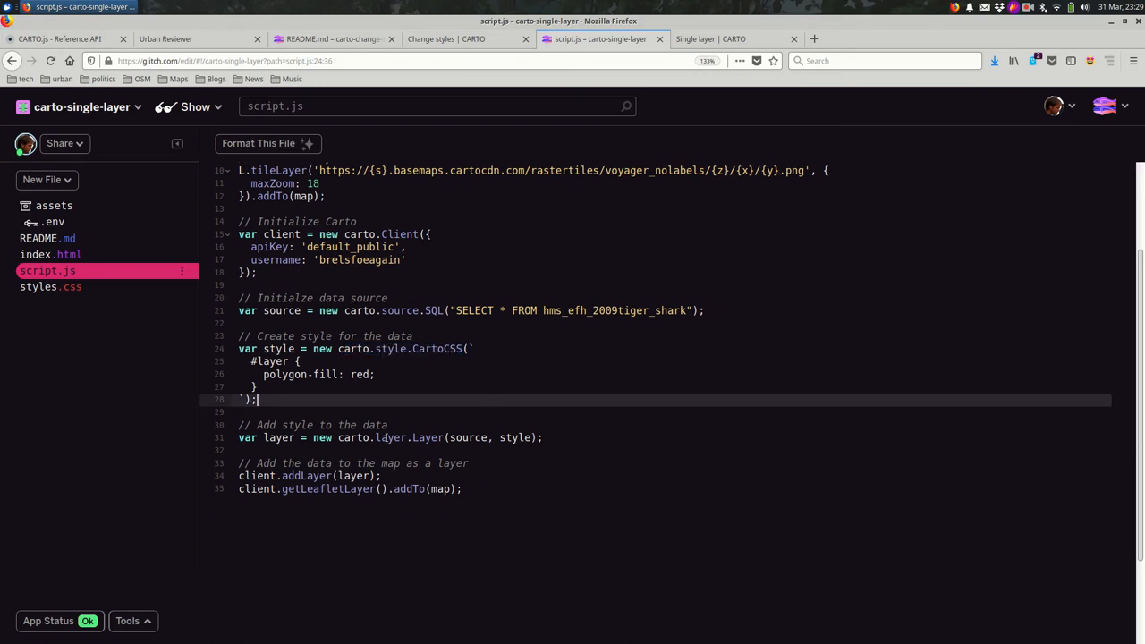
click(51, 254)
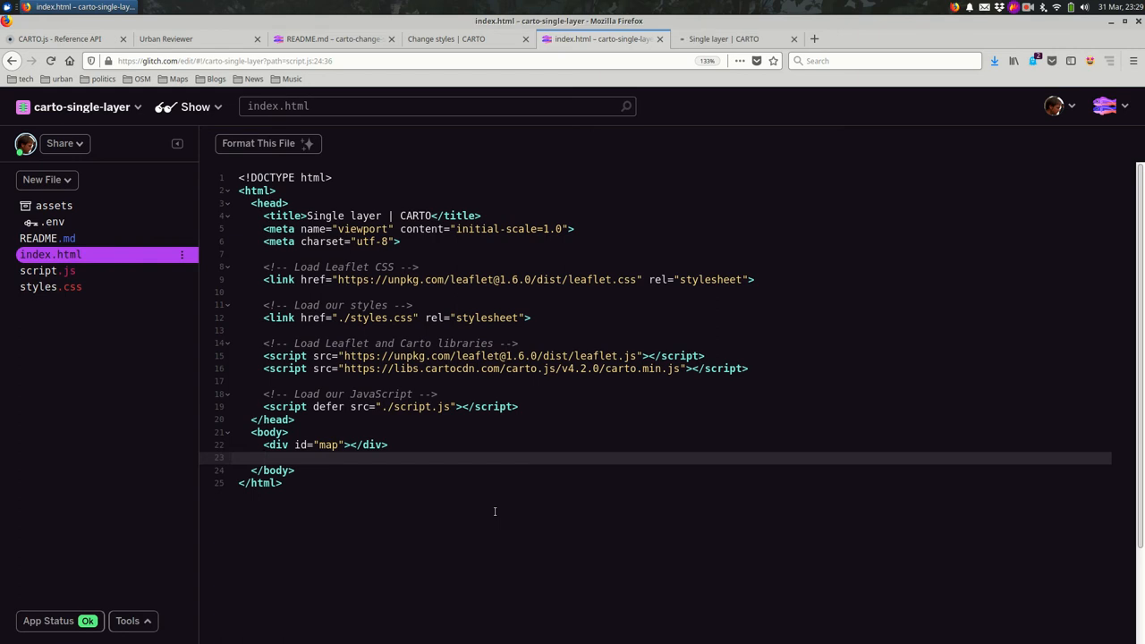
text(<div)
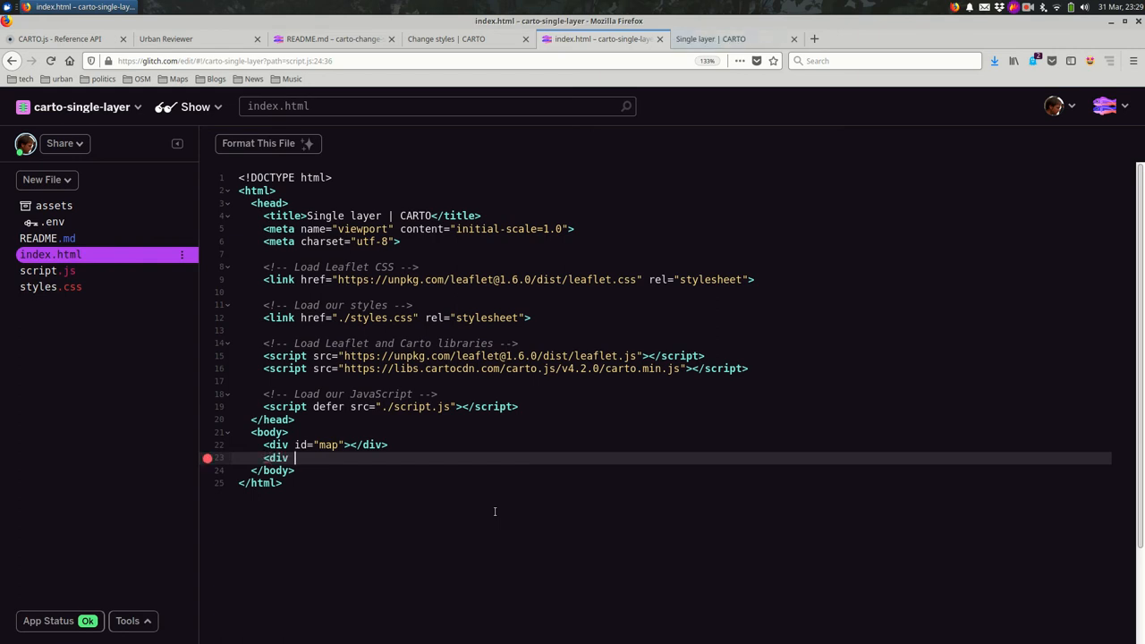
text(class=)
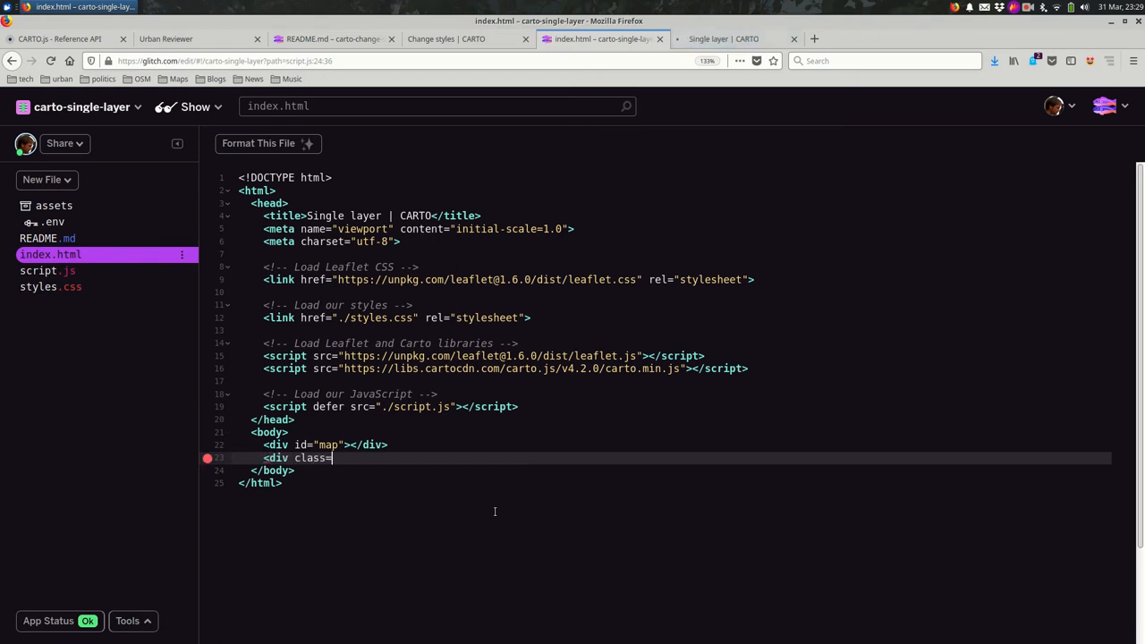
text(")
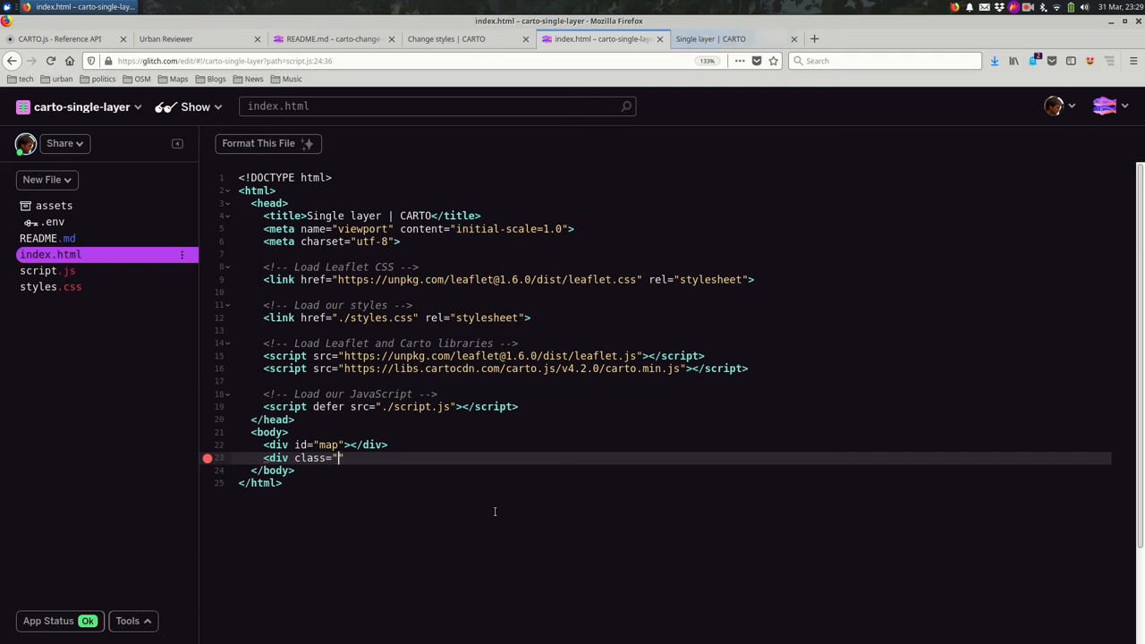
text(overlay)
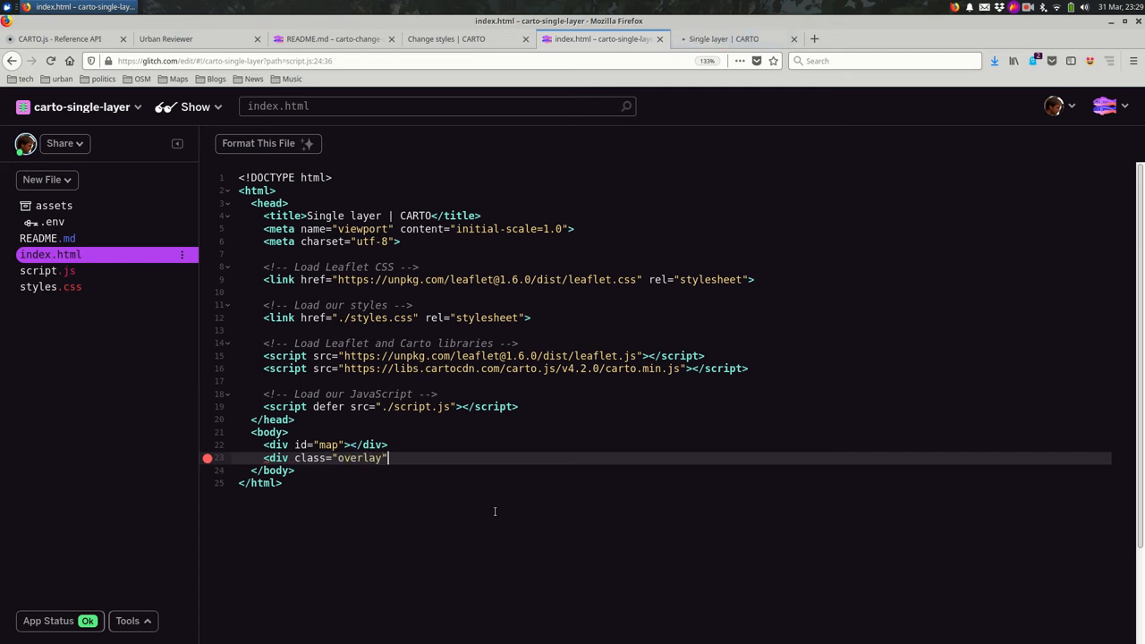
text(>)
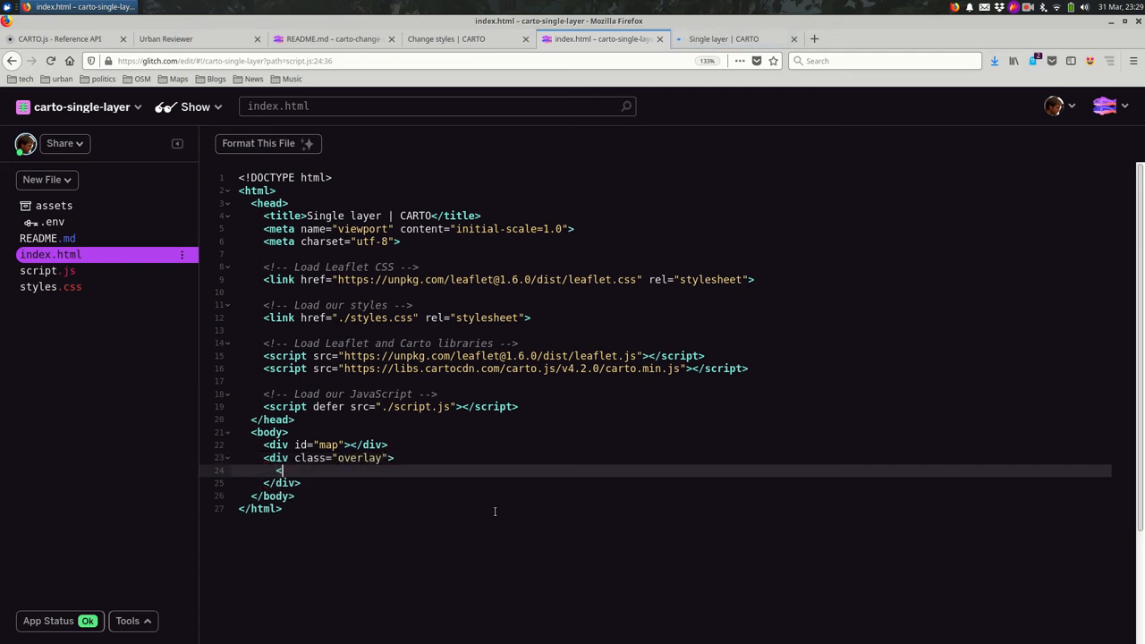
Inside the overlay, add <button class="style-change-button">Change styles</button>
text(<button class=)
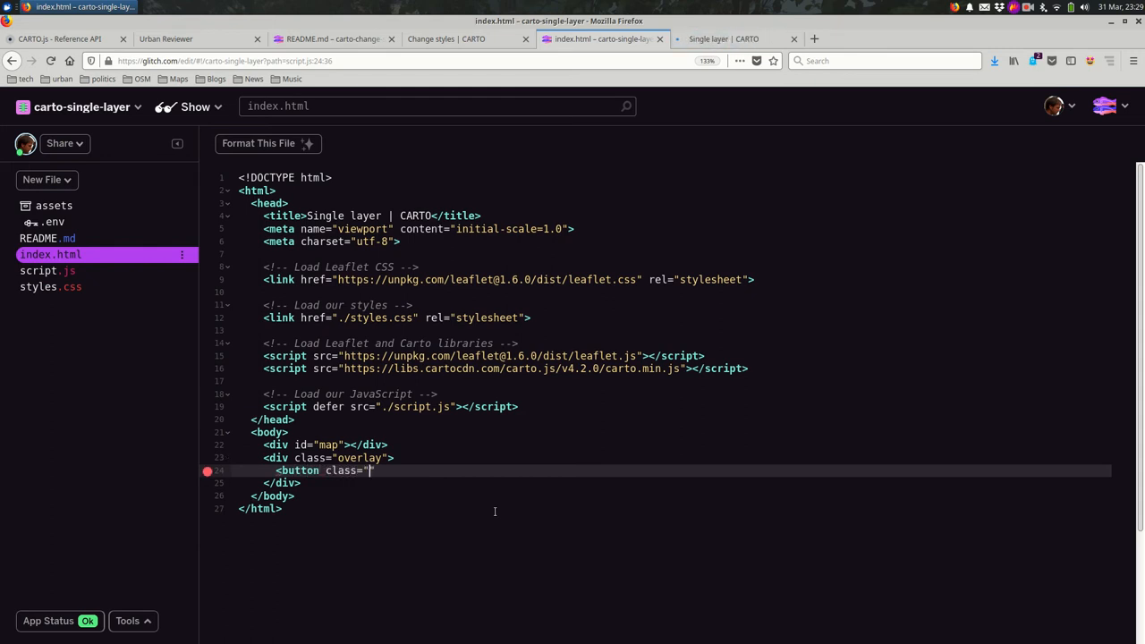
text(st)
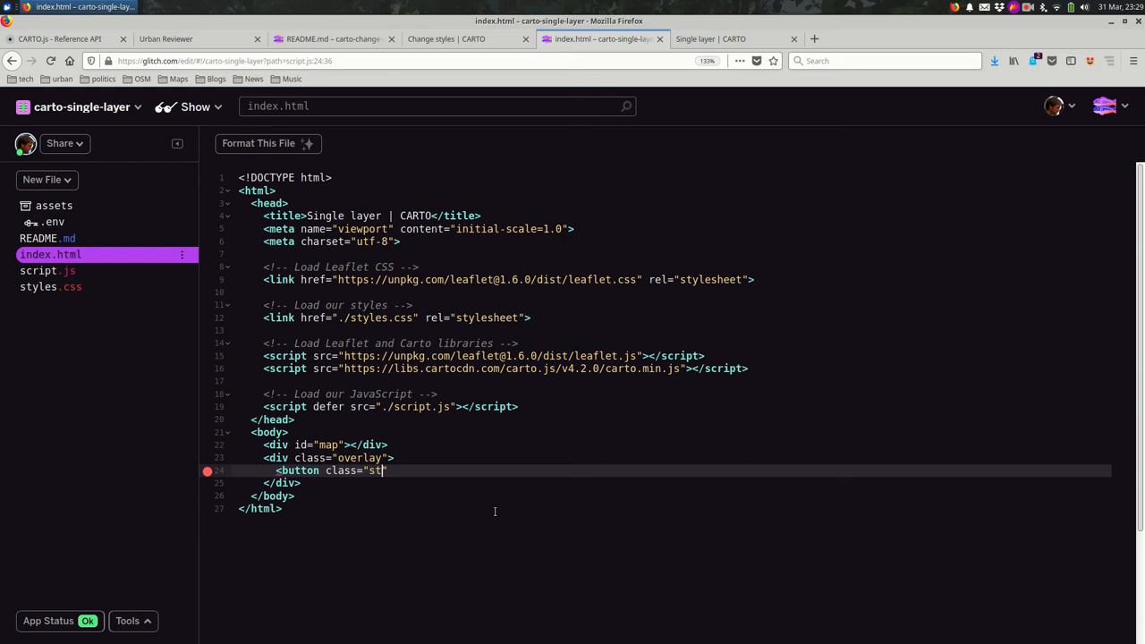
text(yle-change-button)
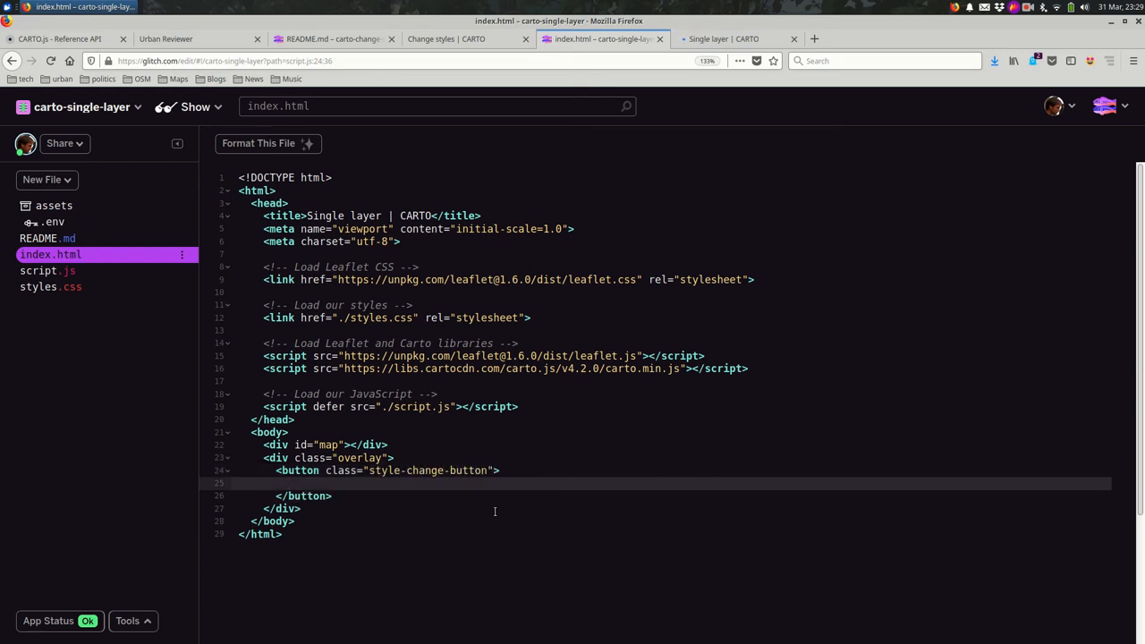
text(Change styles)
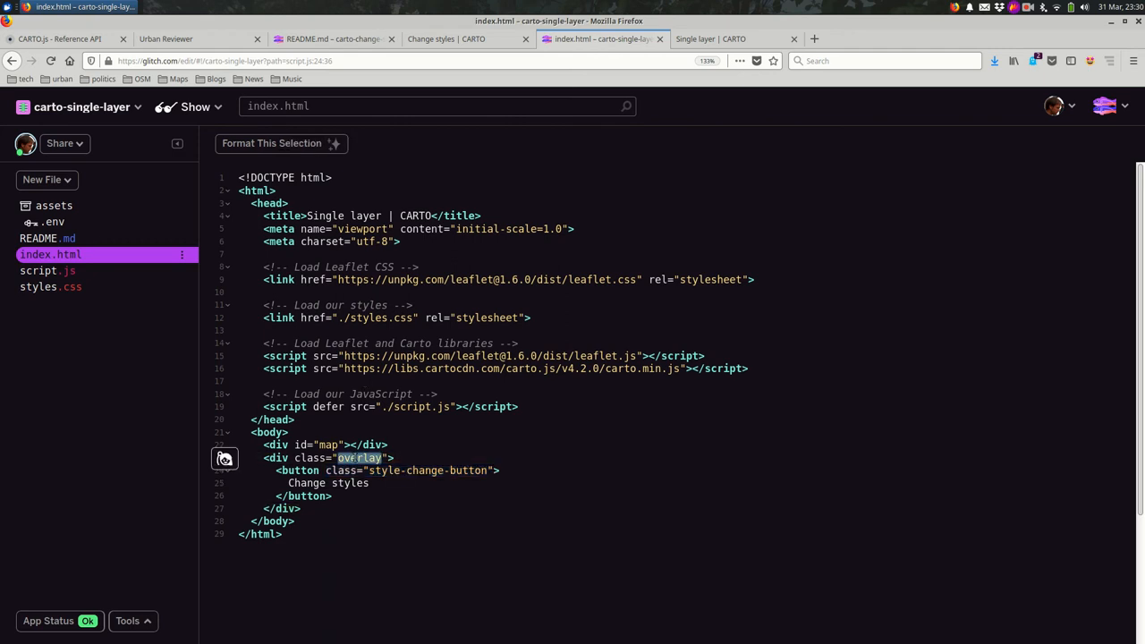
click(723, 39)
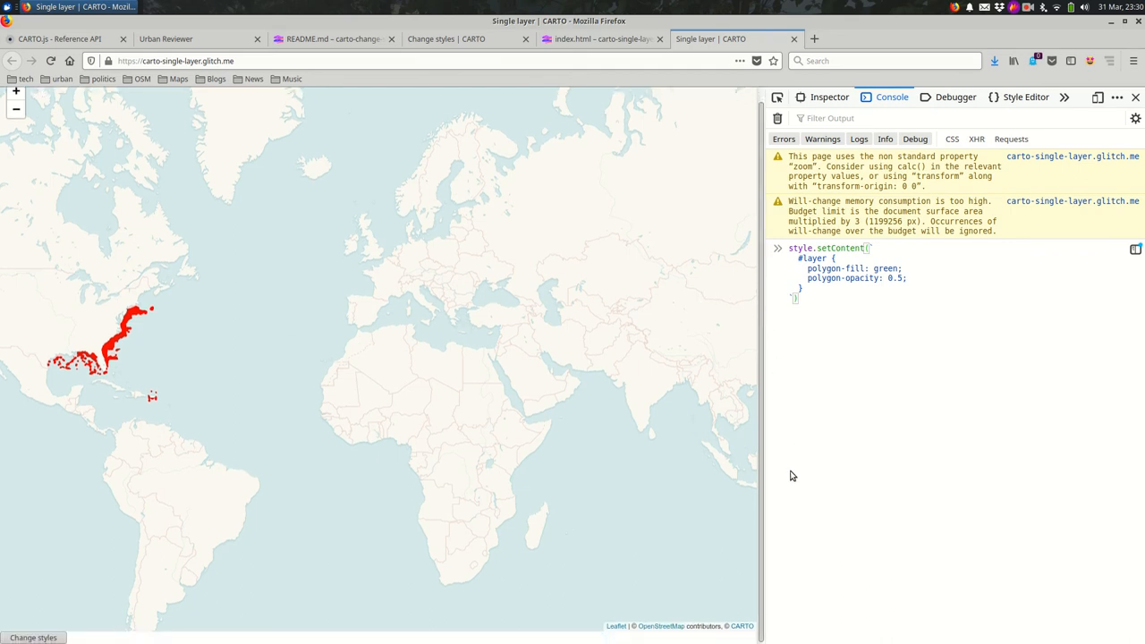
click(599, 39)
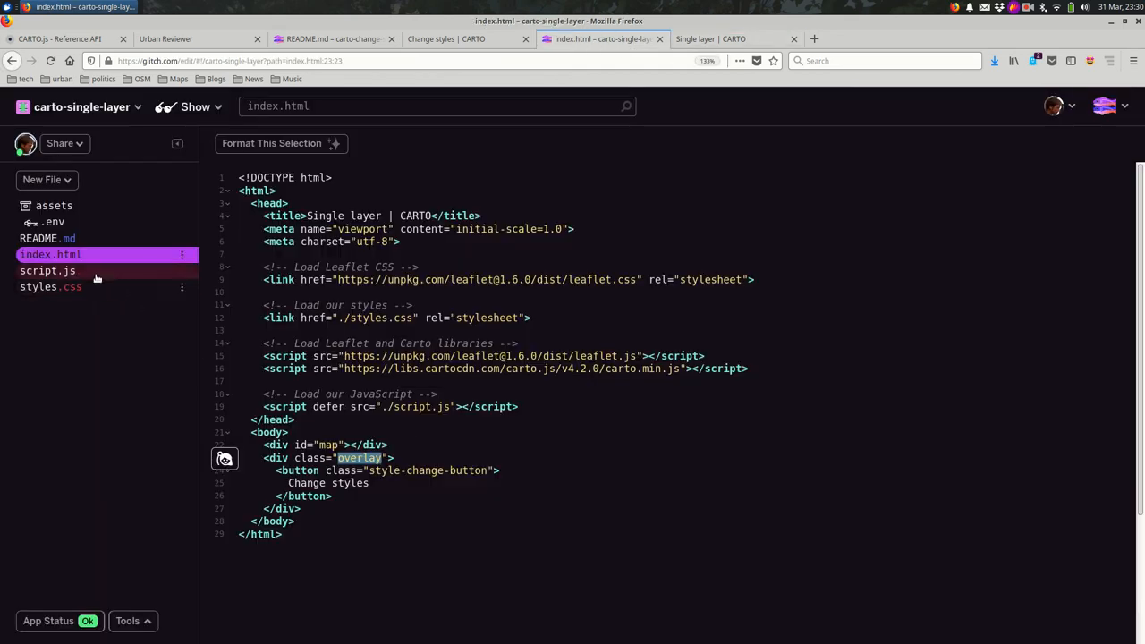
In styles.css add .overlay { position: absolute; top: 15px; right: 15px; z-index: 1000; } and check the map
click(50, 286)
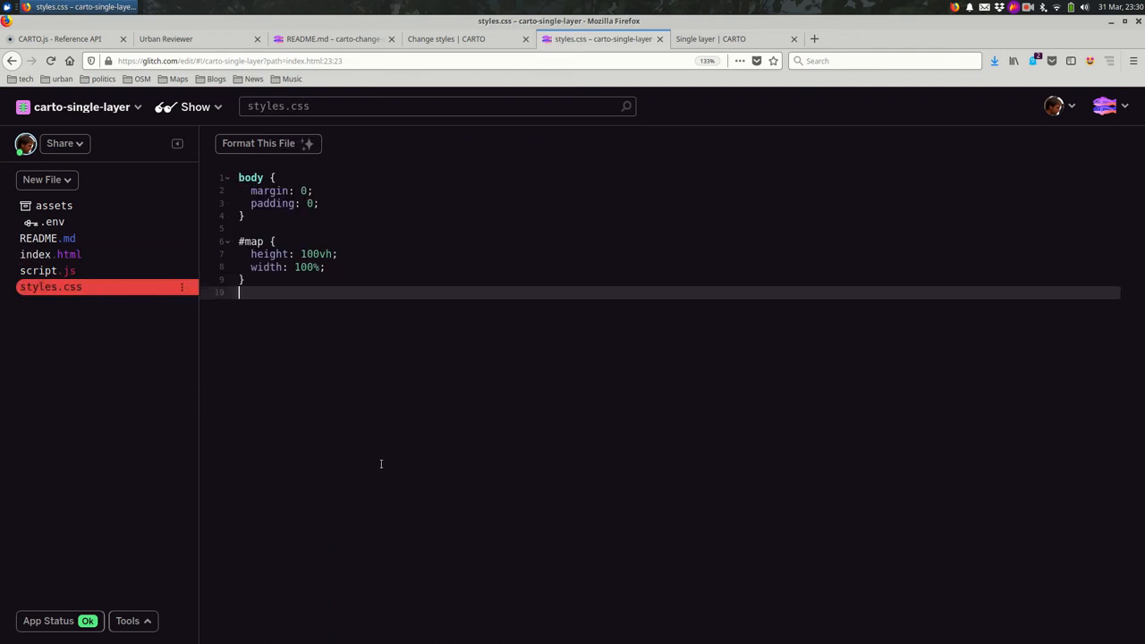
text(.overlay)
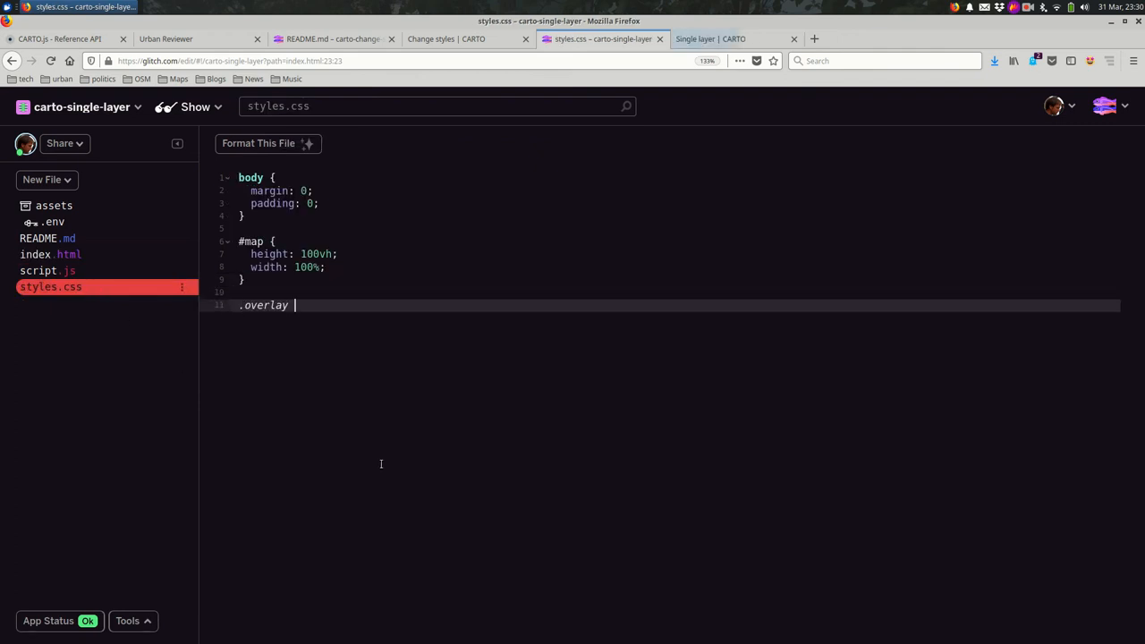
text({ pos)
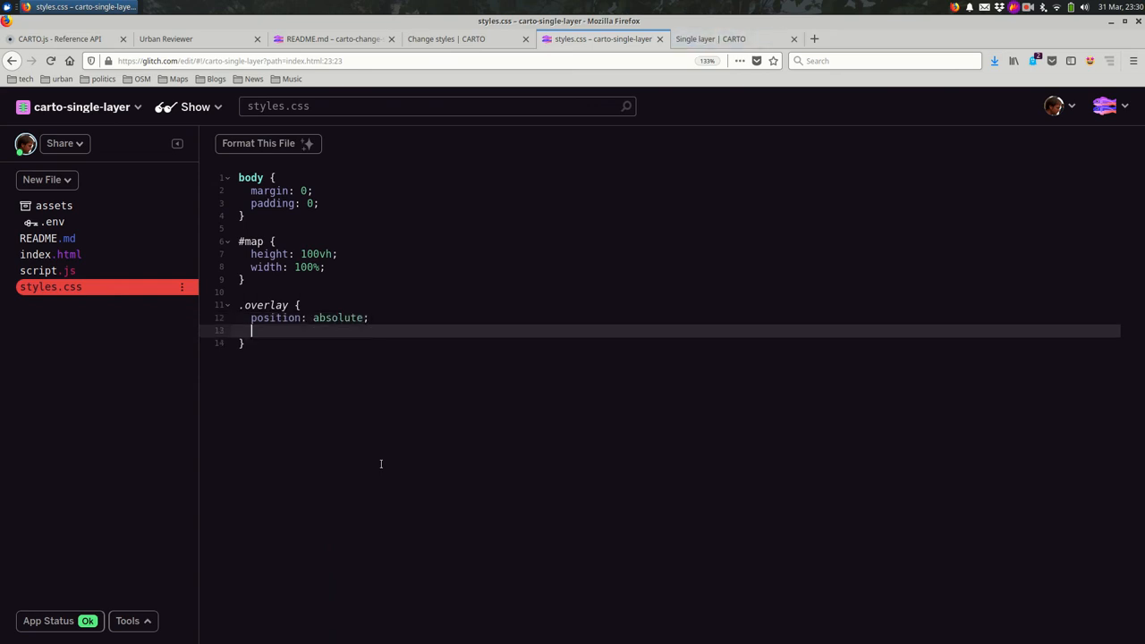
text(top: 15px;)
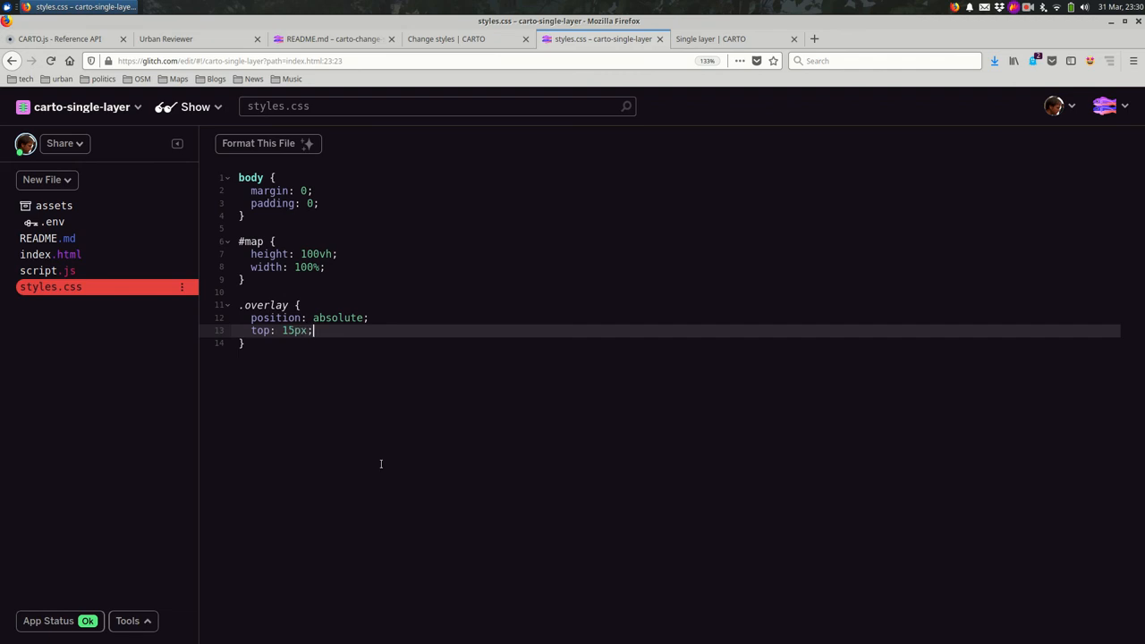
text(right: 15px;)
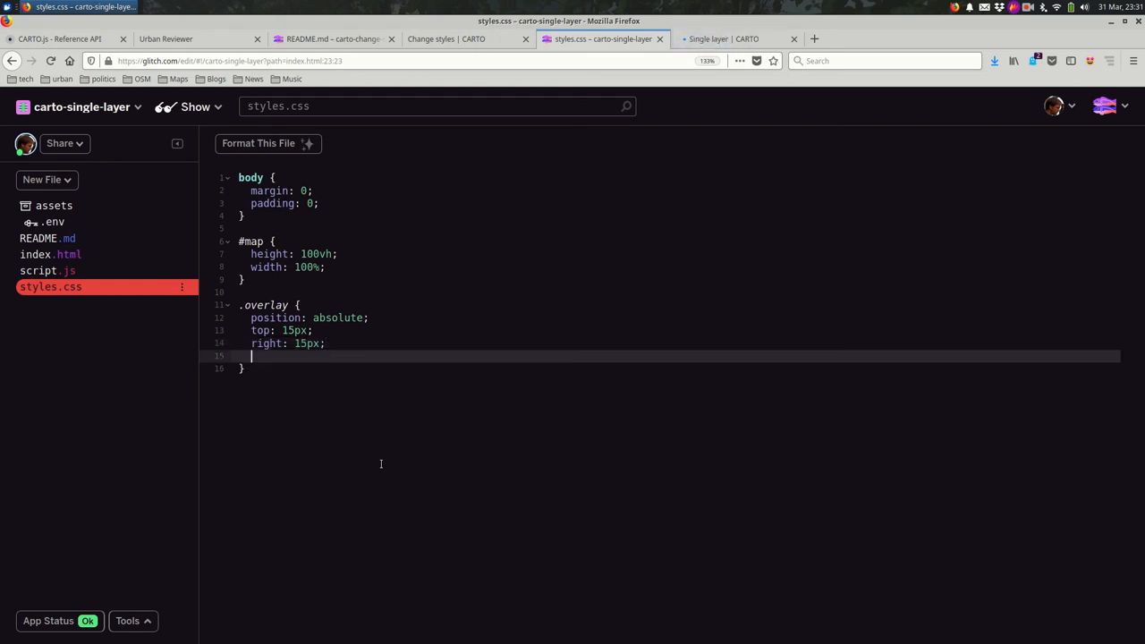
text(z-inde)
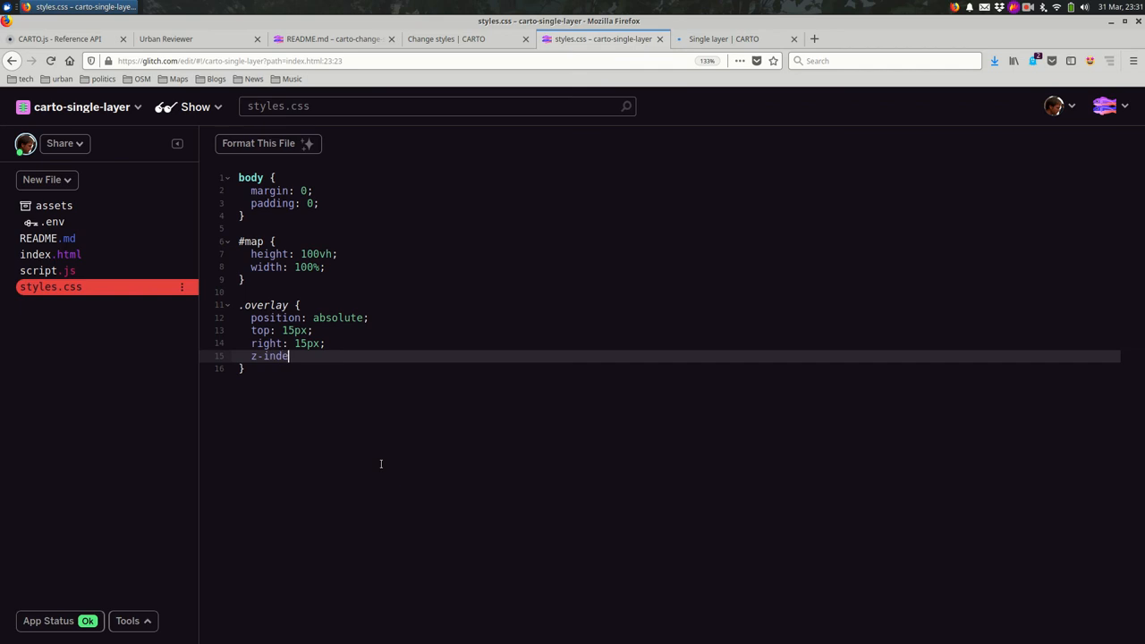
text(x: 1000;)
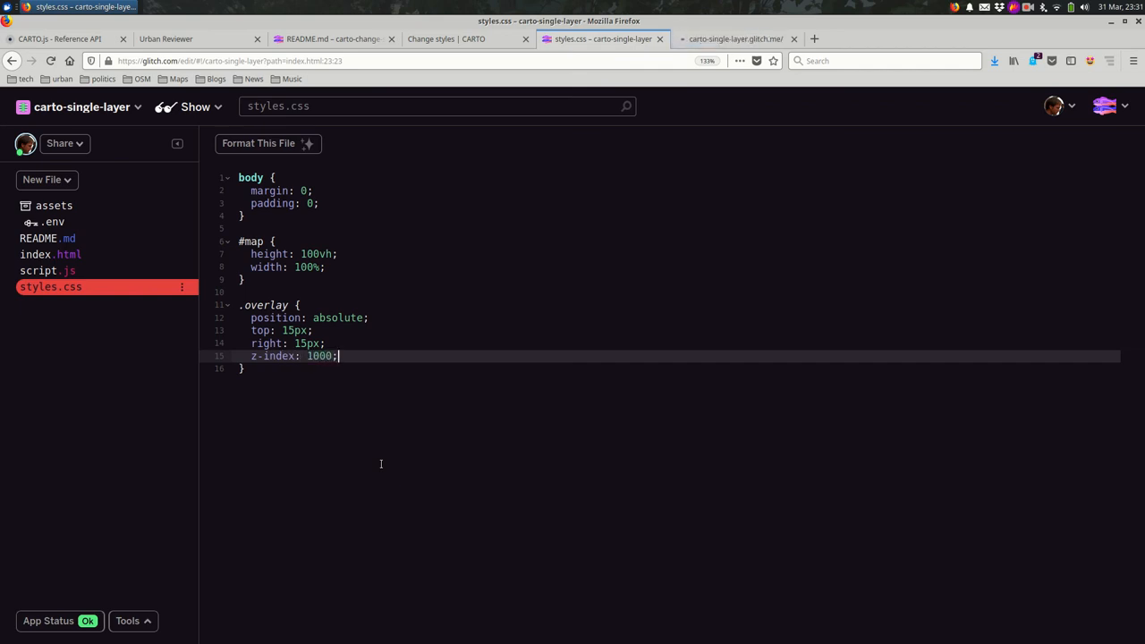
click(734, 39)
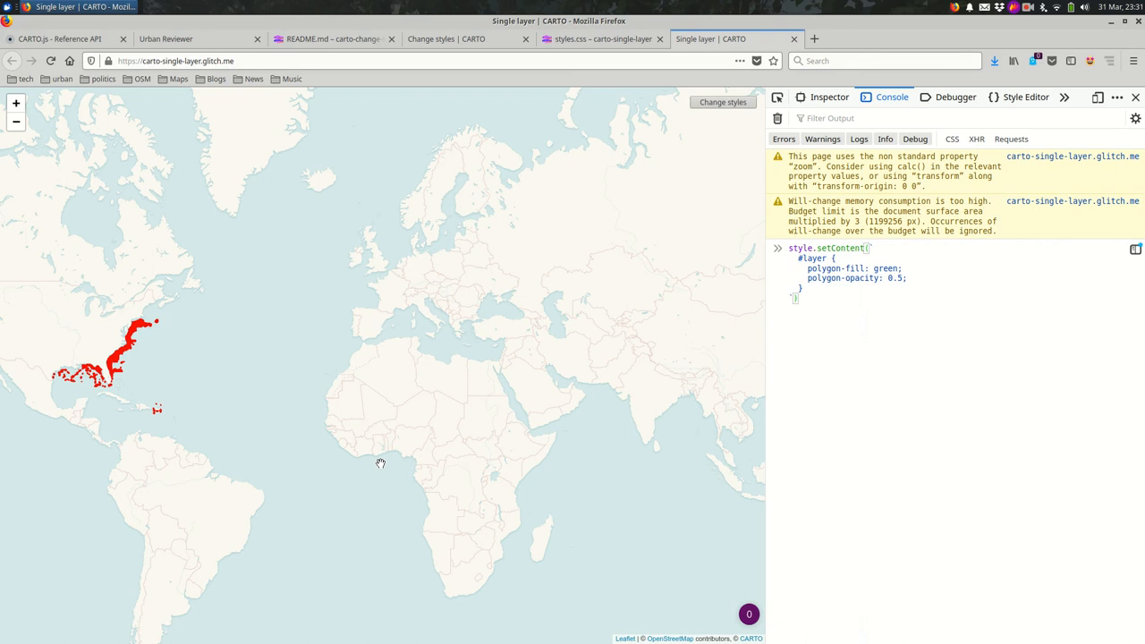
mouse_move(723, 102)
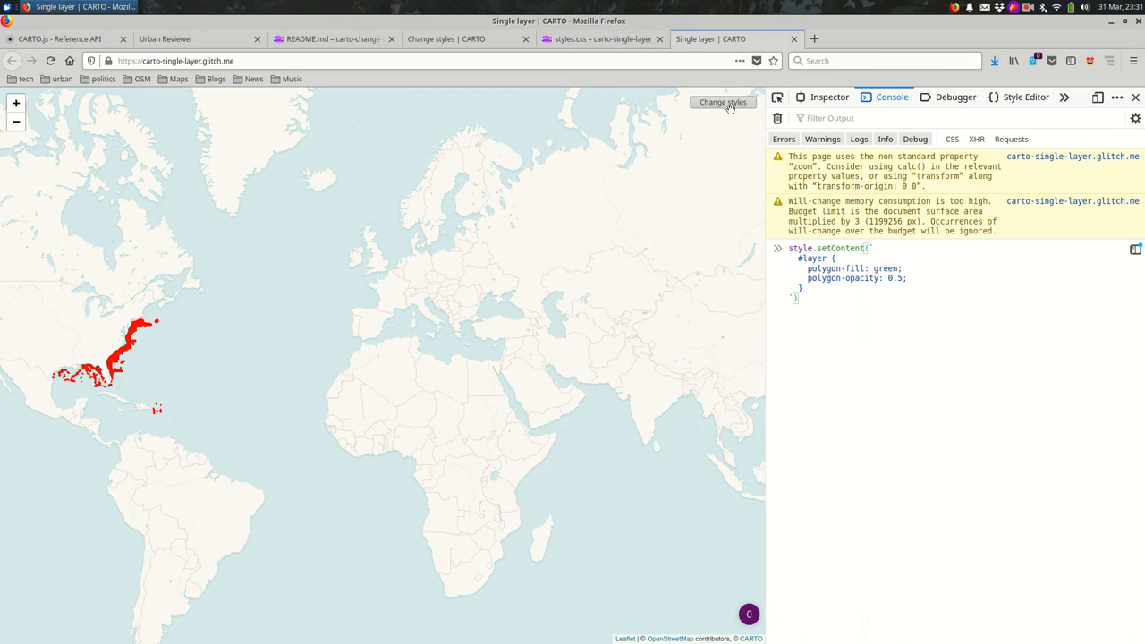
mouse_move(726, 108)
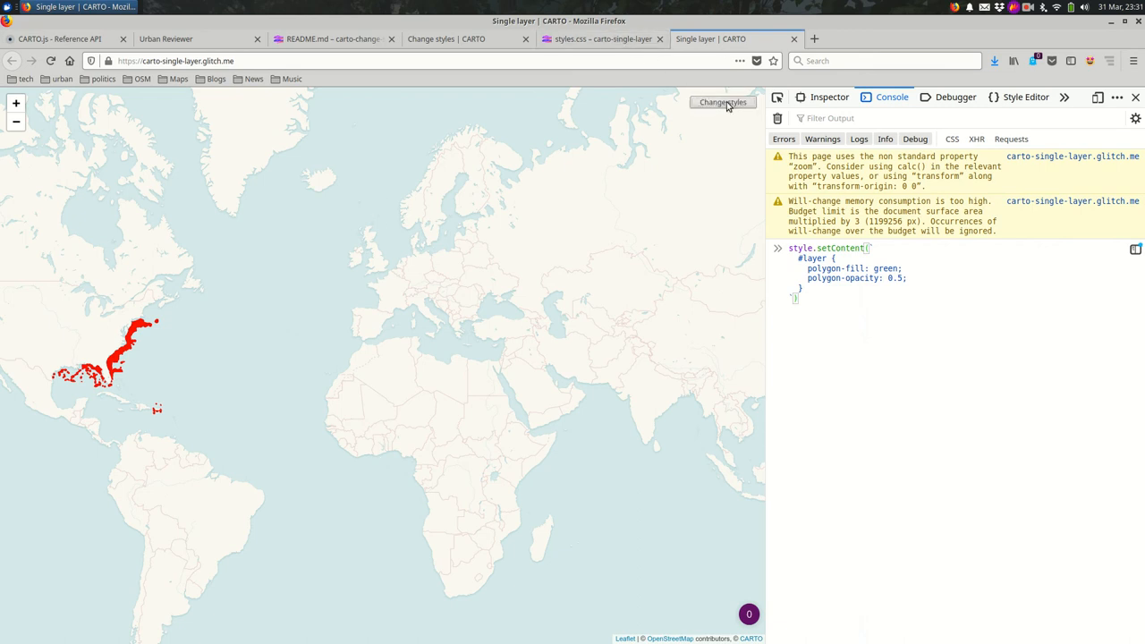
click(603, 39)
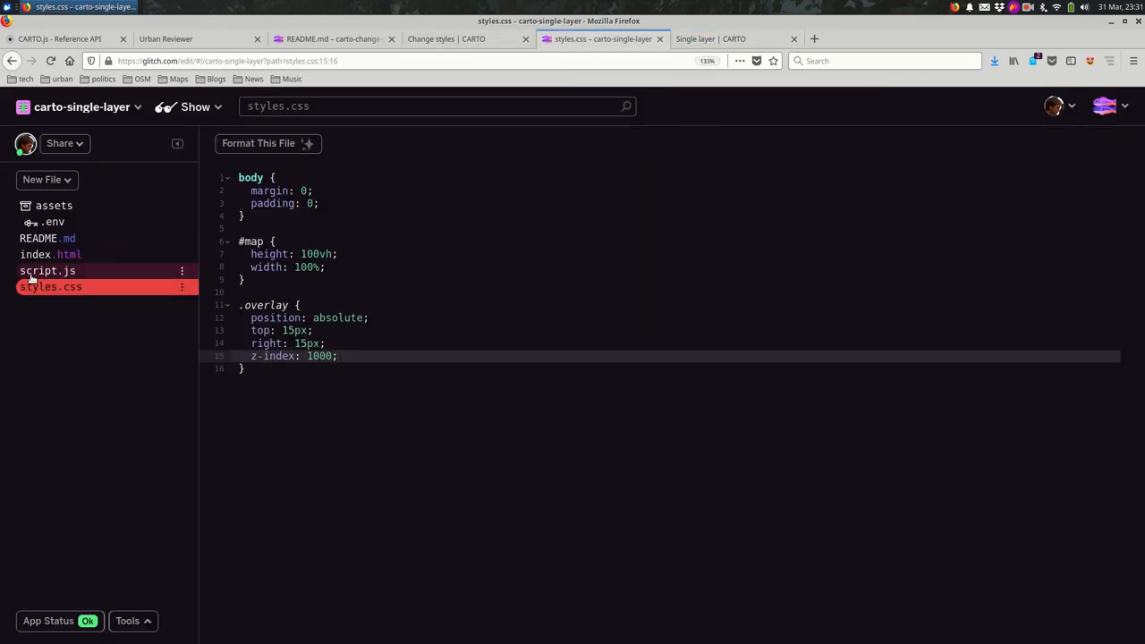
Check index.html for the button's class style-change-button, then return to script.js
click(47, 270)
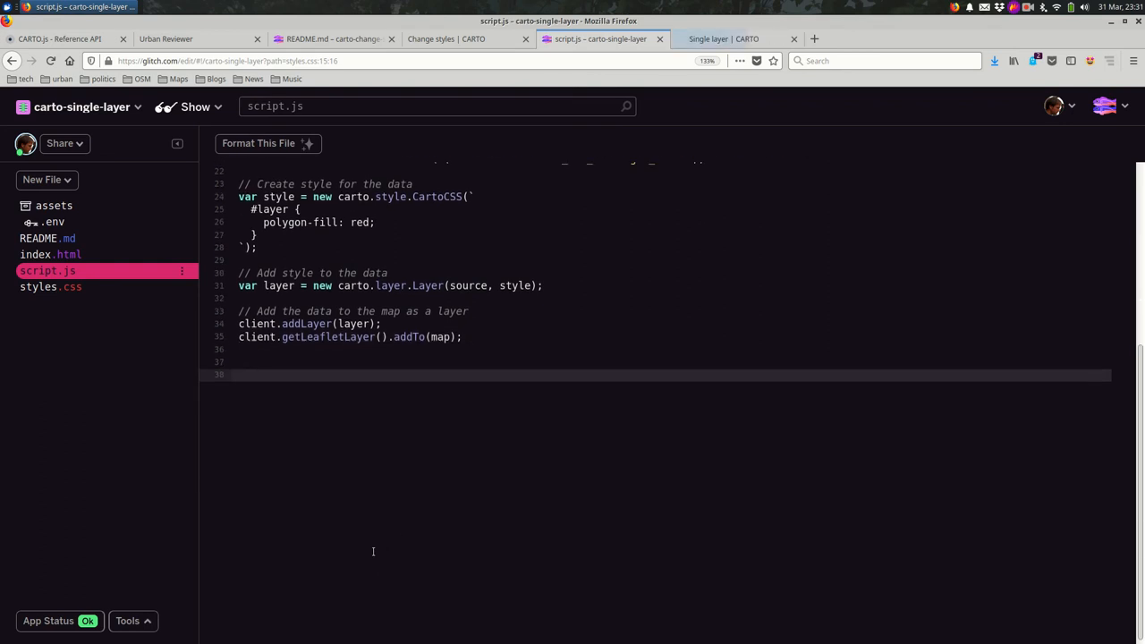
click(54, 254)
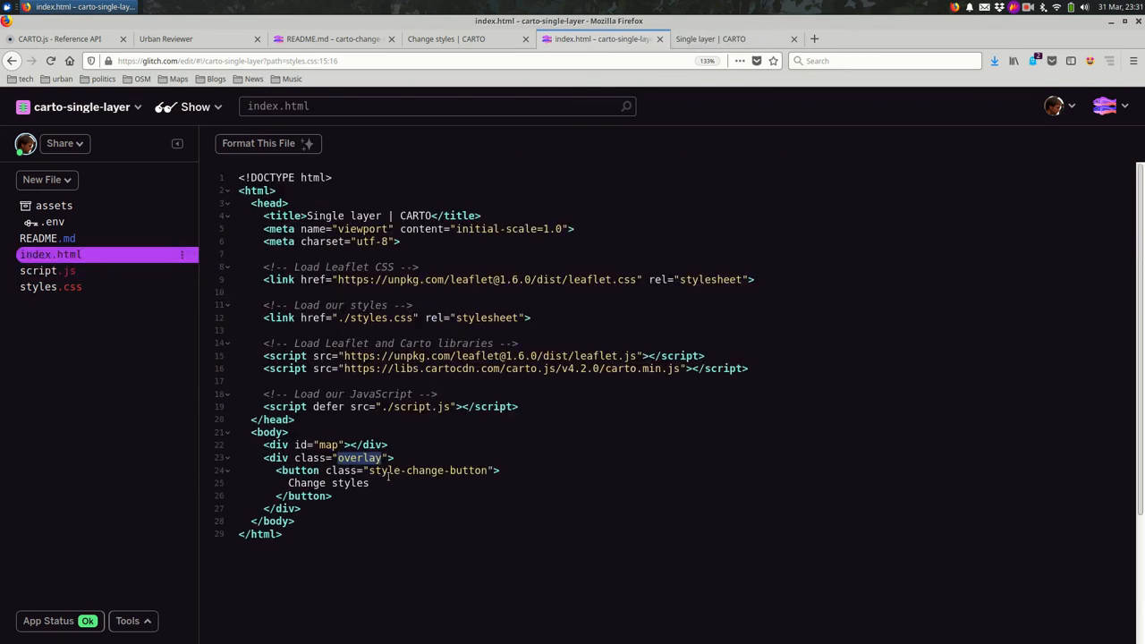
double_click(429, 470)
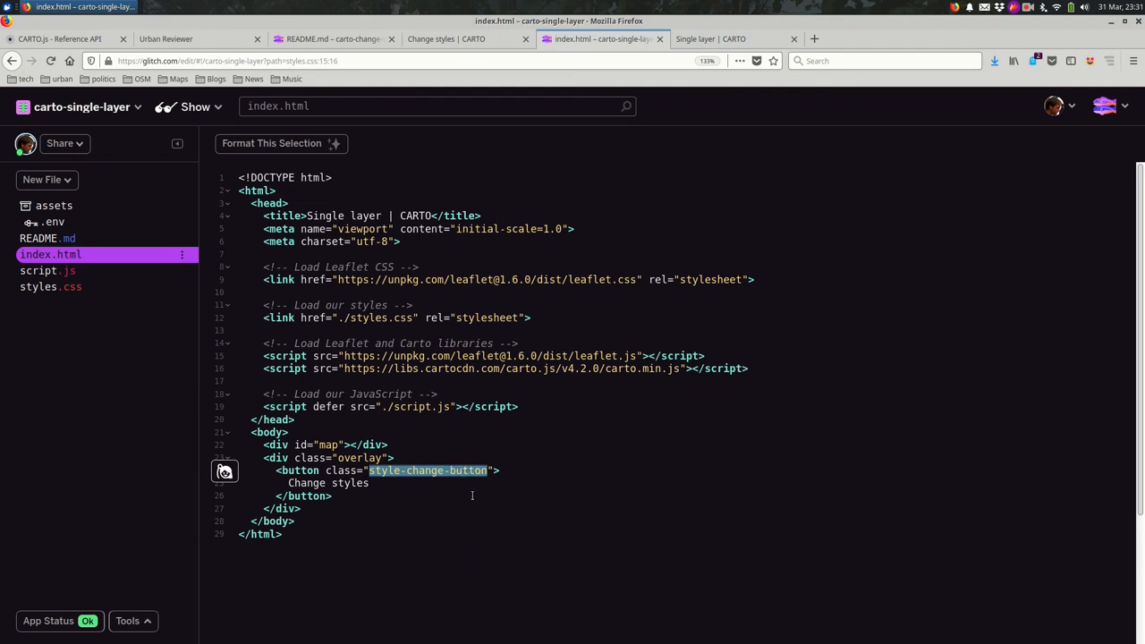
click(47, 270)
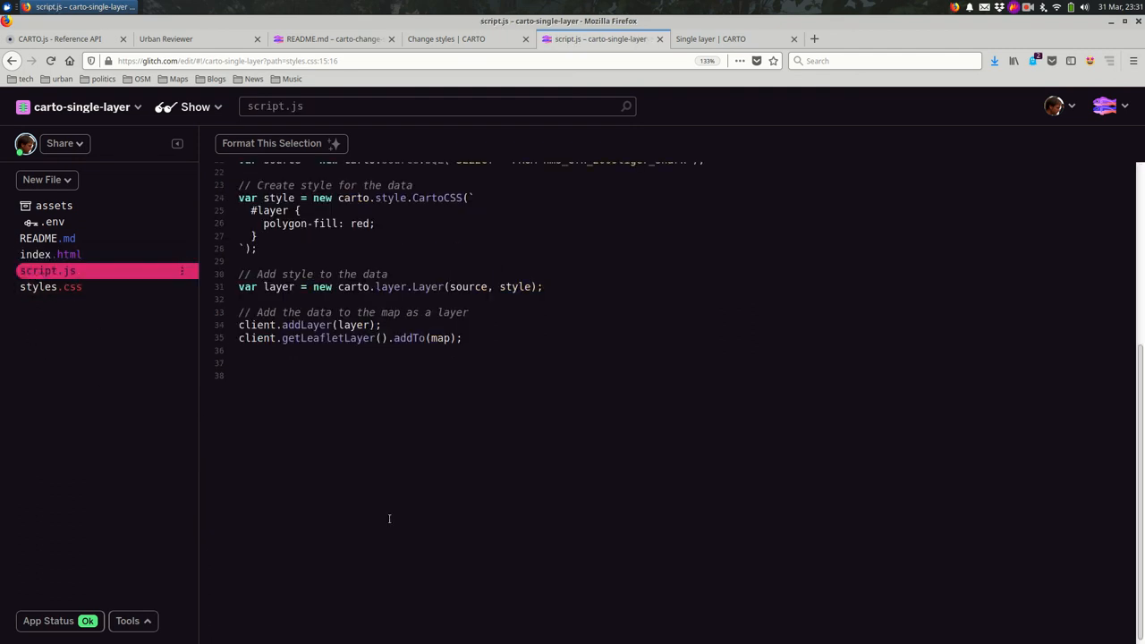
Declare styleChangeButton as document.querySelector('.style-change-button') in script.js
text(var style)
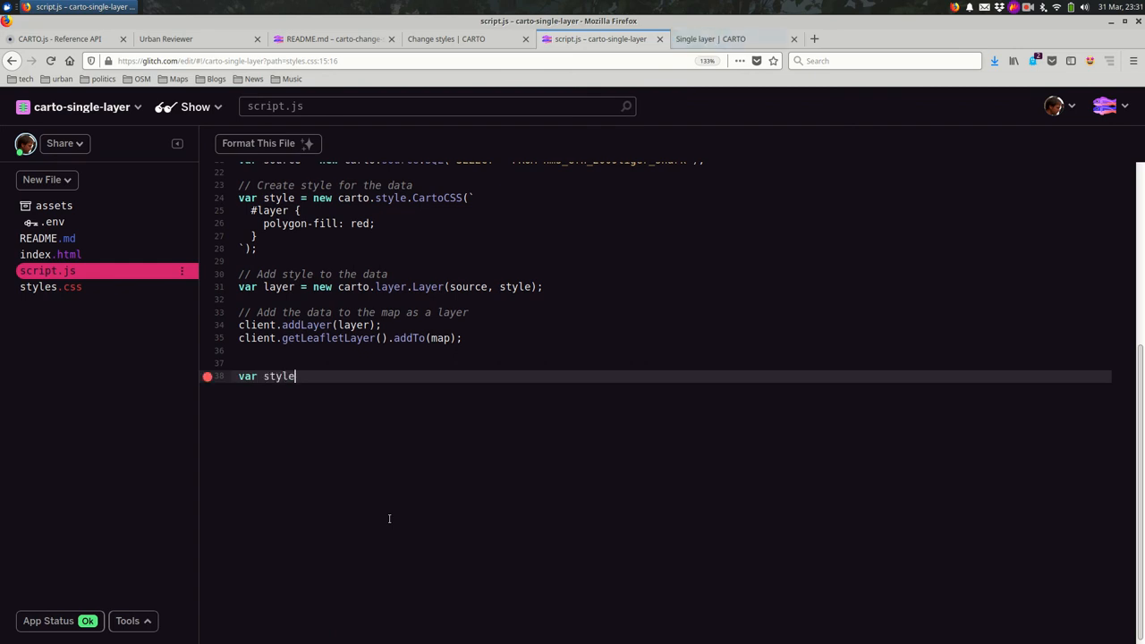
text(Change)
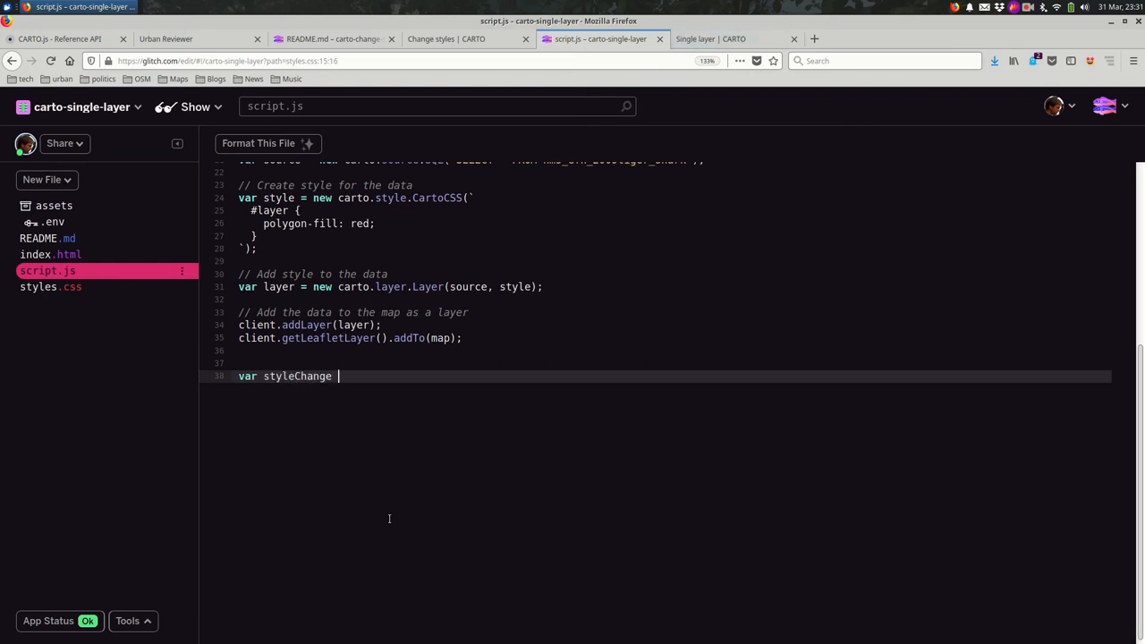
text(Button)
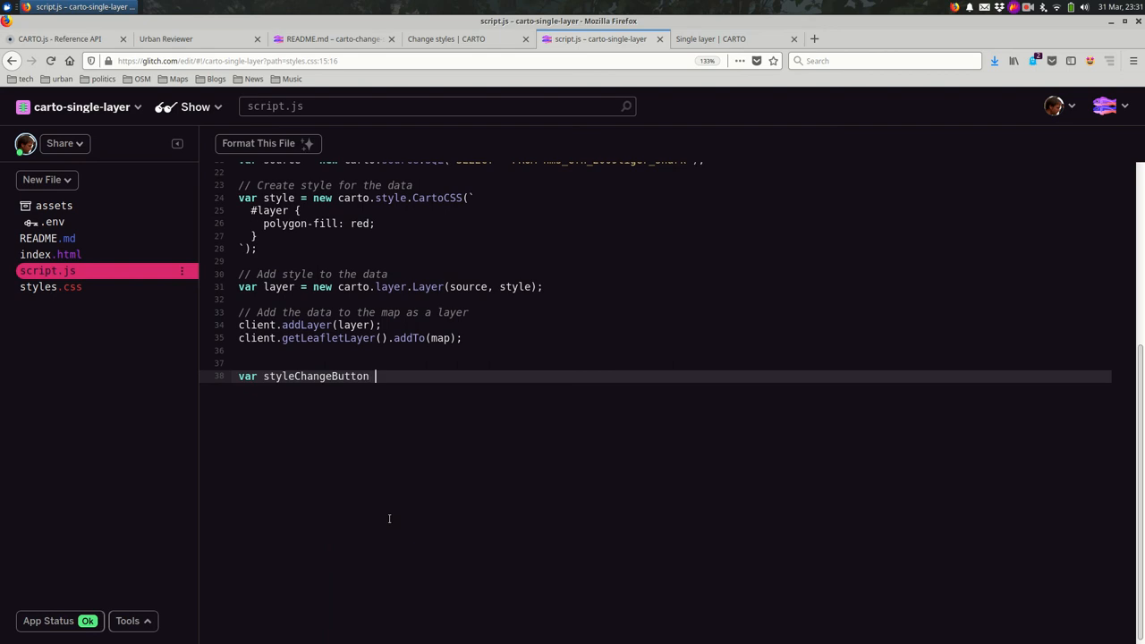
text(= document.)
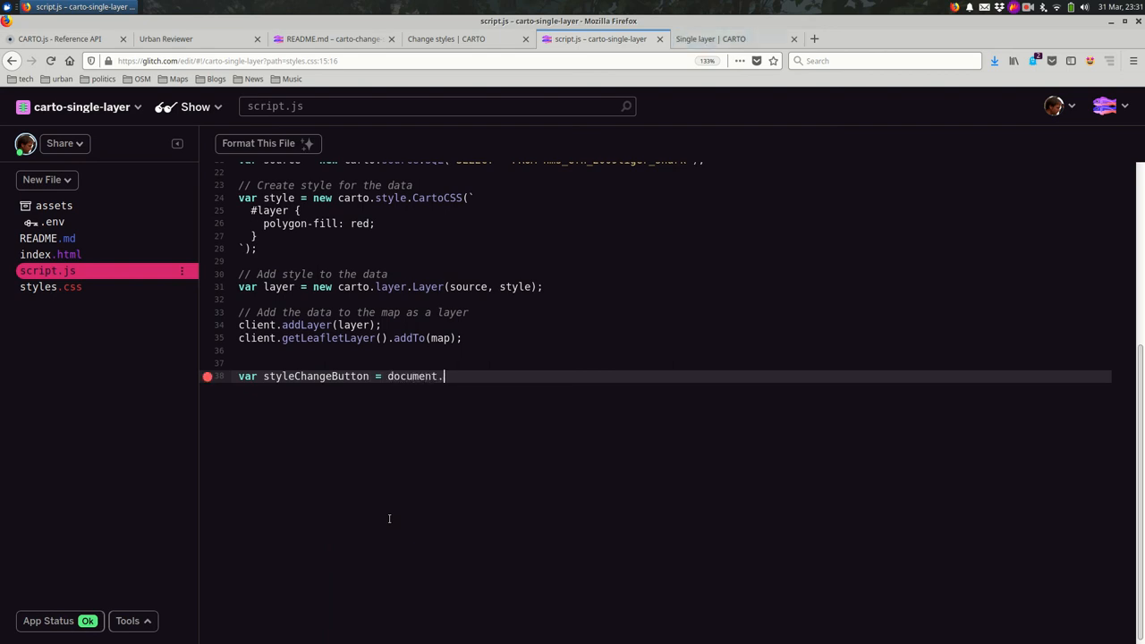
text(querySelector)
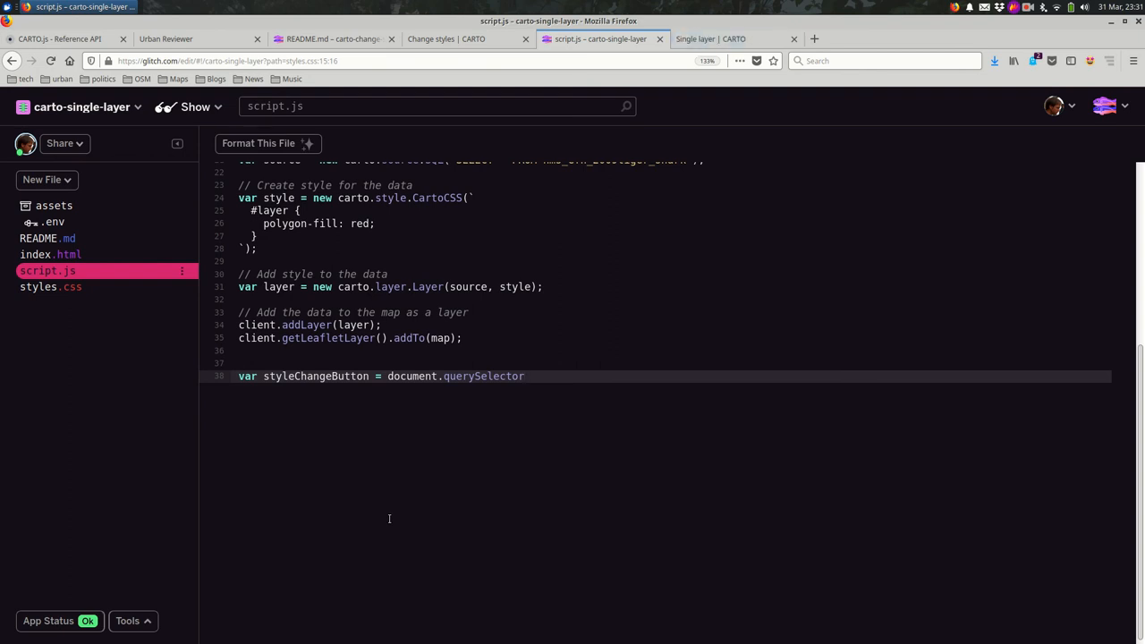
text(())
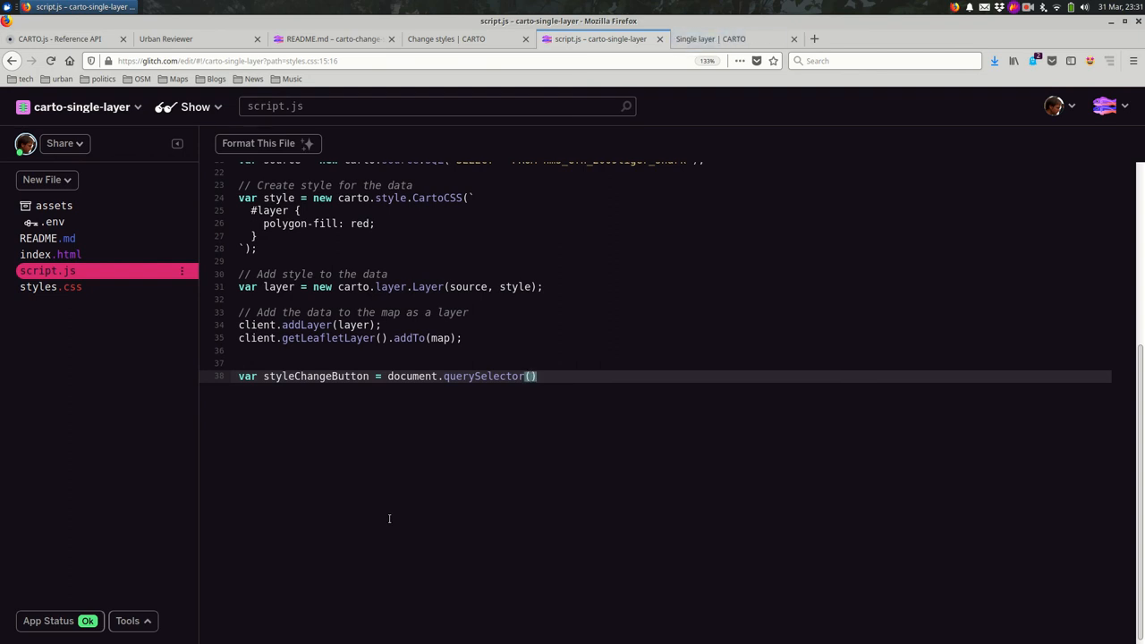
text('.style-change-button')
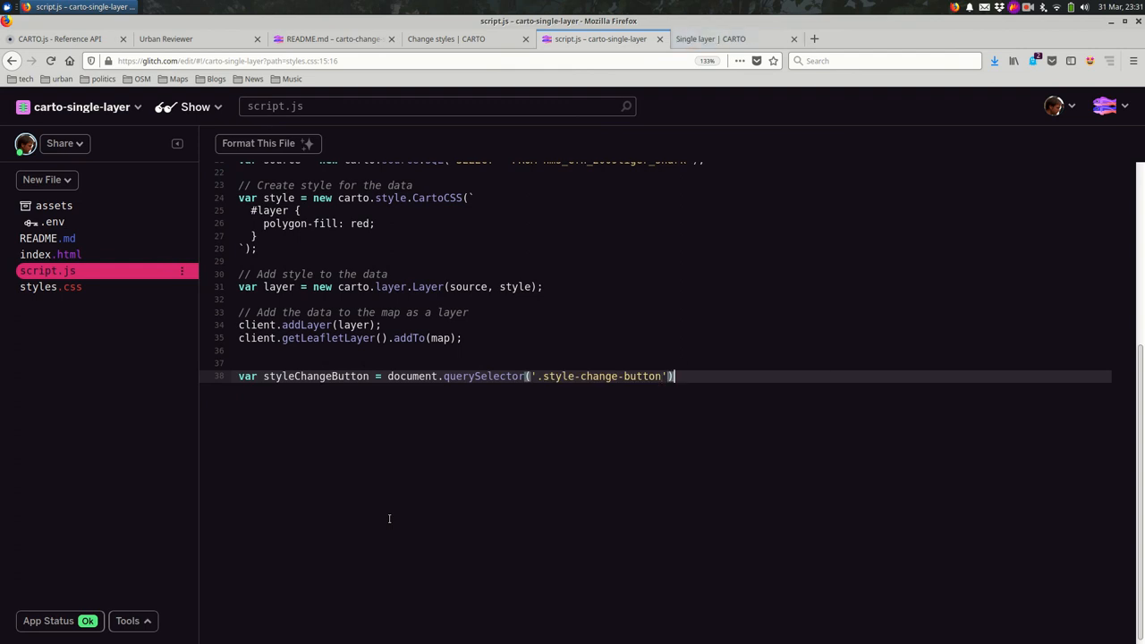
text(;)
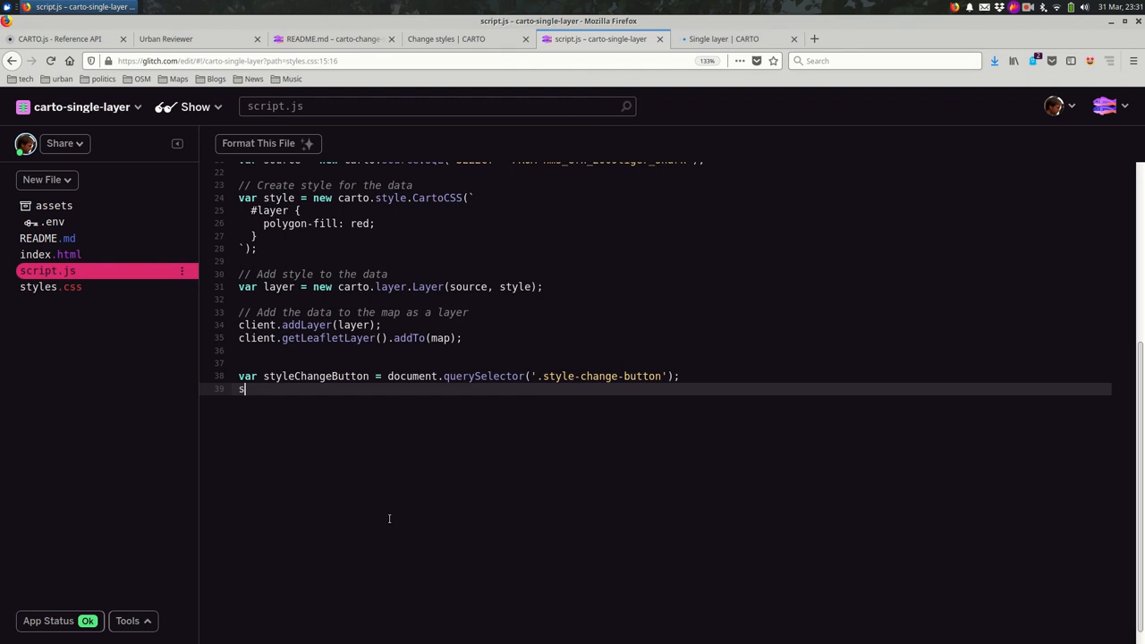
Attach a 'click' addEventListener to styleChangeButton whose function calls console.log('hi')
text(tyleChange)
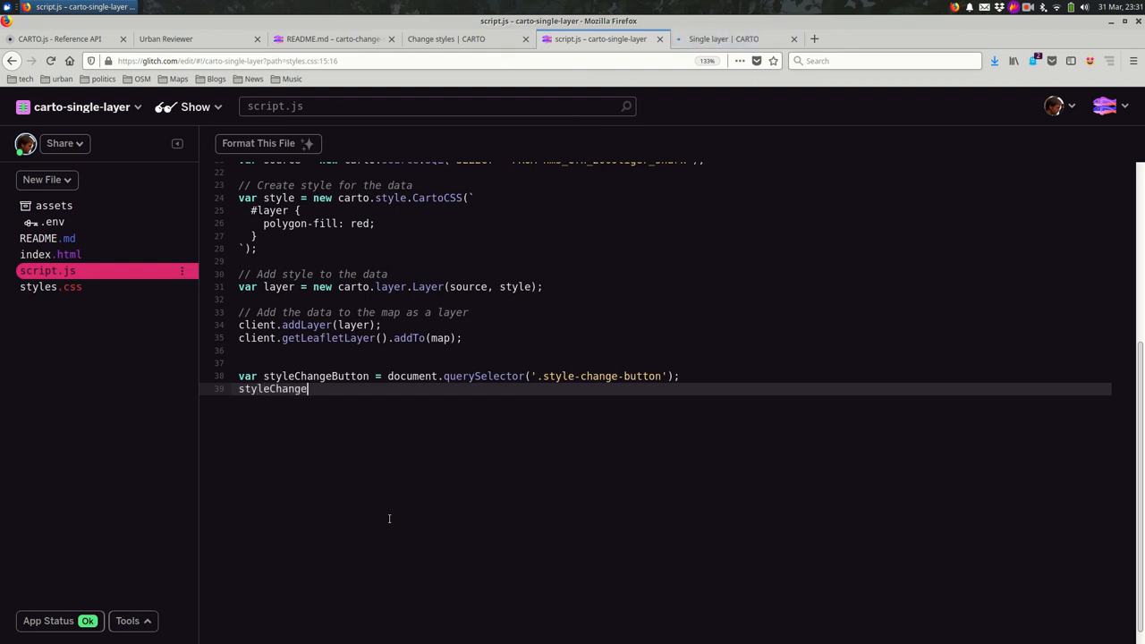
text(Button)
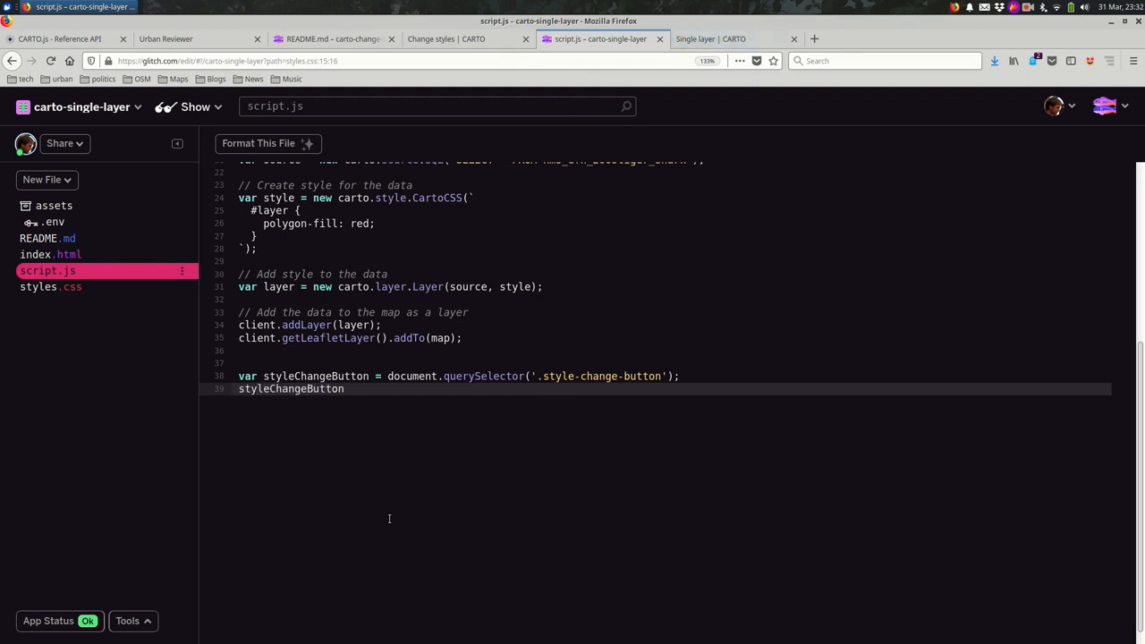
text(.addE)
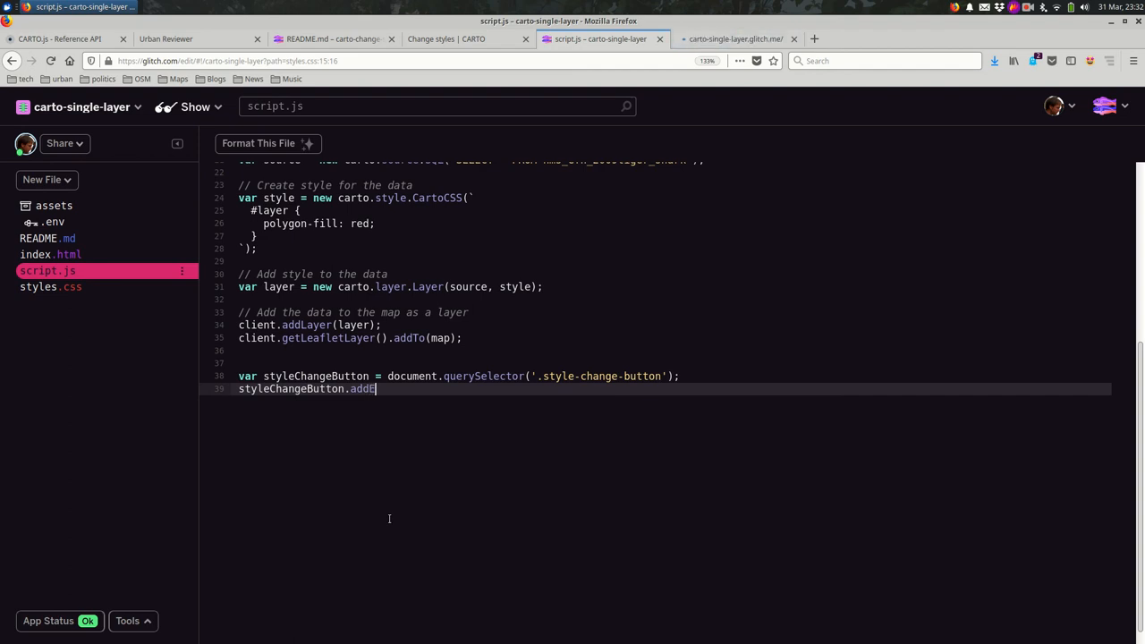
text(EventListe)
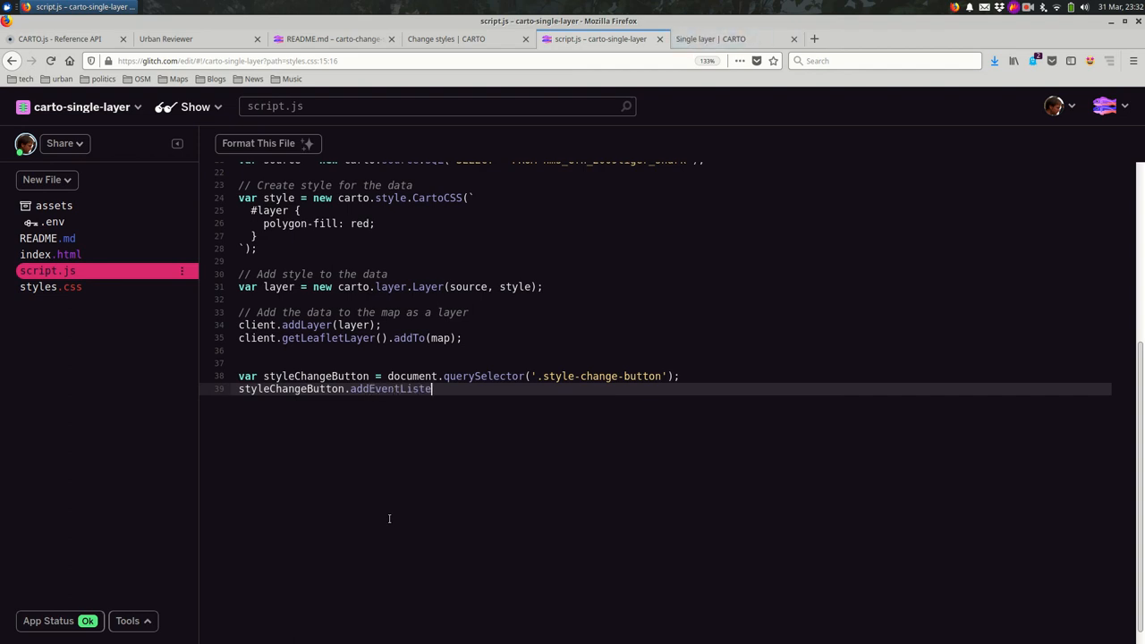
text(('click'))
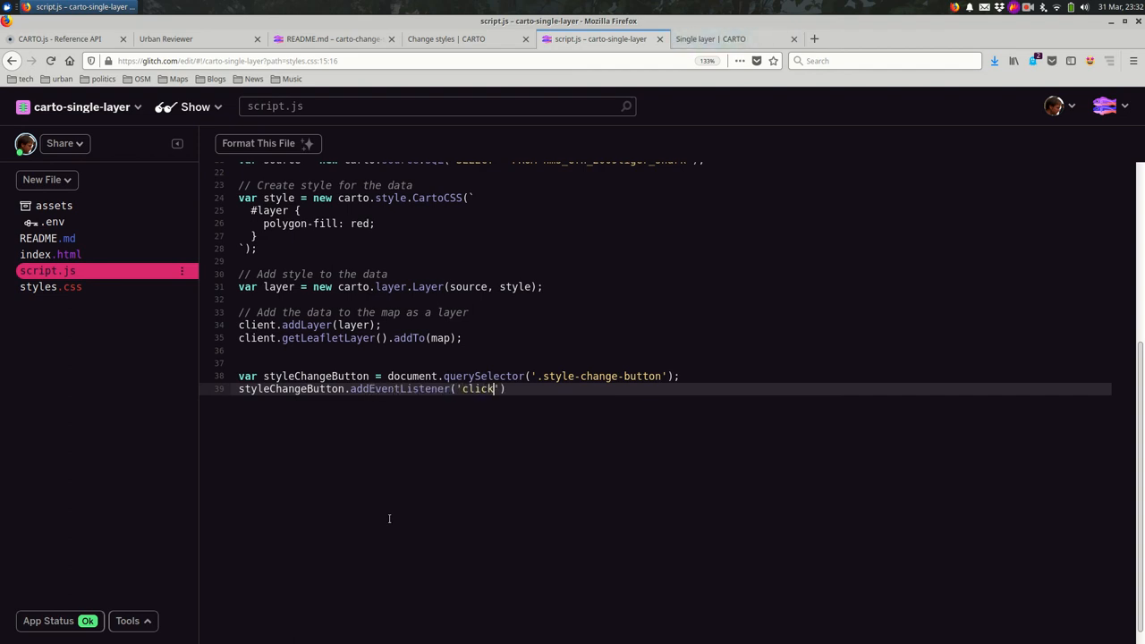
text(, function ())
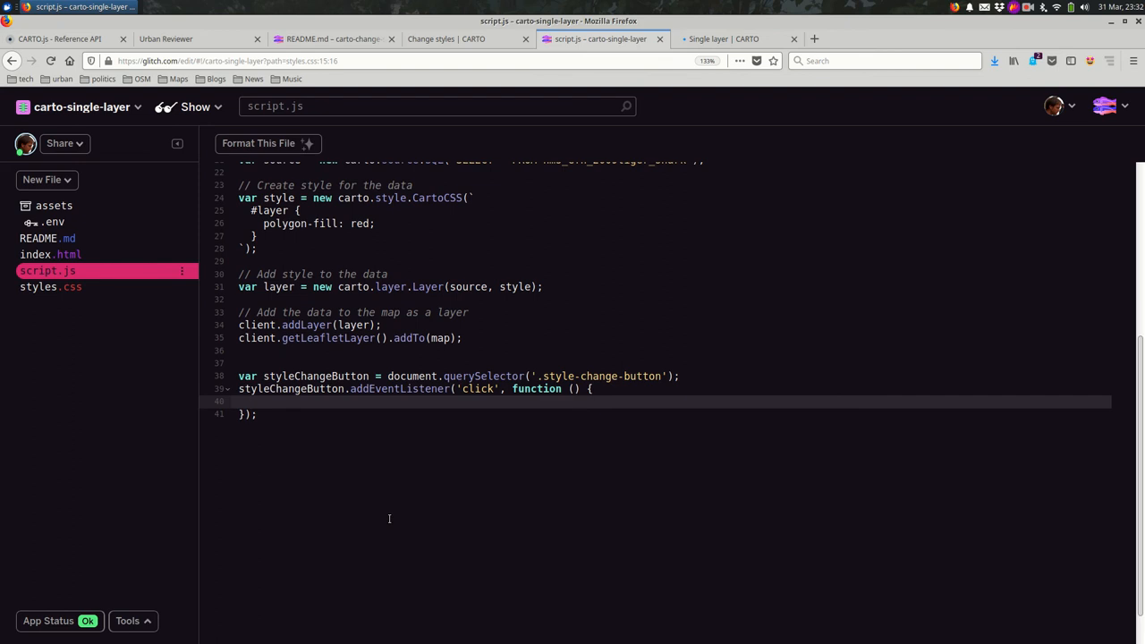
text(console.l)
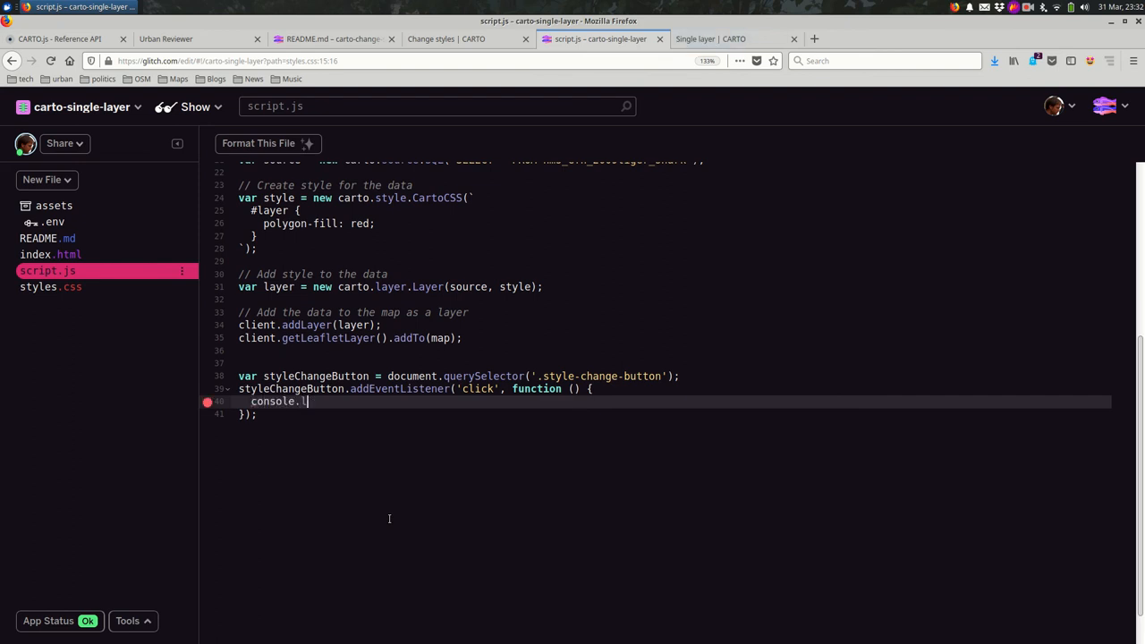
text(og(''))
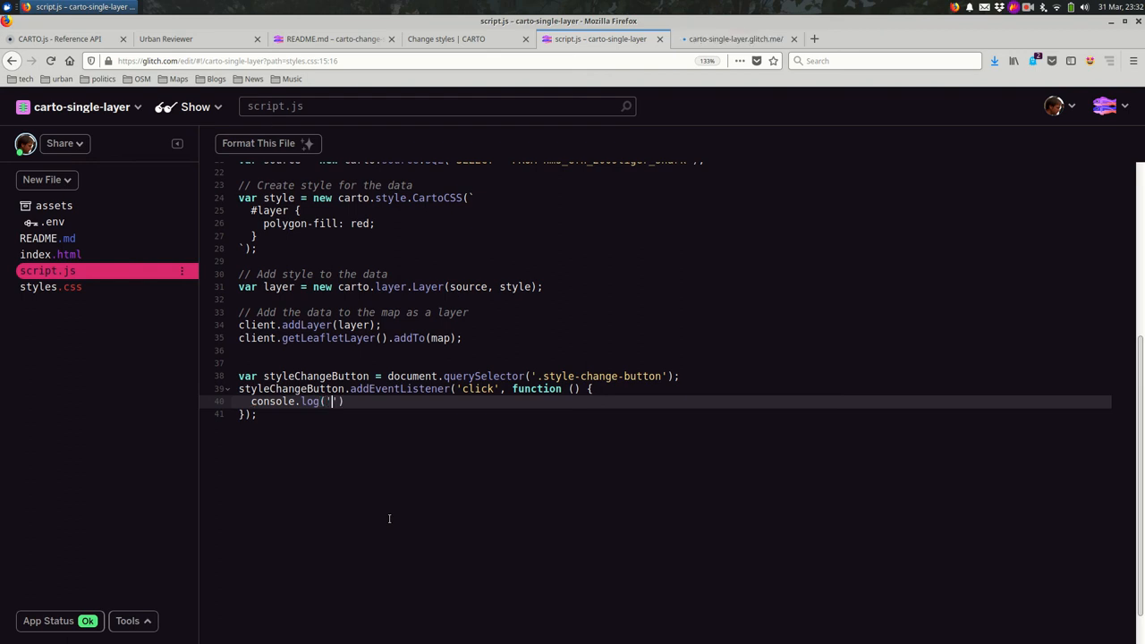
text(hi)
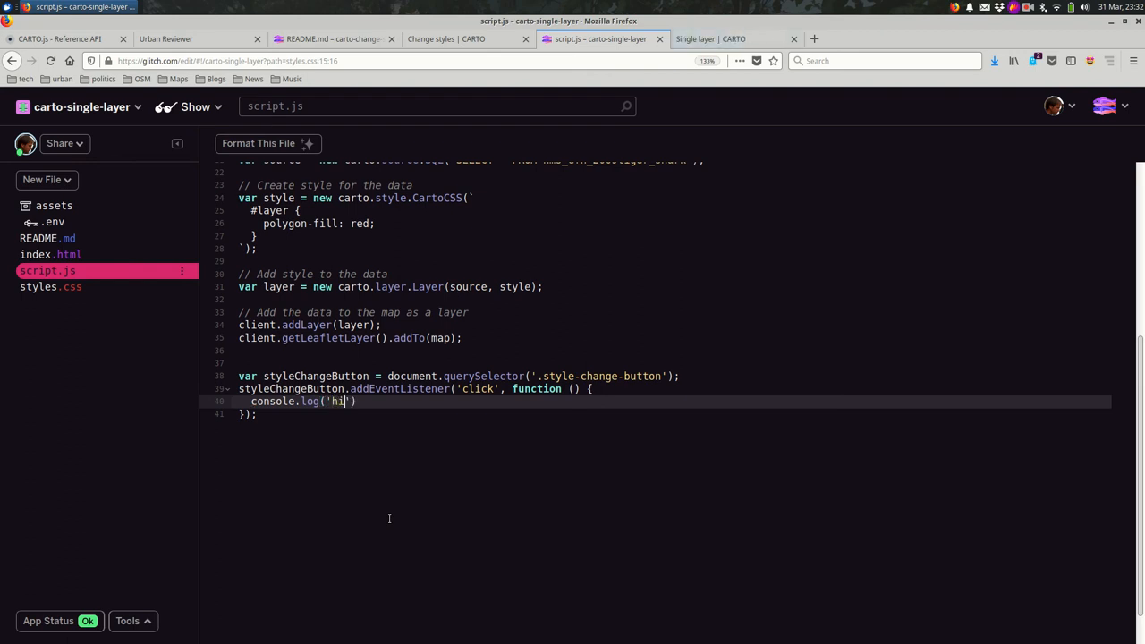
text(;)
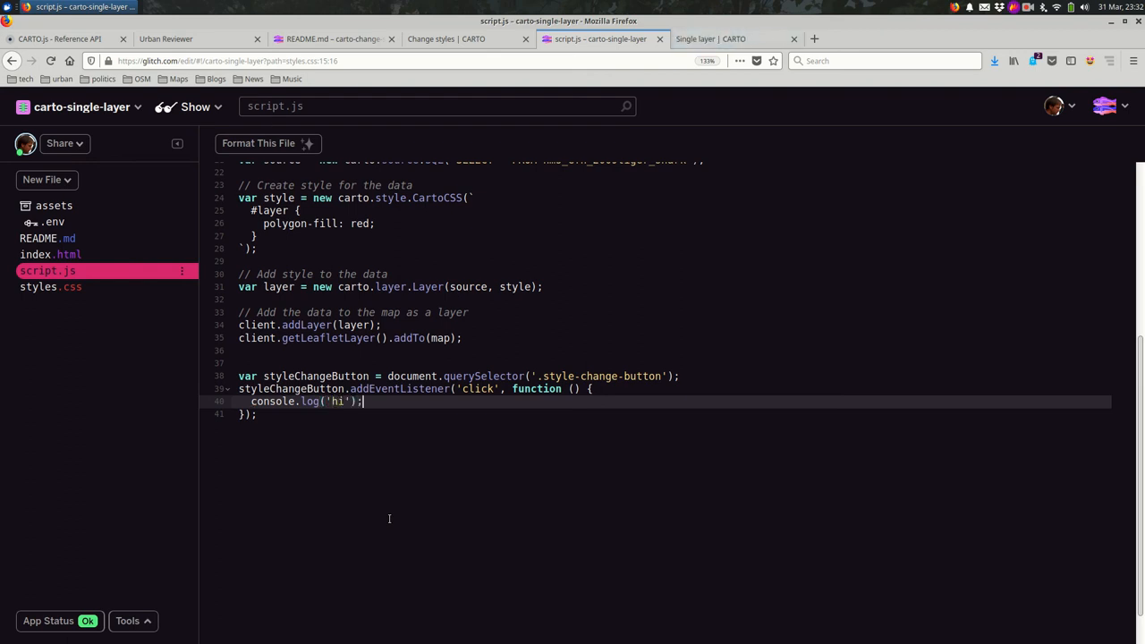
click(708, 40)
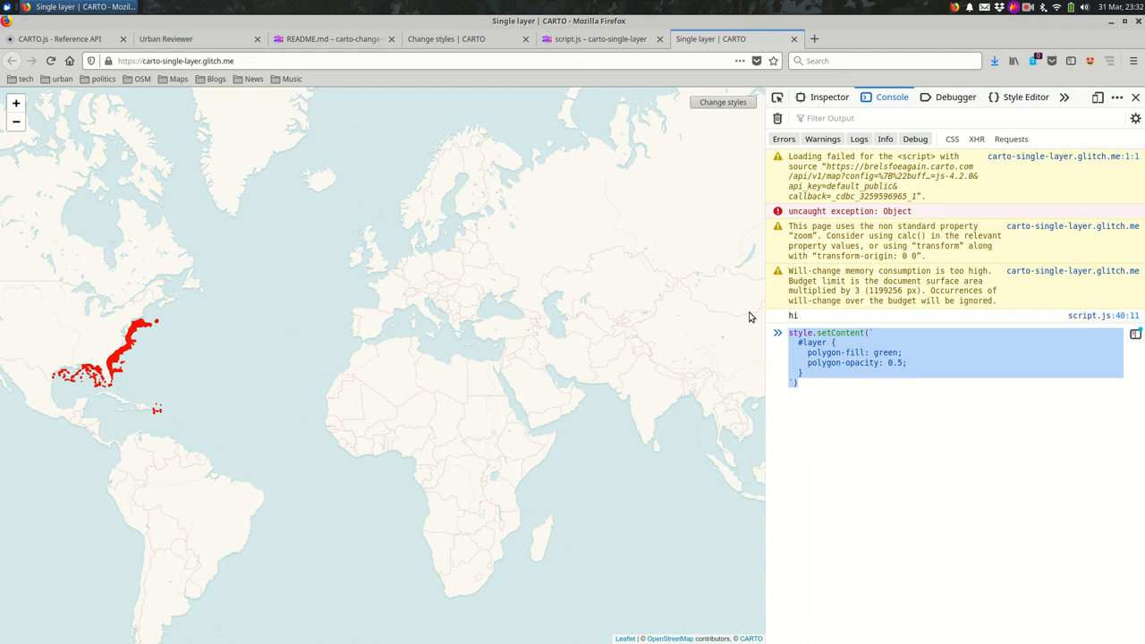
Return to the script.js editor after checking the console and copying the style.setContent command
click(599, 39)
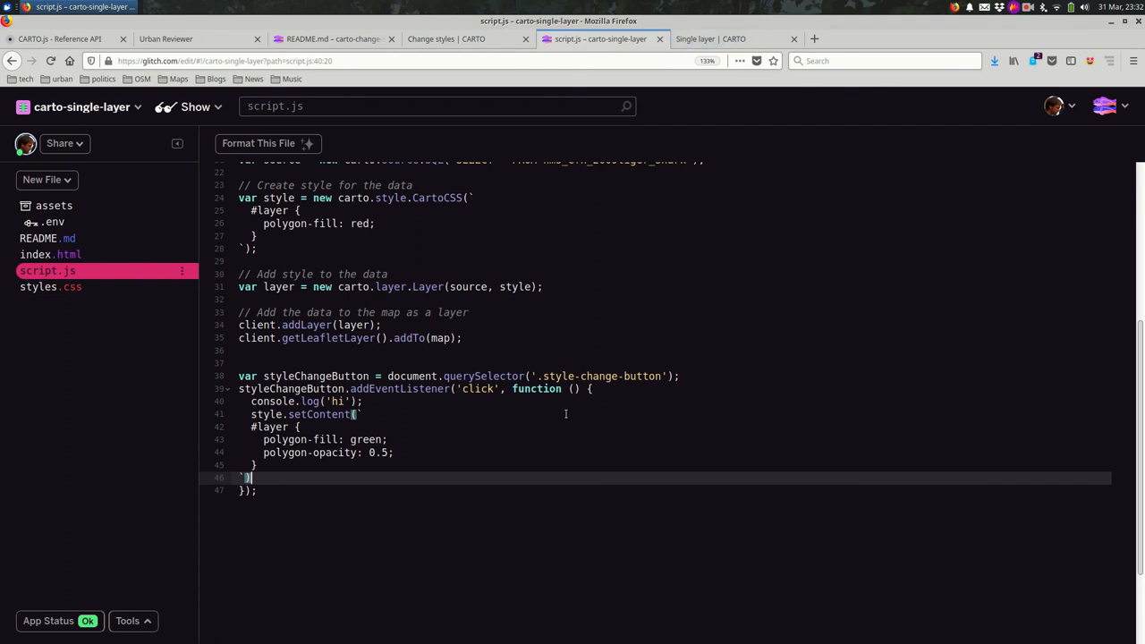
Replace the console.log line with the pasted style.setContent green polygon block and tidy its indentation
click(591, 388)
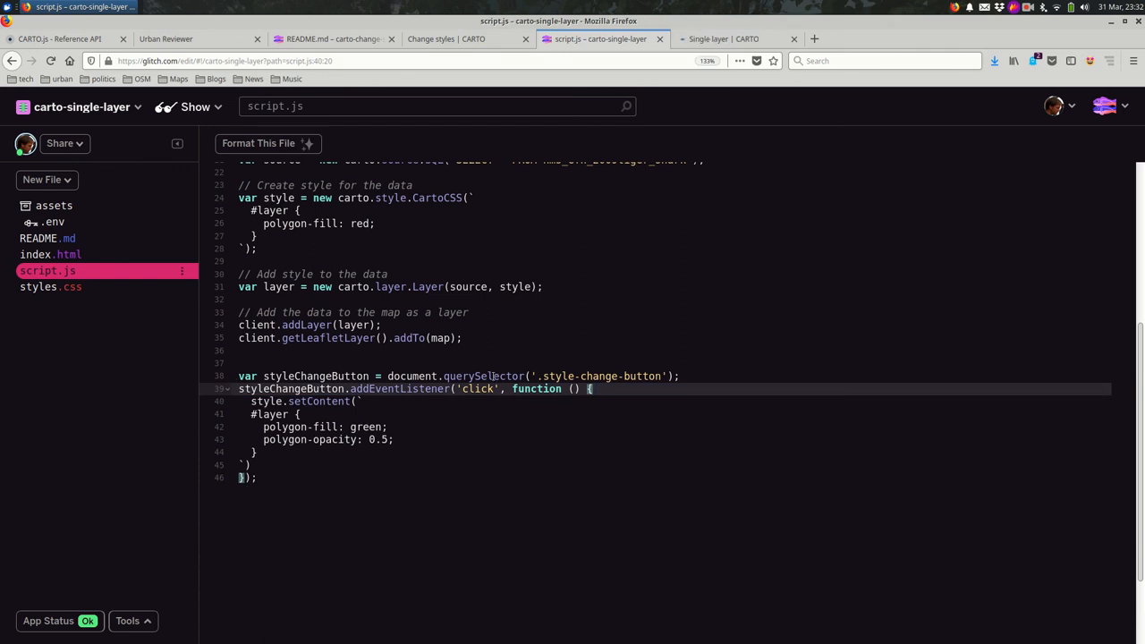
drag(251, 415, 254, 451)
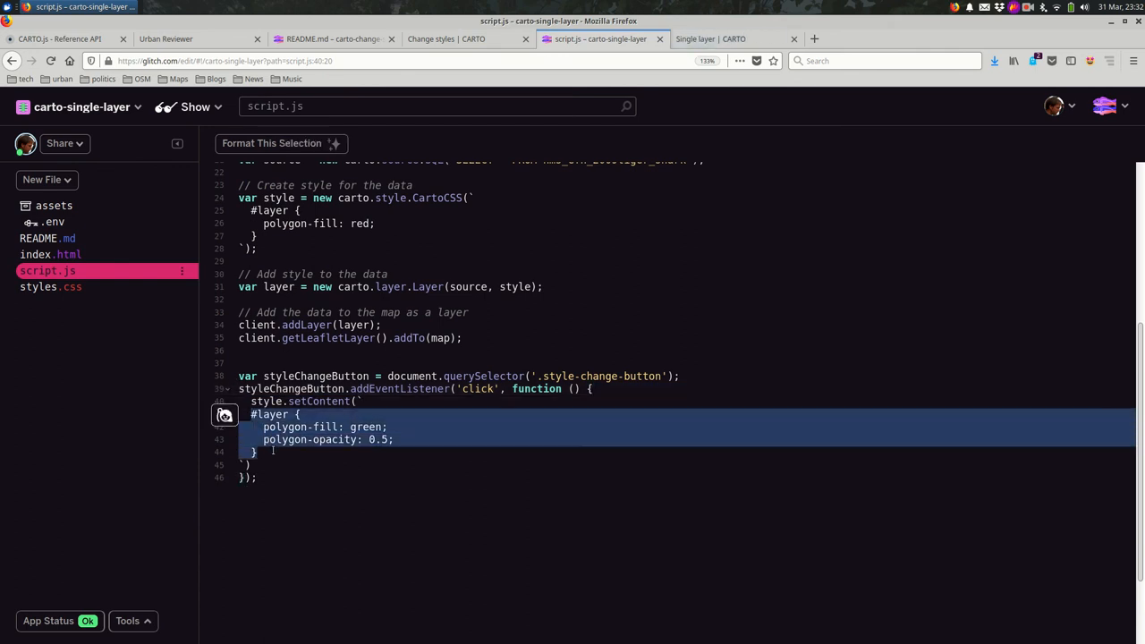
click(272, 143)
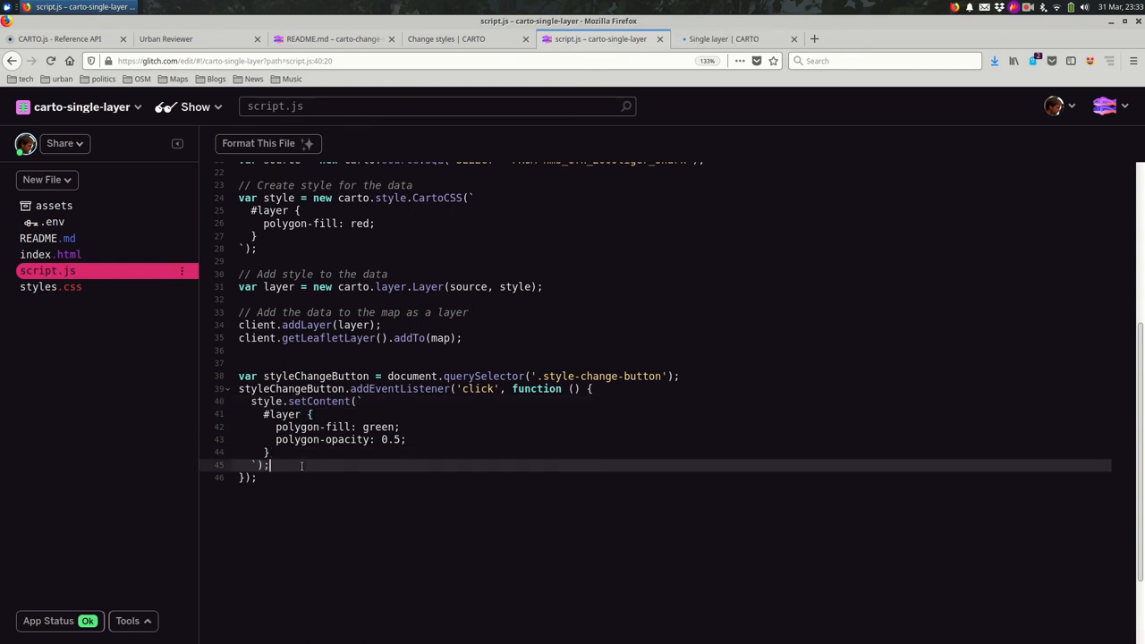
click(723, 40)
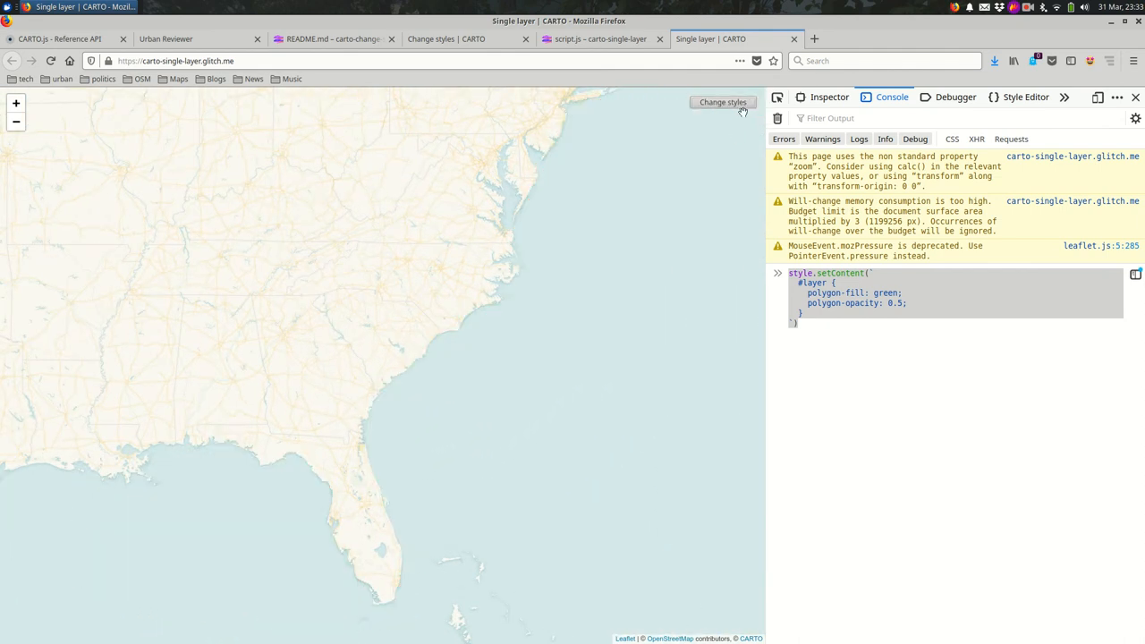
Run Change styles on the live map so the coastal polygons turn semi-transparent green
click(723, 102)
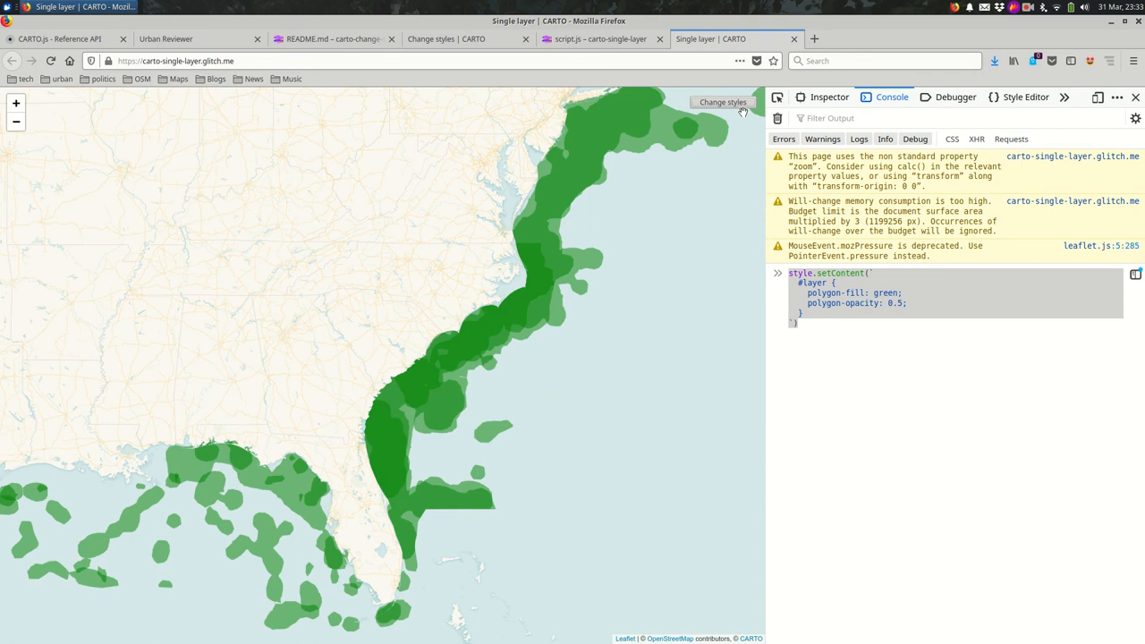